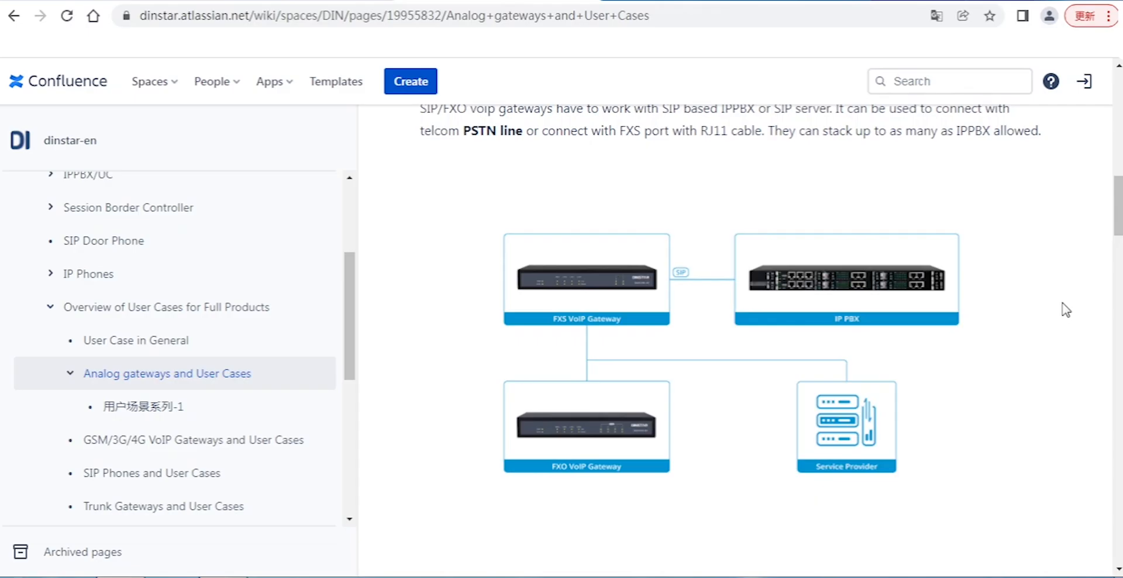
mouse_move(1078, 318)
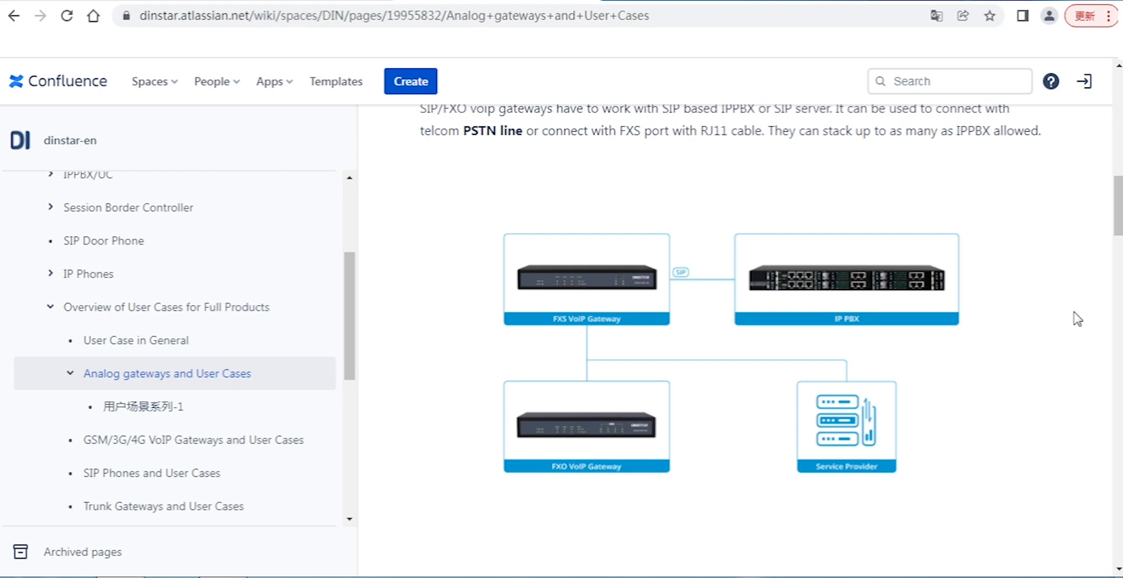
mouse_move(1066, 272)
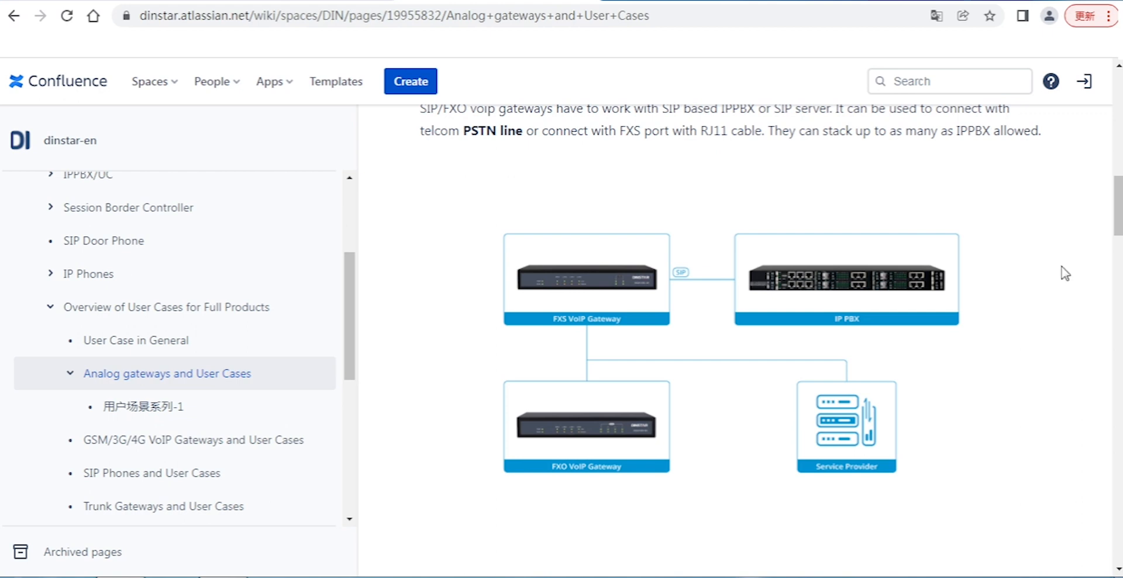
mouse_move(688, 451)
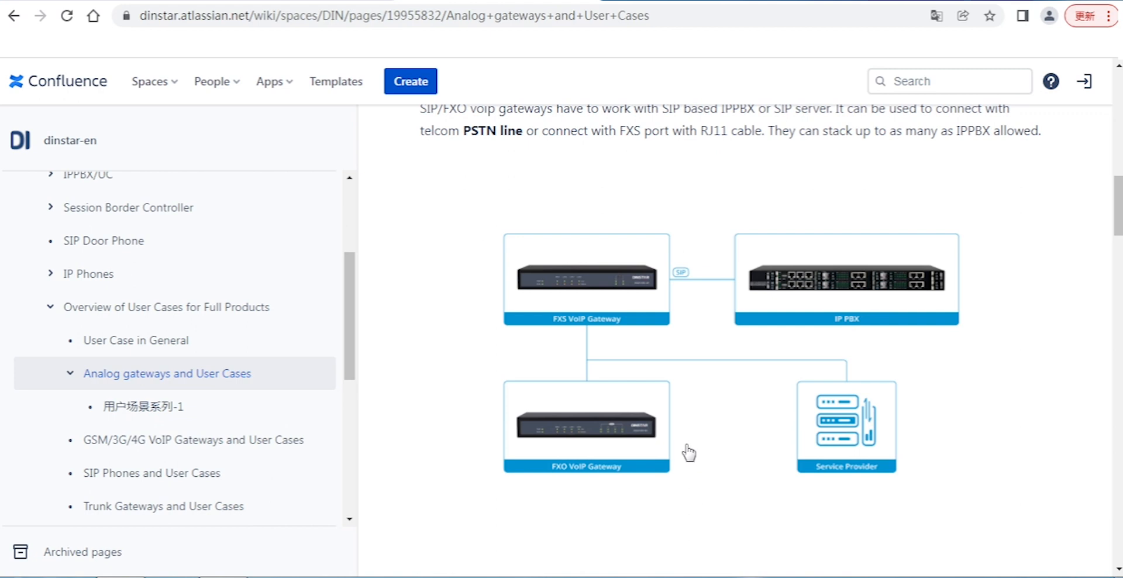
mouse_move(723, 410)
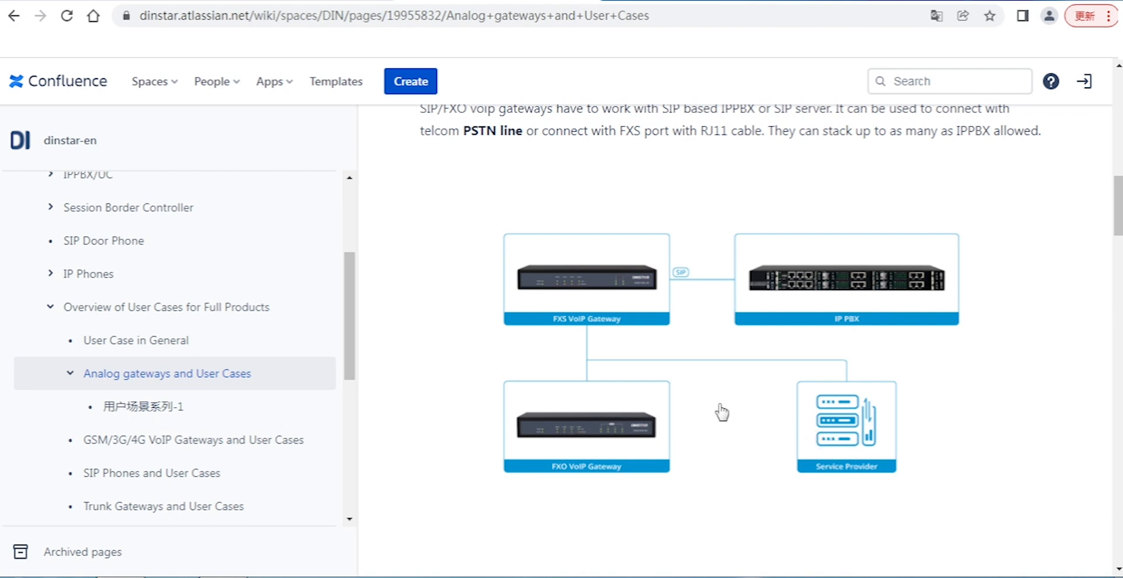
mouse_move(805, 394)
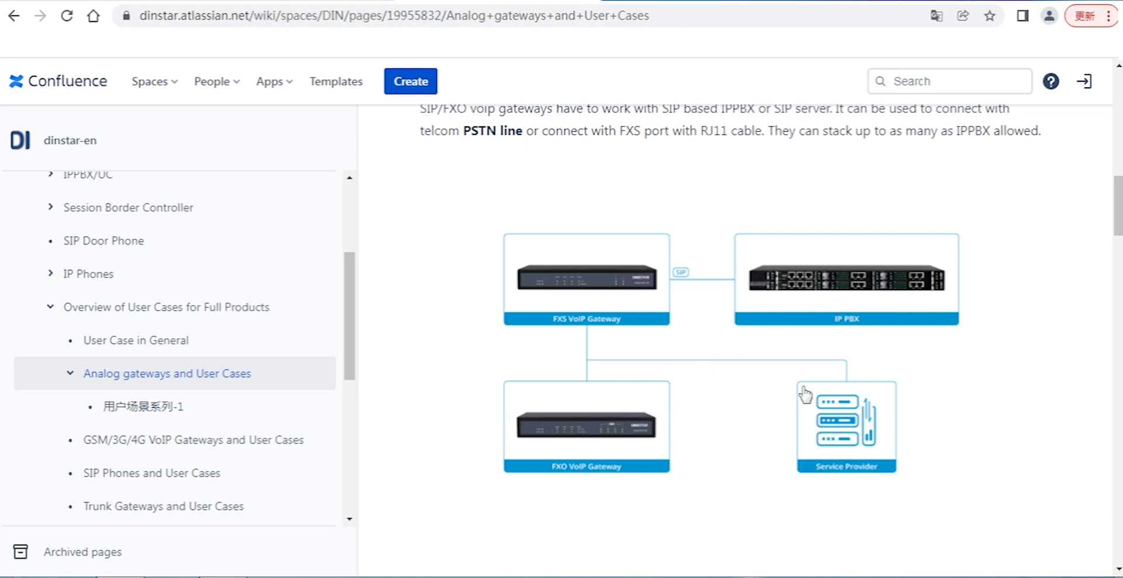
mouse_move(726, 310)
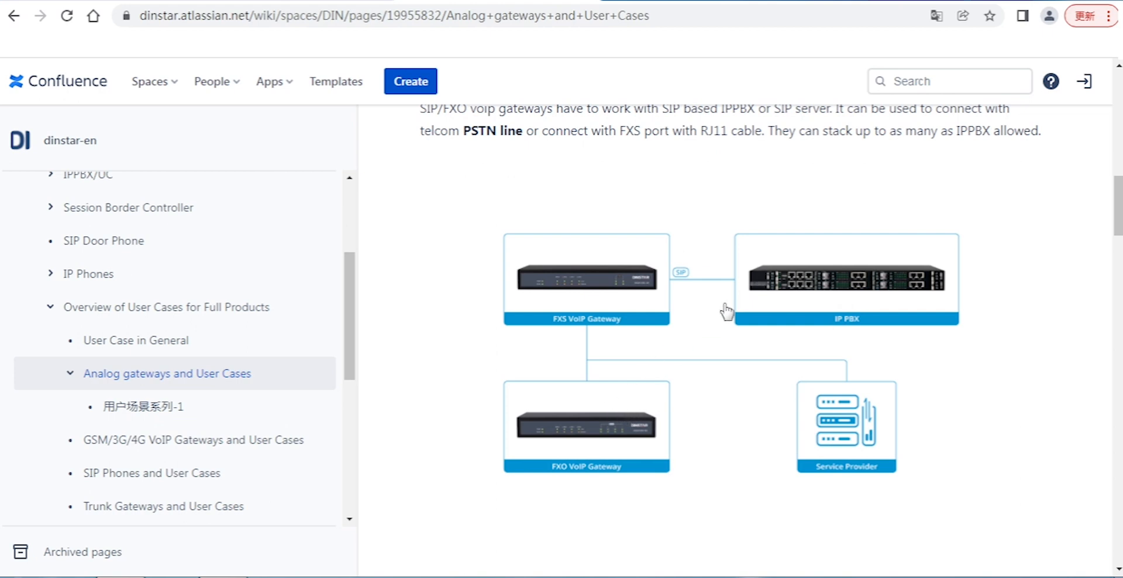
mouse_move(786, 313)
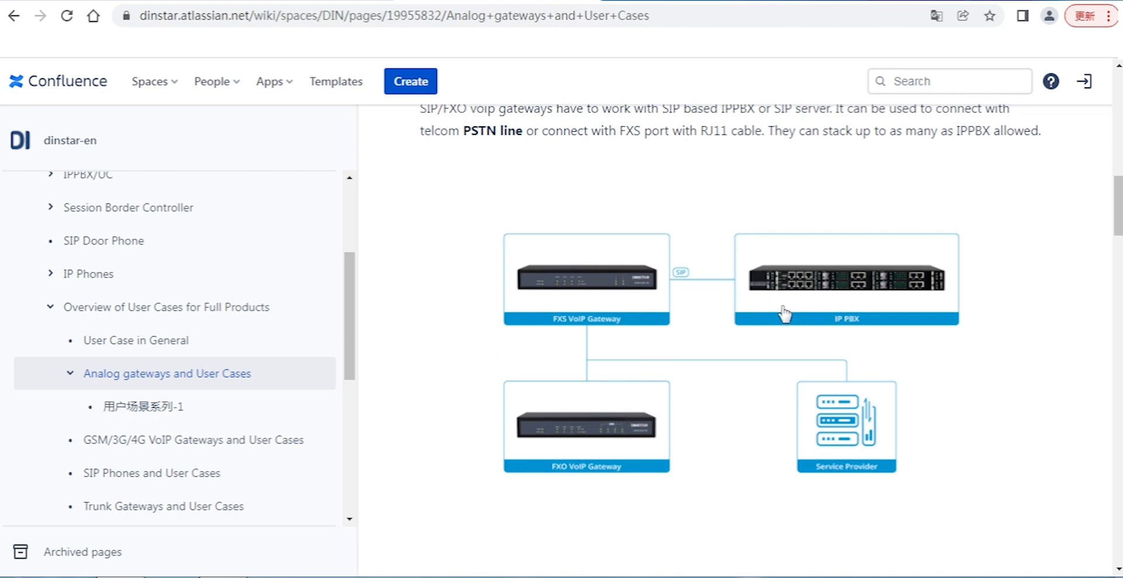
mouse_move(945, 282)
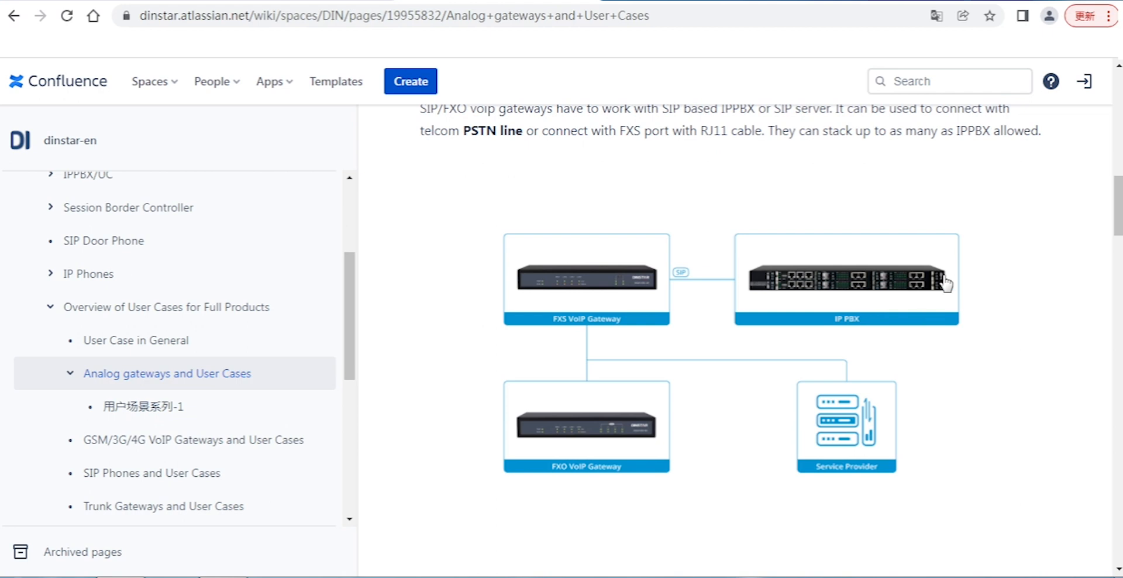
mouse_move(744, 311)
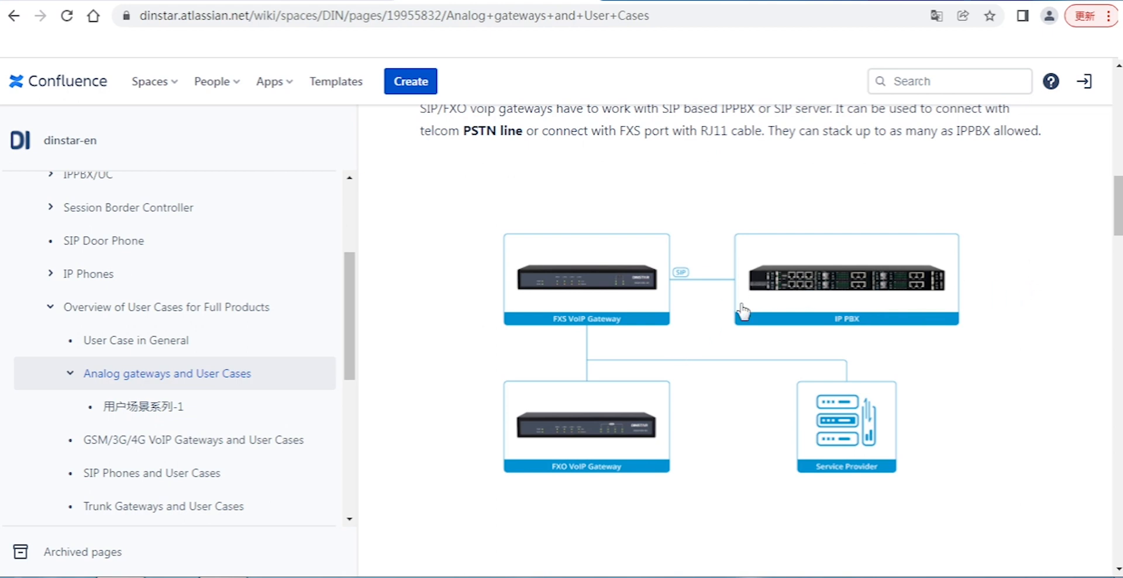
mouse_move(845, 433)
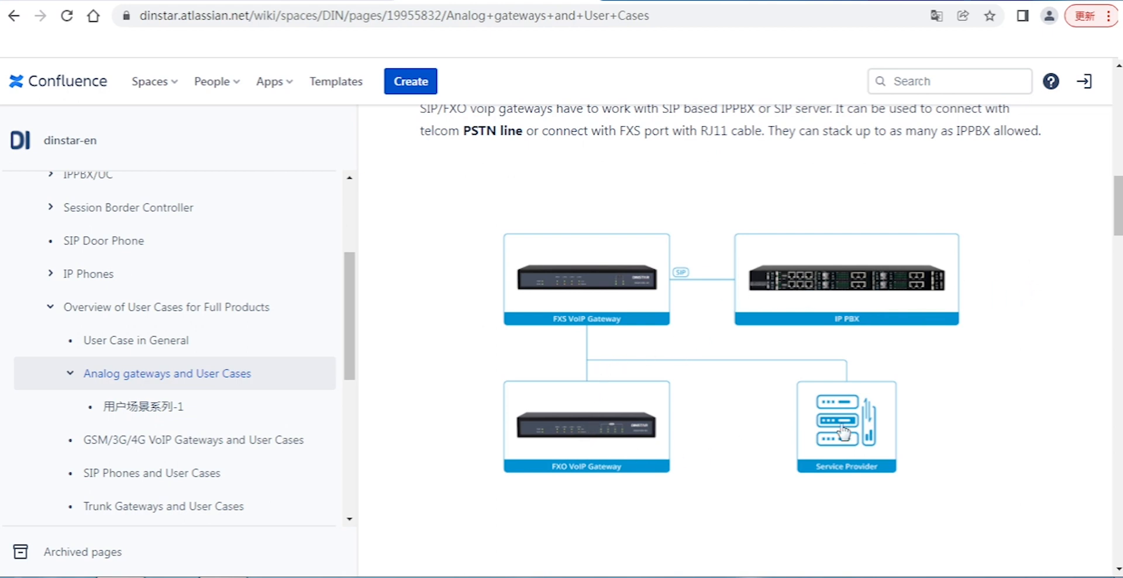
mouse_move(948, 464)
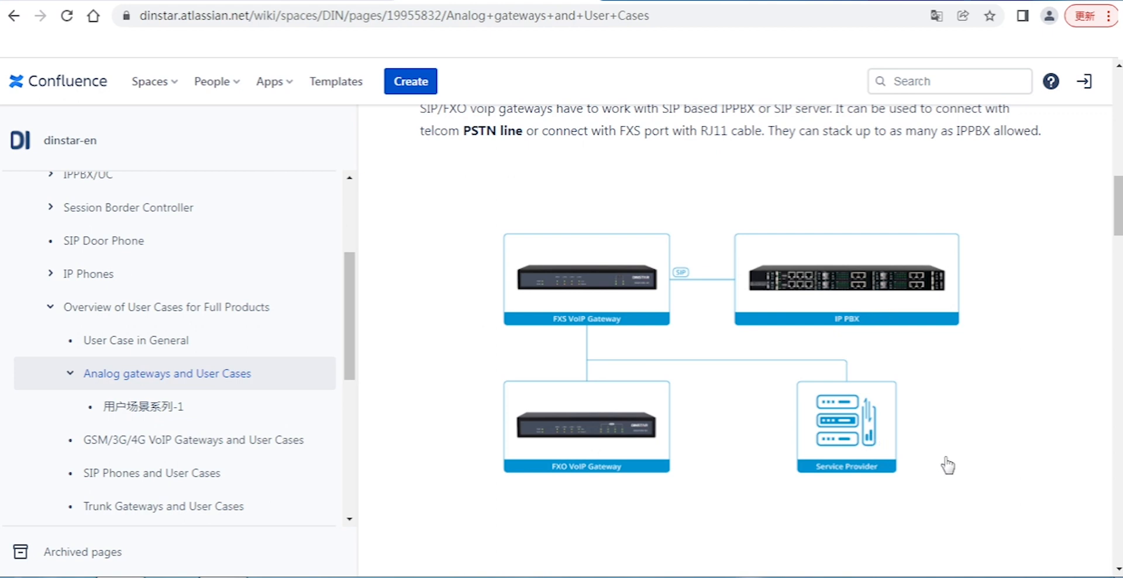
mouse_move(948, 472)
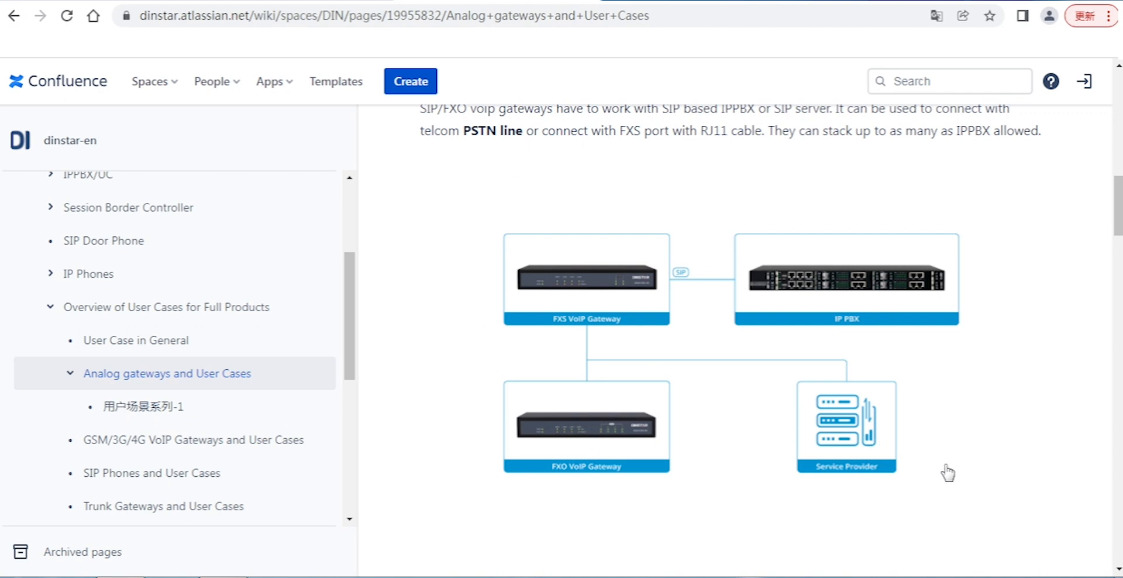
mouse_move(948, 484)
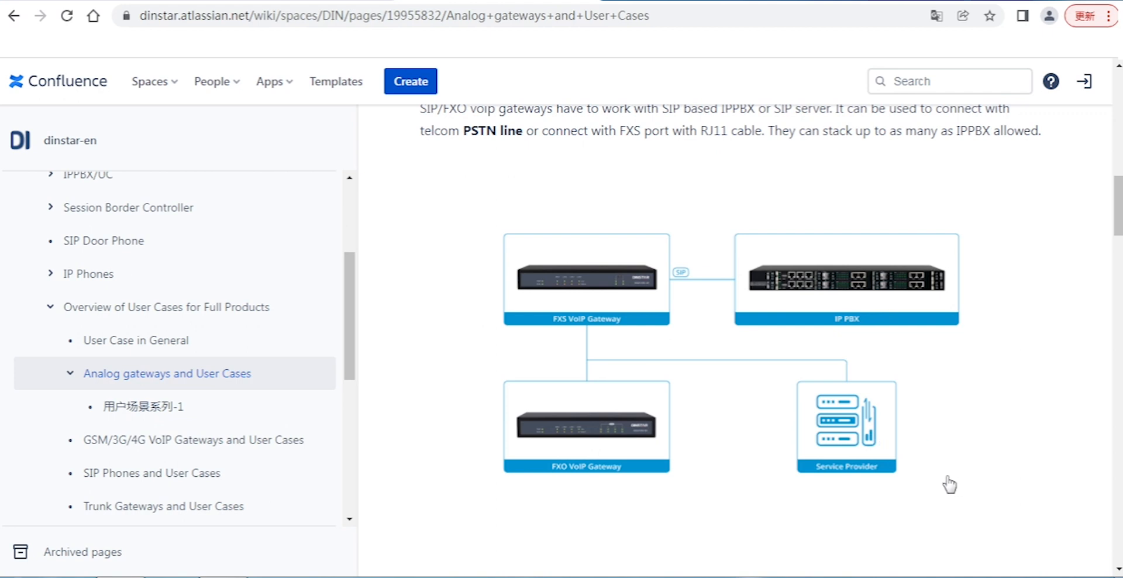
mouse_move(972, 487)
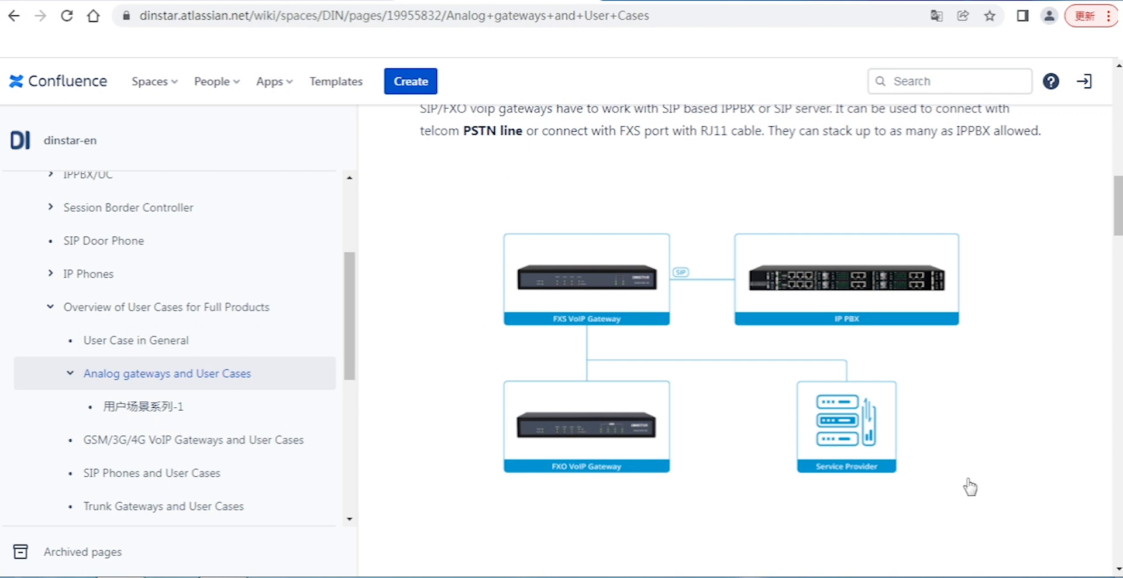
mouse_move(968, 483)
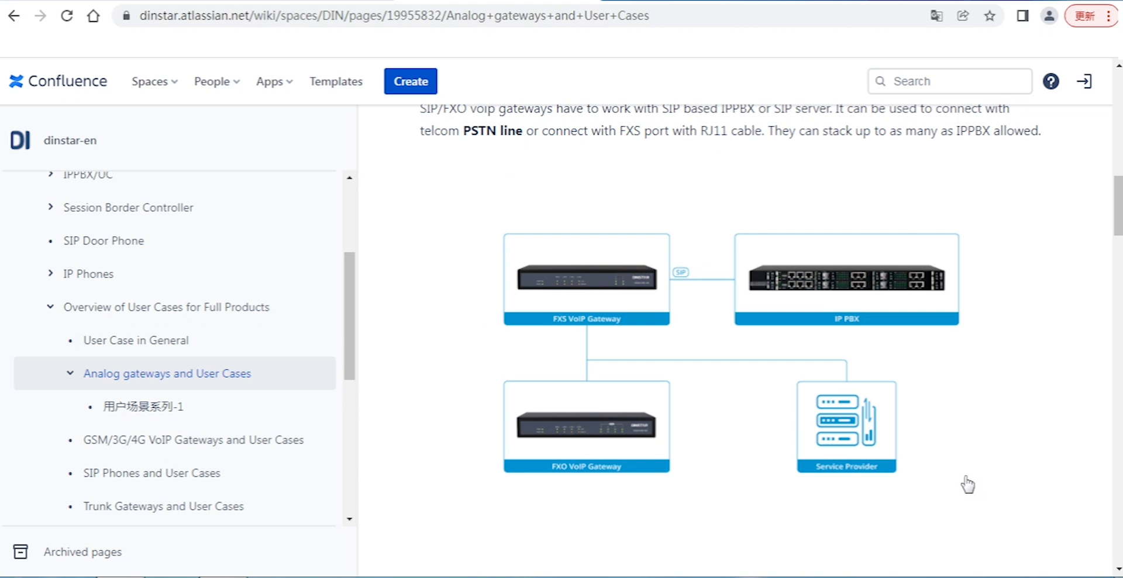
mouse_move(964, 478)
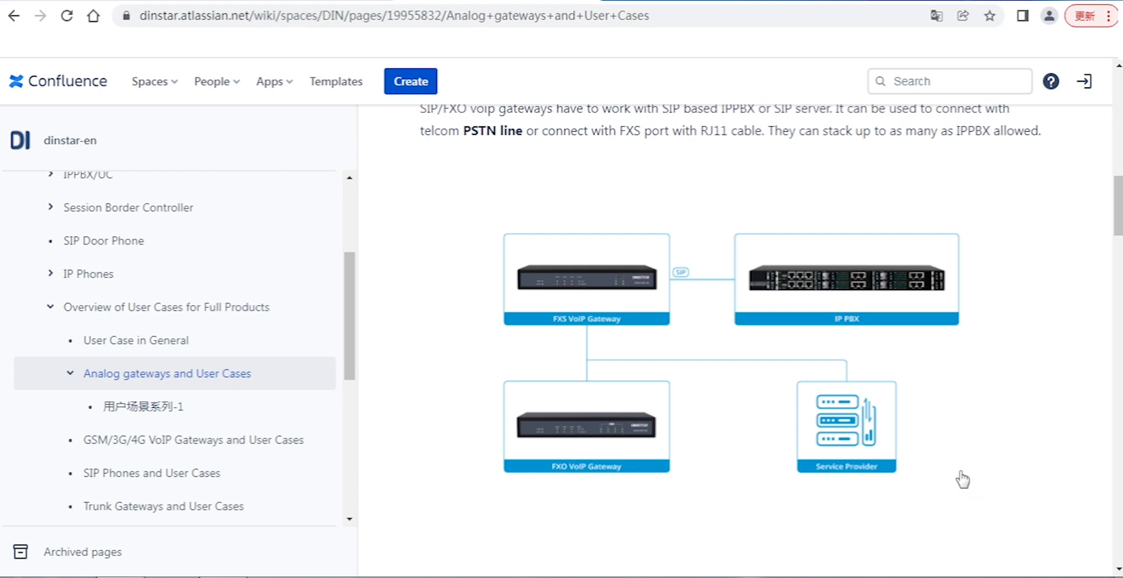
mouse_move(937, 420)
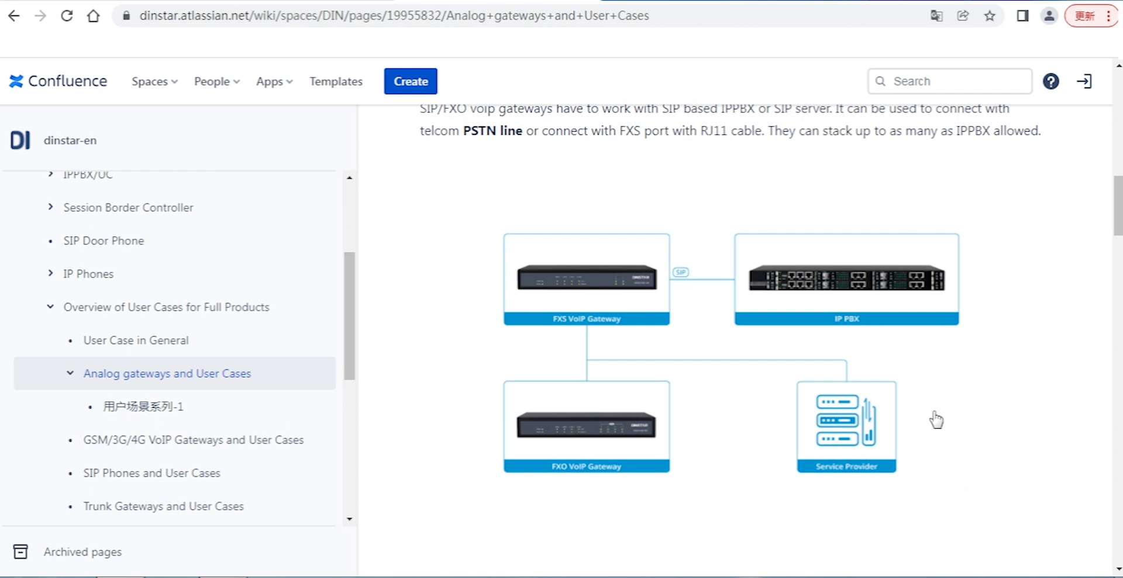
mouse_move(900, 363)
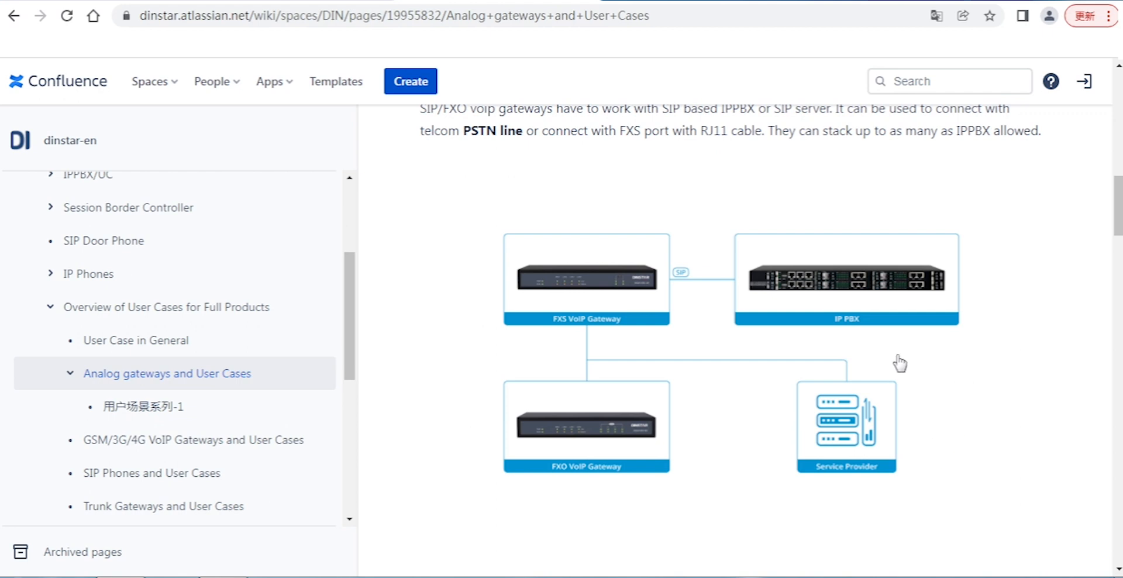
mouse_move(597, 414)
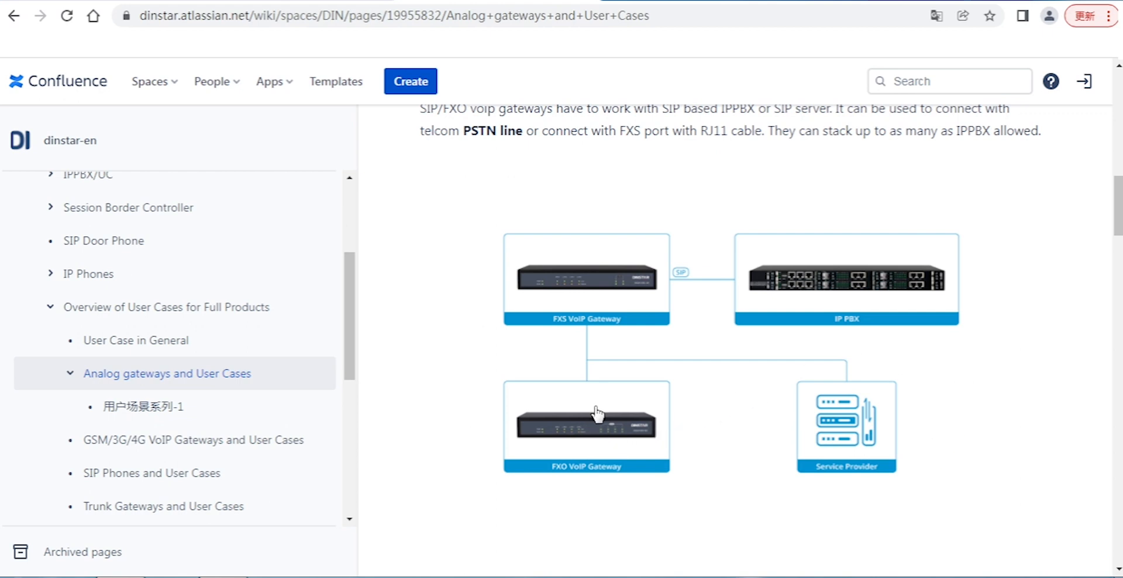
mouse_move(812, 318)
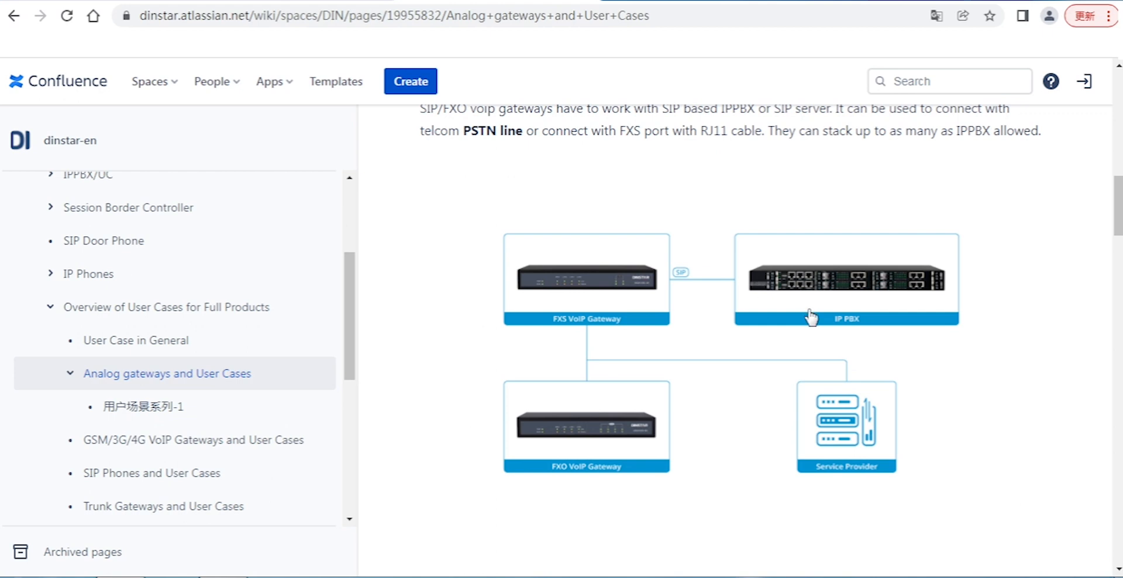
mouse_move(677, 534)
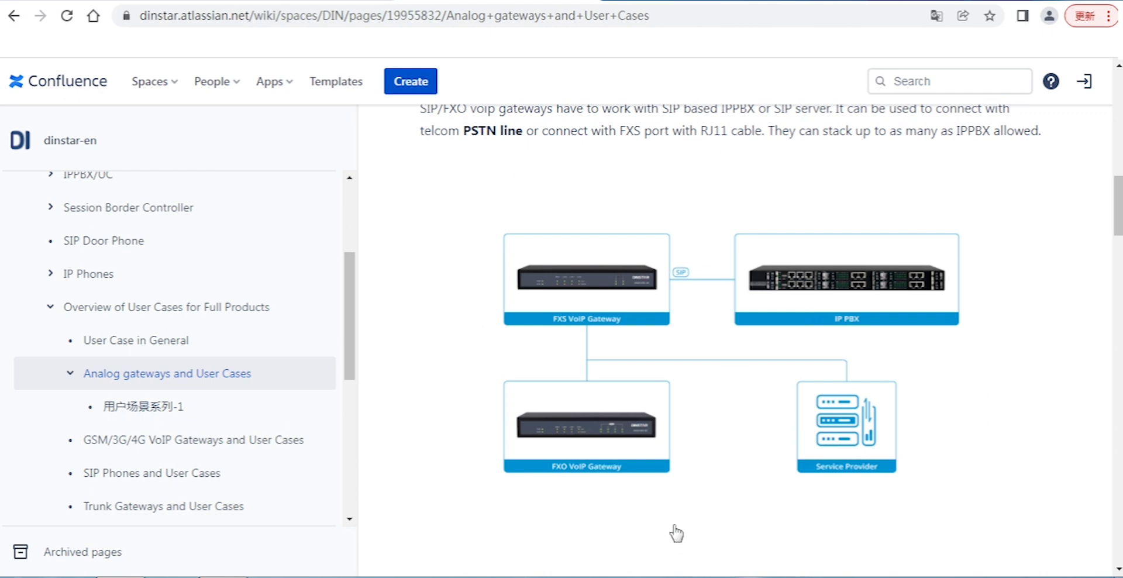
mouse_move(709, 522)
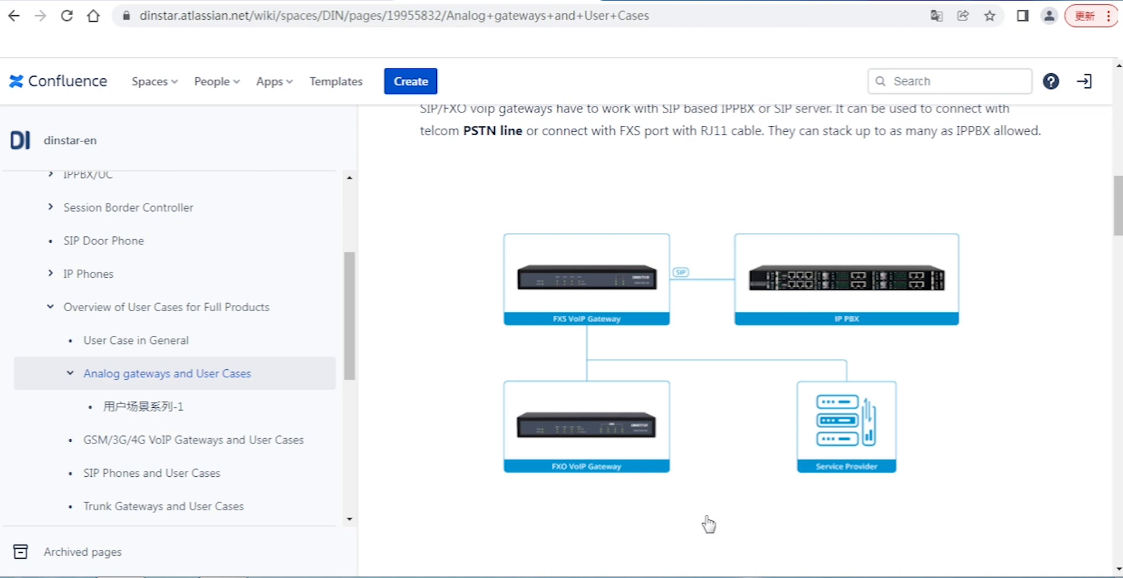
mouse_move(737, 519)
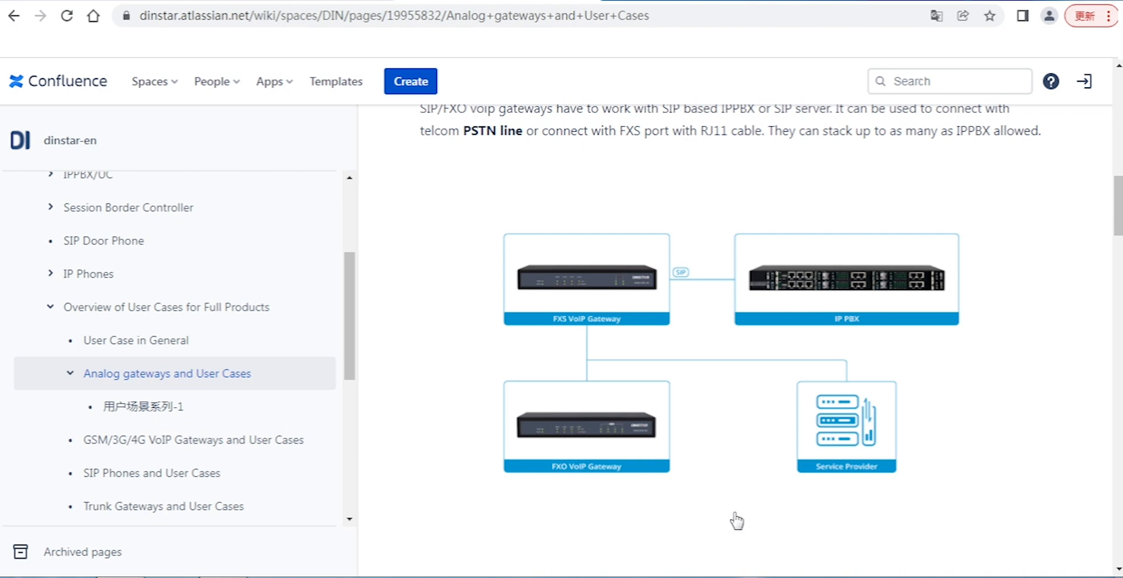
mouse_move(672, 471)
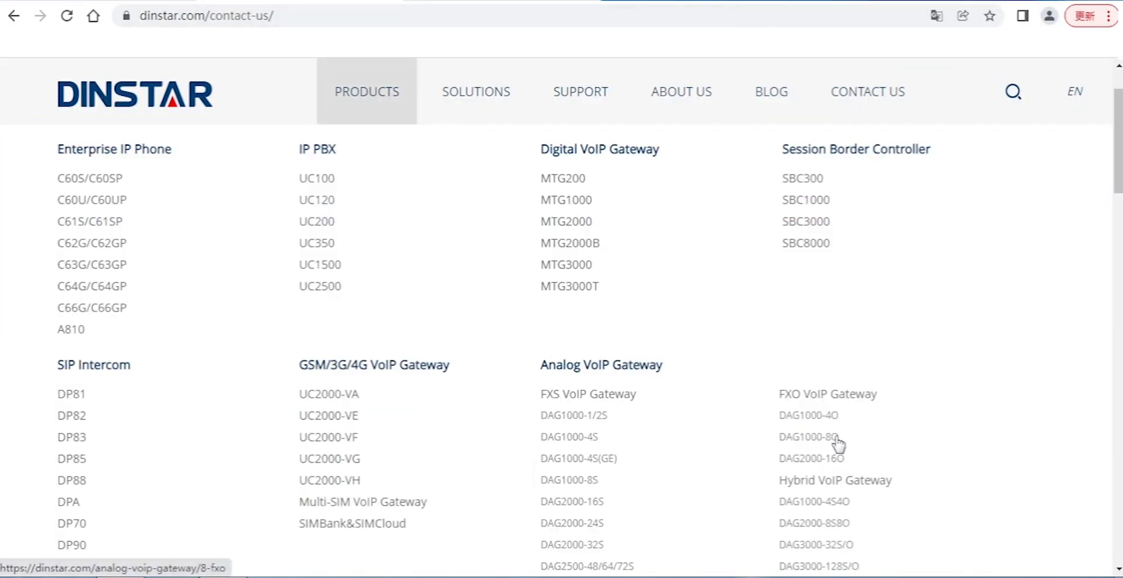
mouse_move(831, 472)
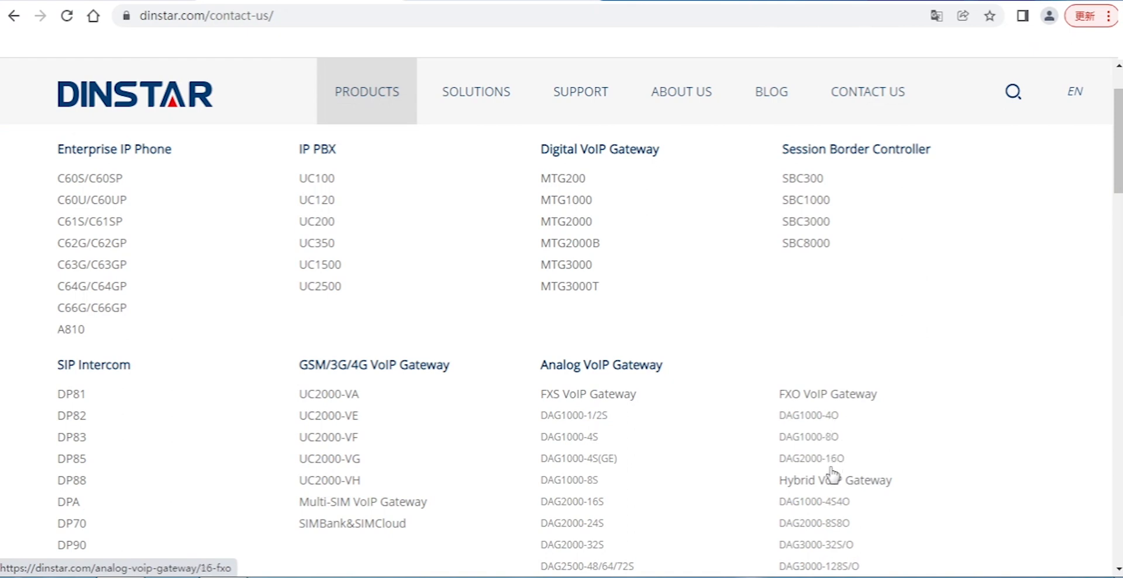
mouse_move(837, 510)
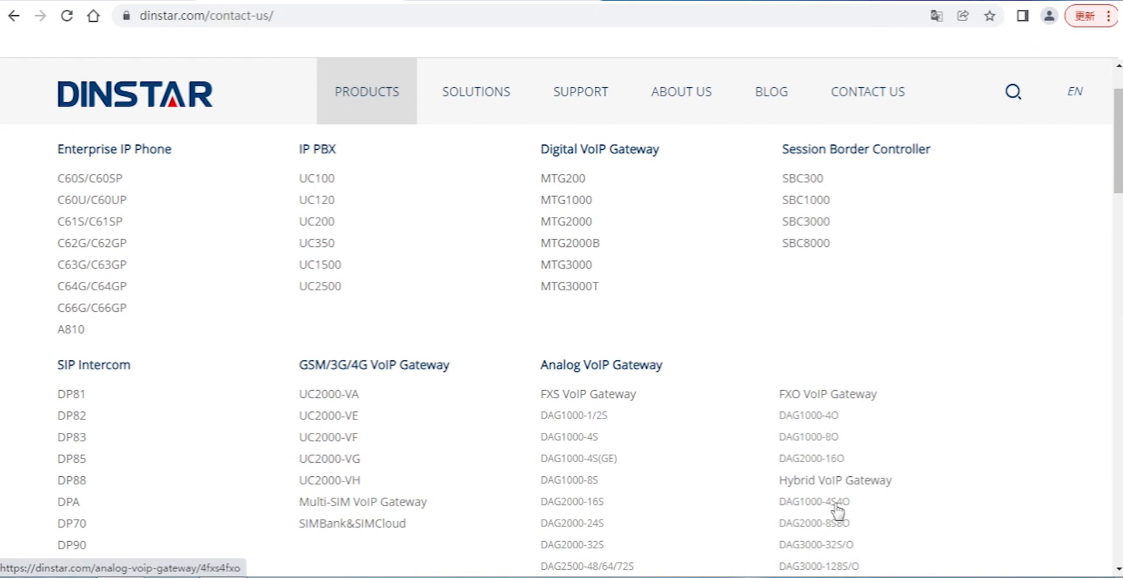
Scroll down the Dinstar product catalogue past the FXO and hybrid analog VoIP gateway models
scroll("down", 3)
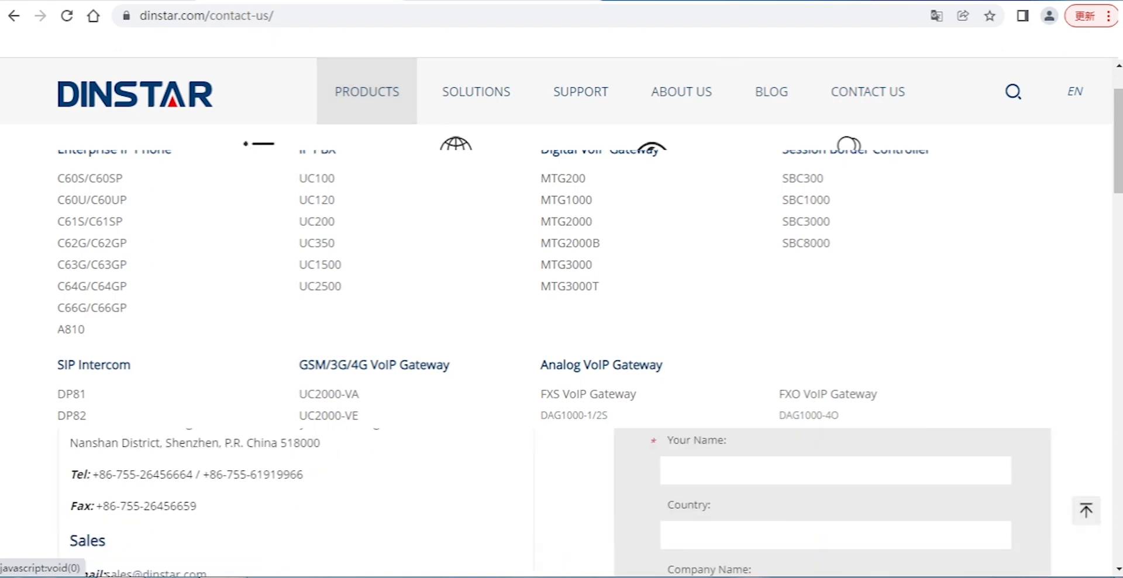
Browse the Wildcard Group and Port Group pages, ending on the empty IP Trunk list
left_click(254, 15)
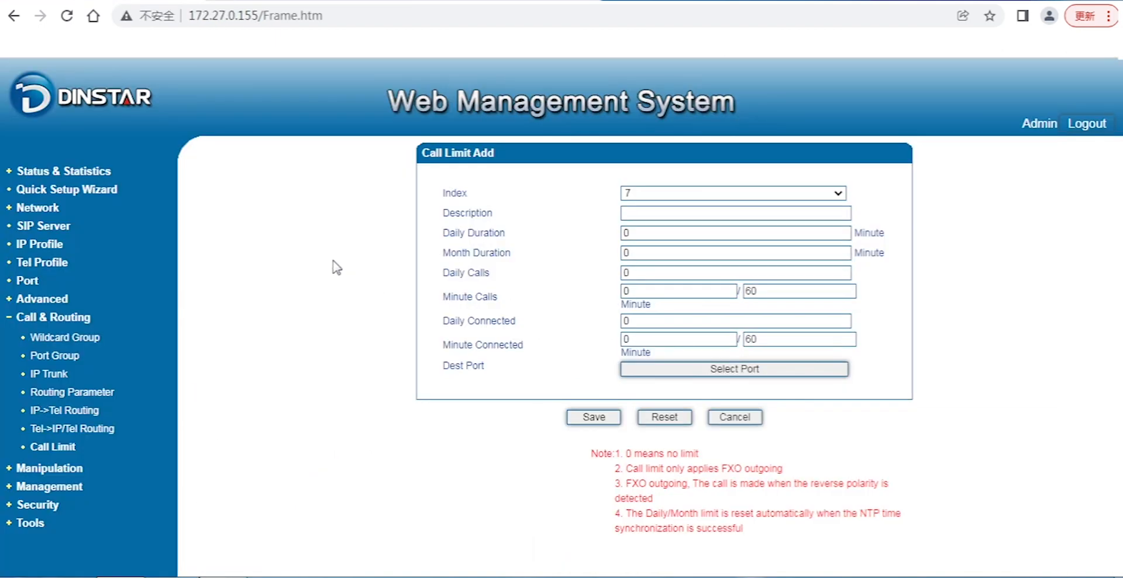
mouse_move(77, 326)
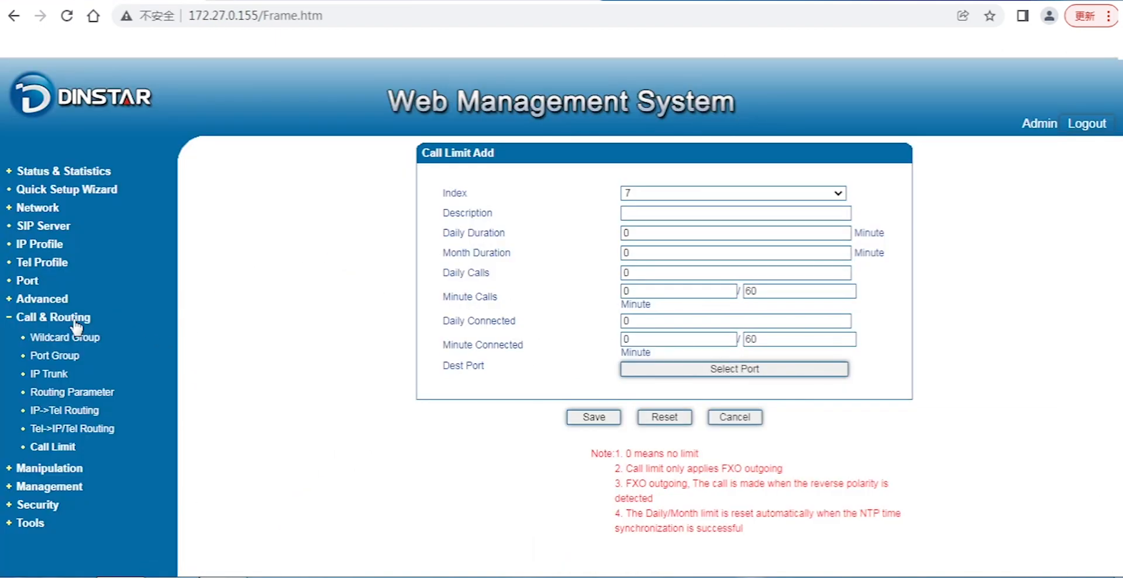
mouse_move(91, 357)
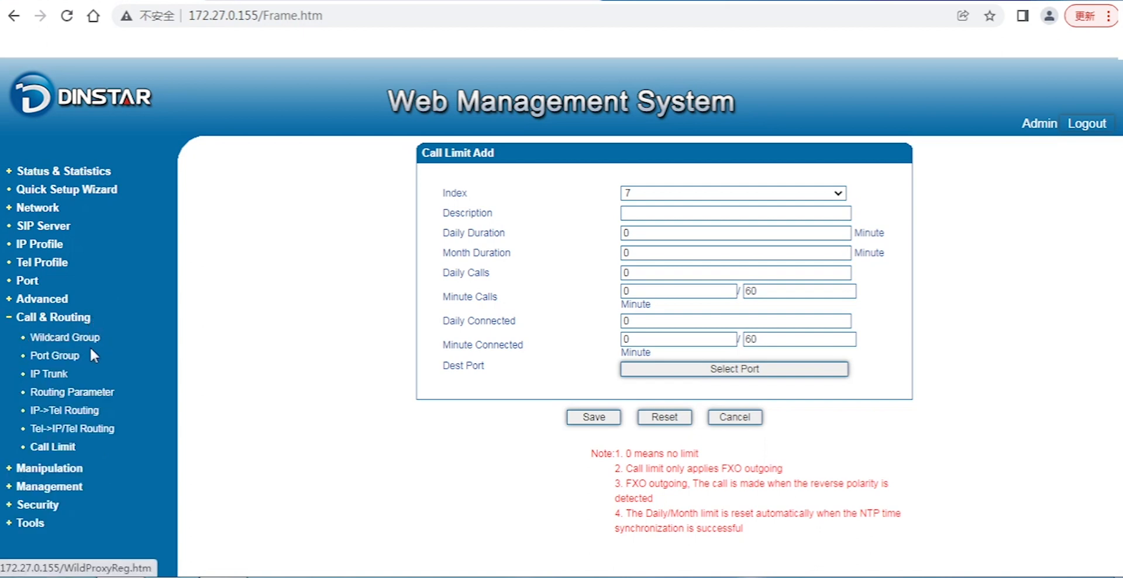
mouse_move(90, 348)
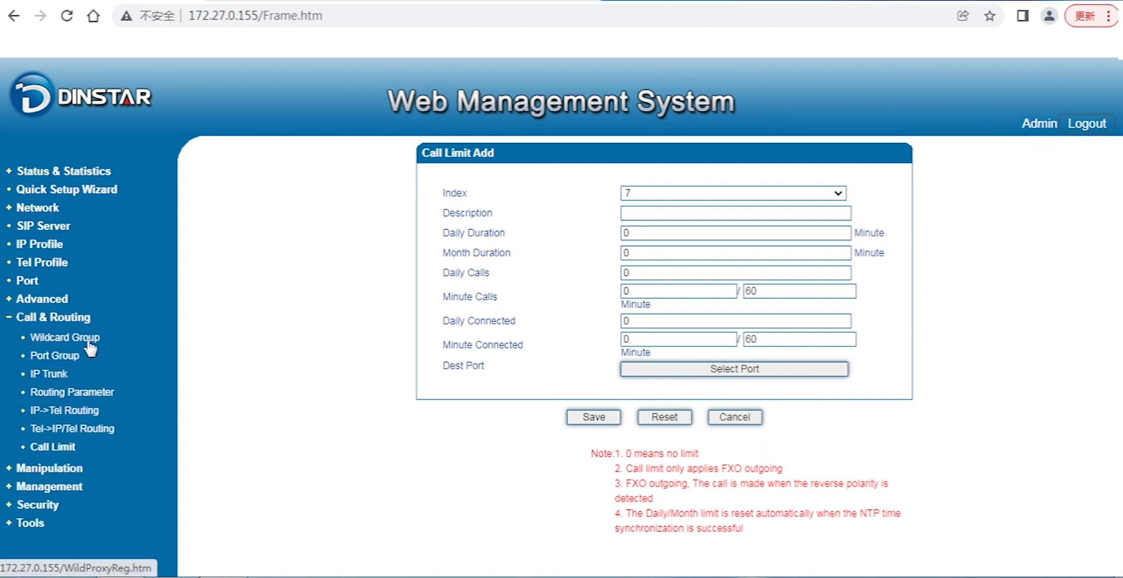
mouse_move(78, 354)
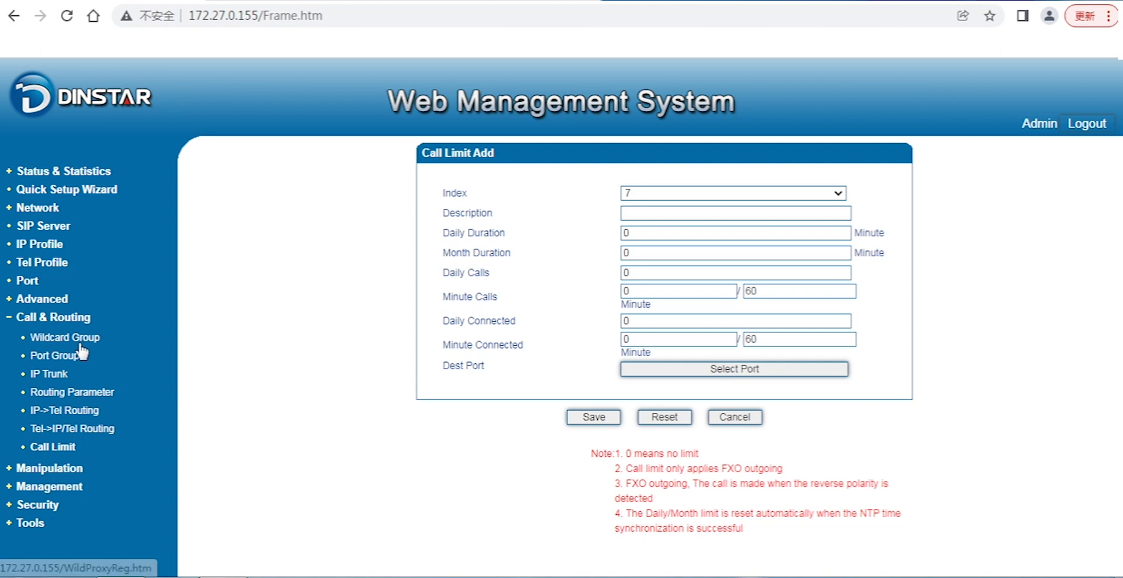
left_click(65, 337)
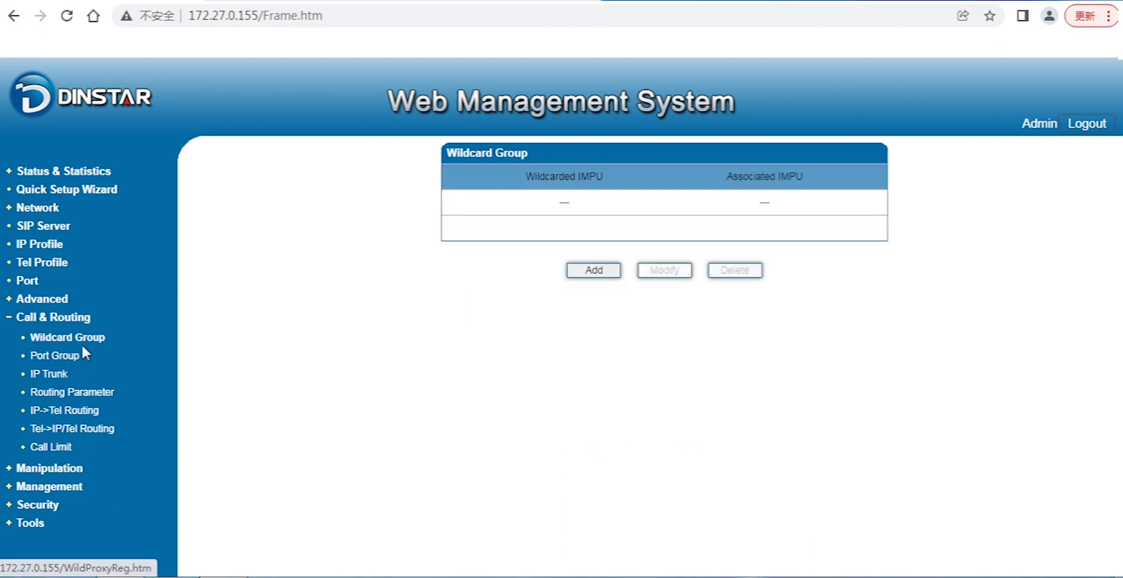
left_click(56, 356)
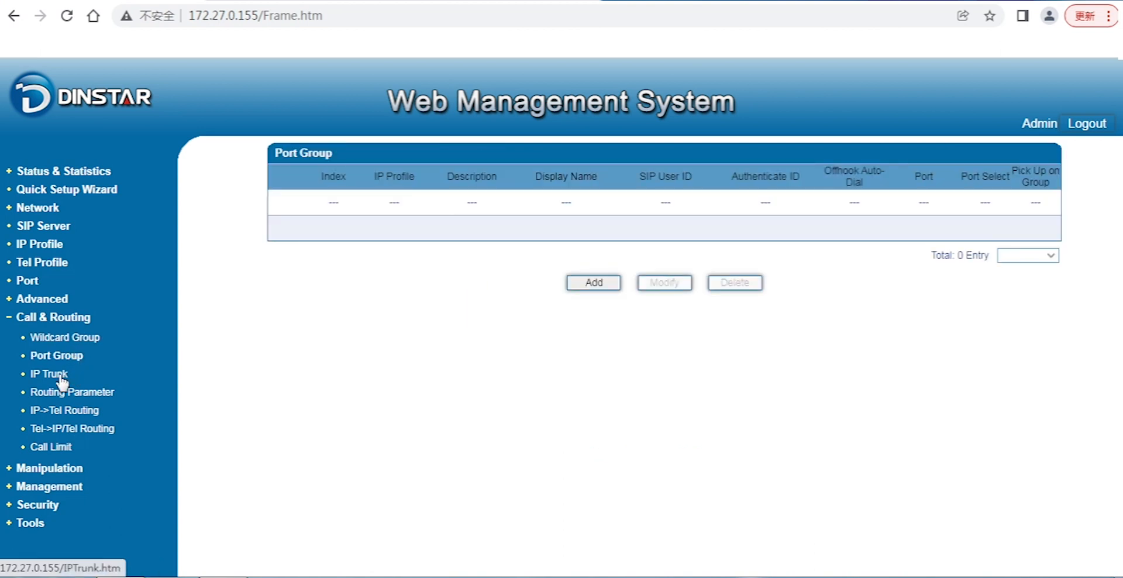
left_click(49, 373)
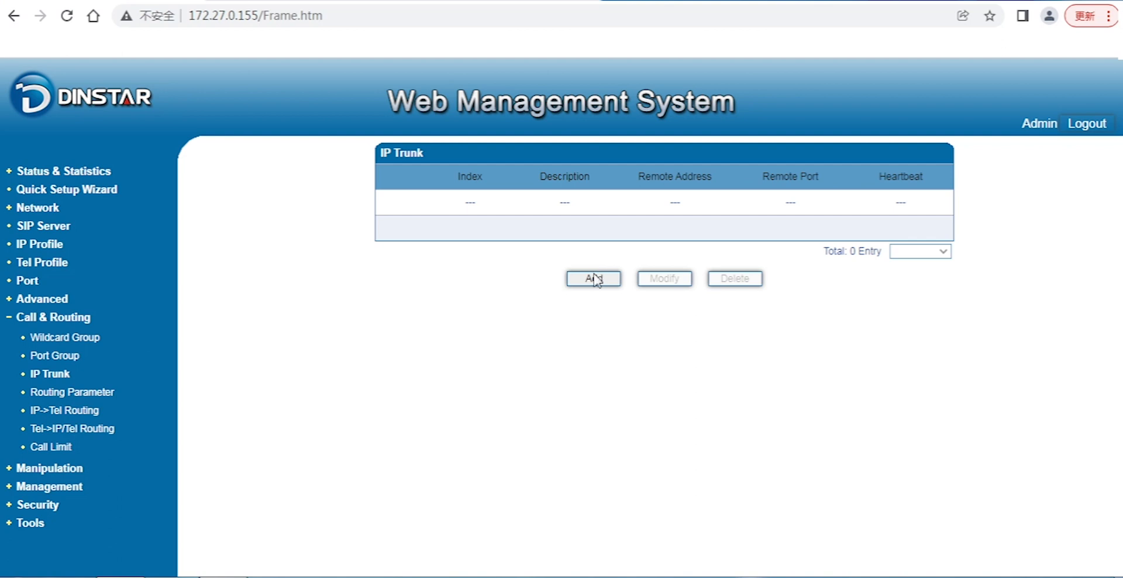
Start a new IP trunk entry, bringing up the blank IP Trunk Add form with index 127 preset
left_click(593, 279)
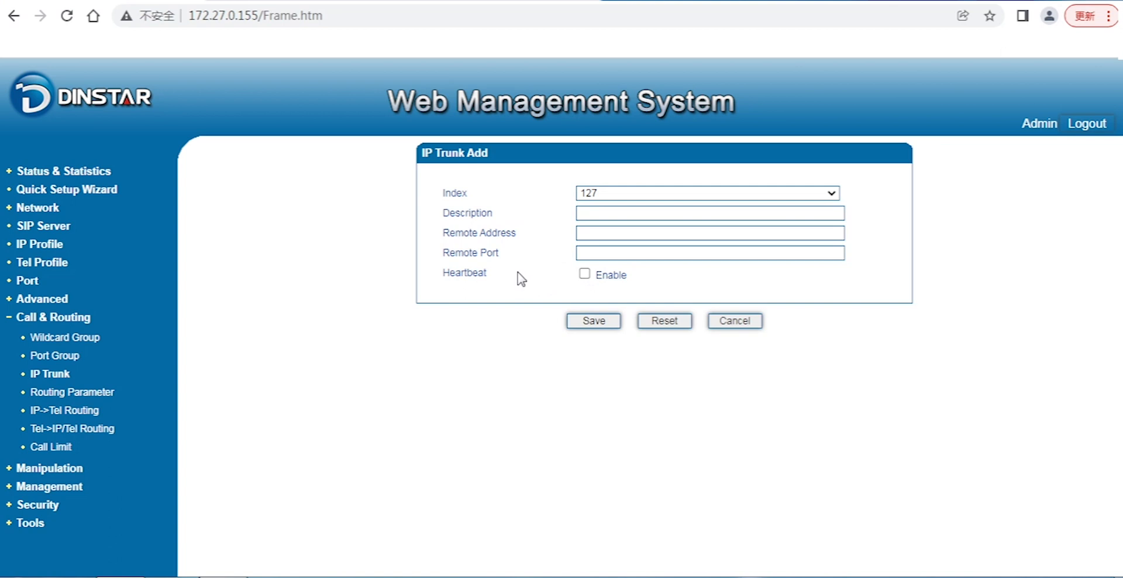
mouse_move(547, 245)
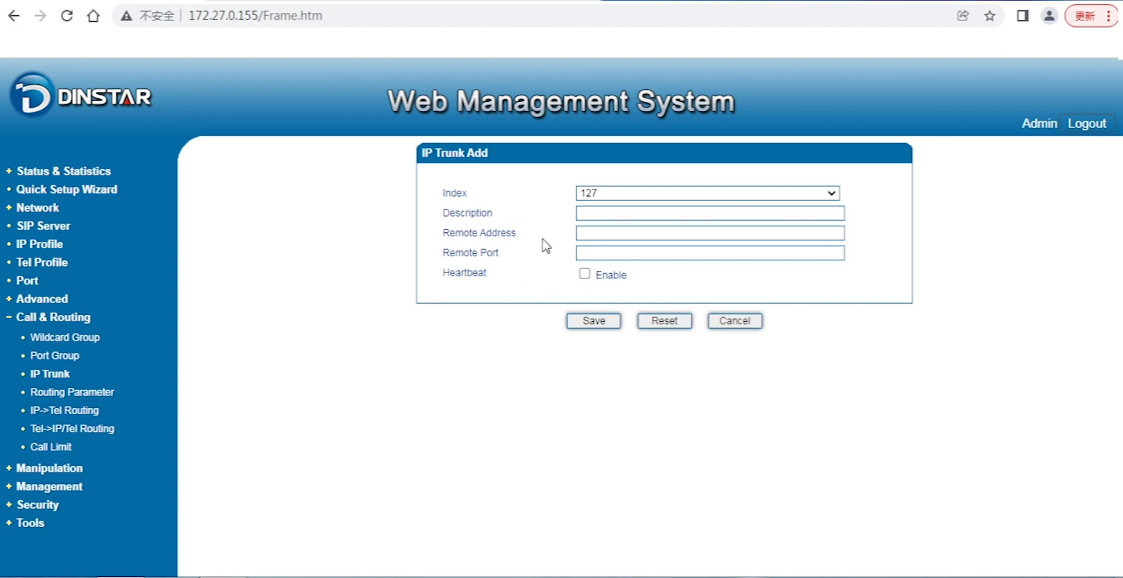
mouse_move(491, 256)
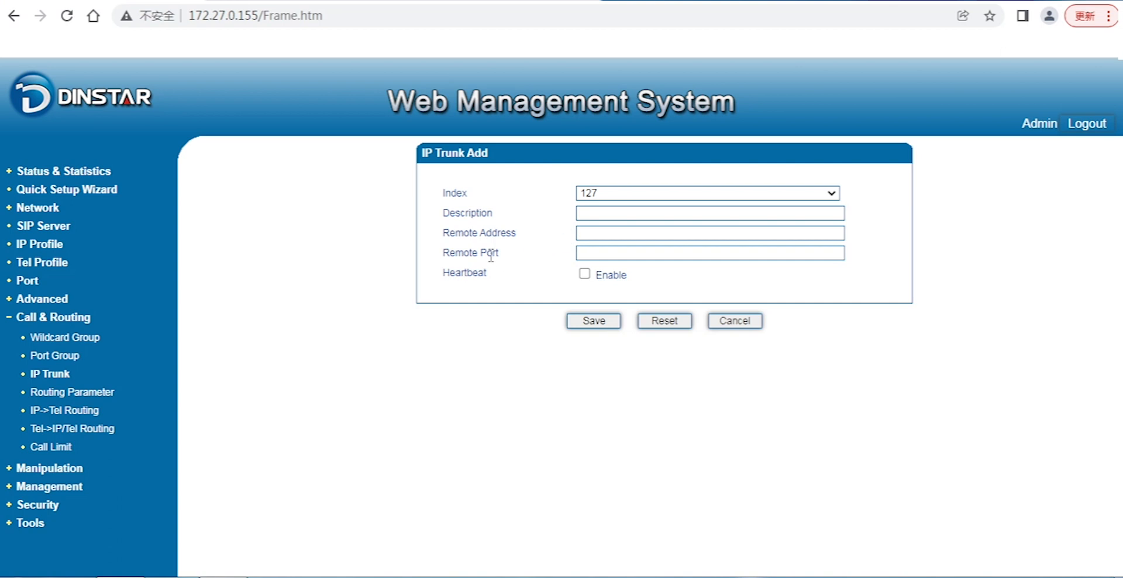
mouse_move(137, 408)
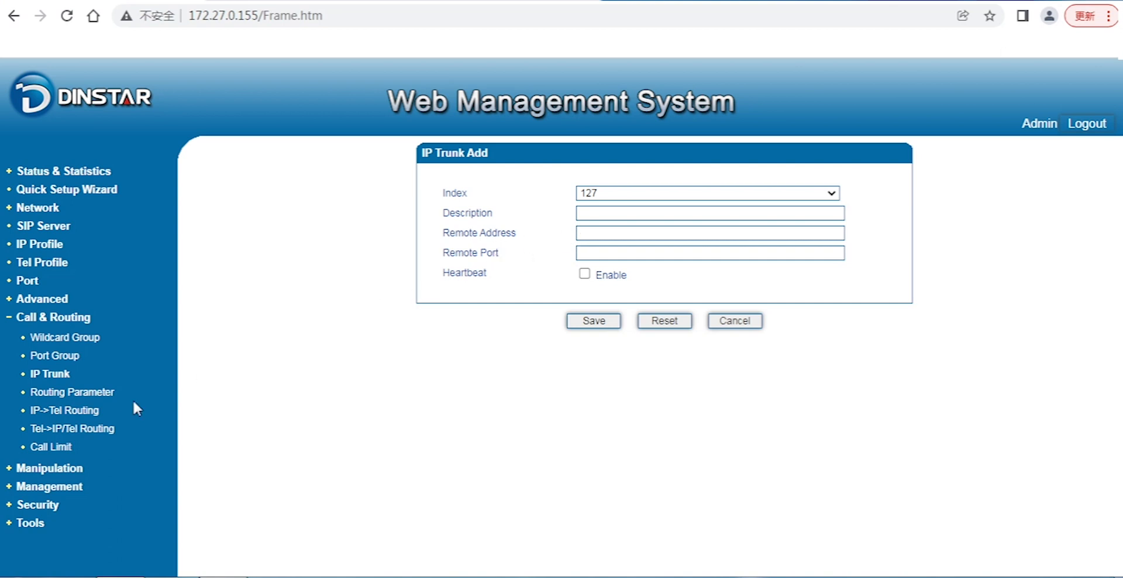
Show the Routing Parameter page with both call sources routing before manipulation
left_click(75, 392)
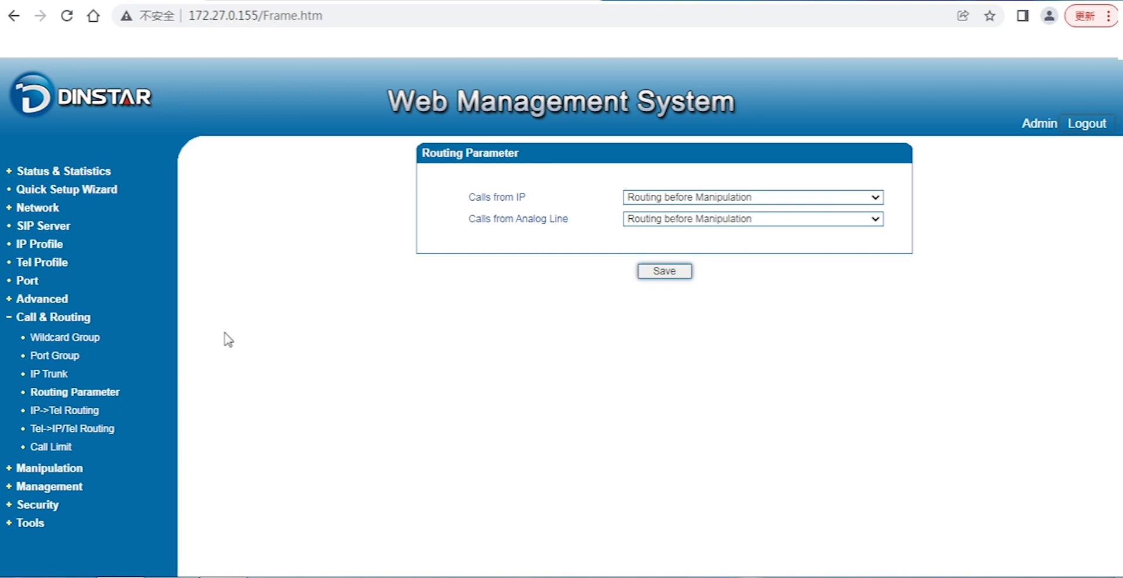
mouse_move(452, 226)
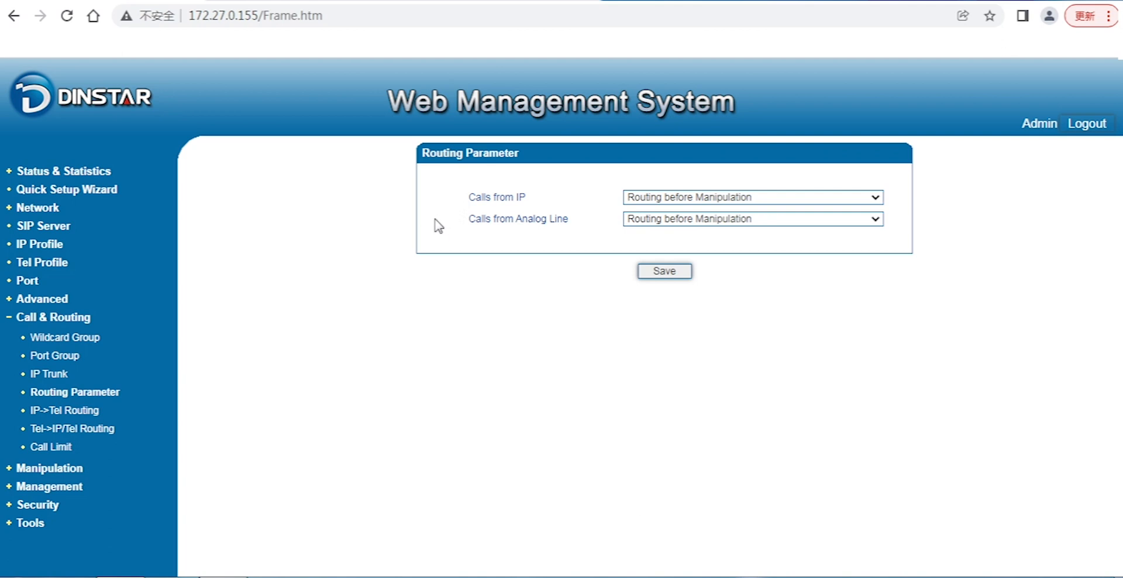
mouse_move(457, 216)
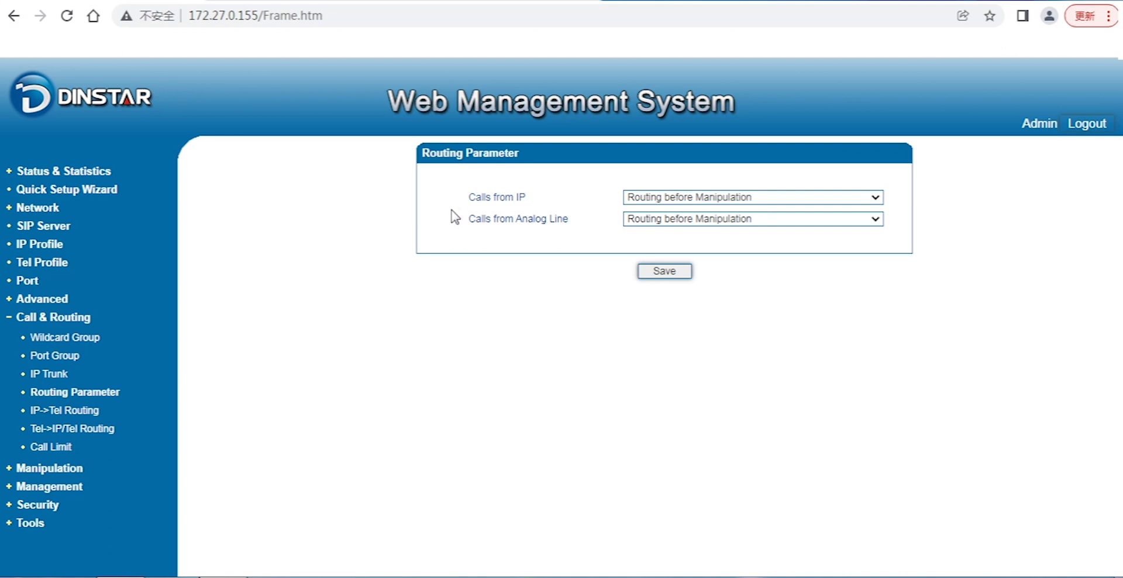
mouse_move(391, 230)
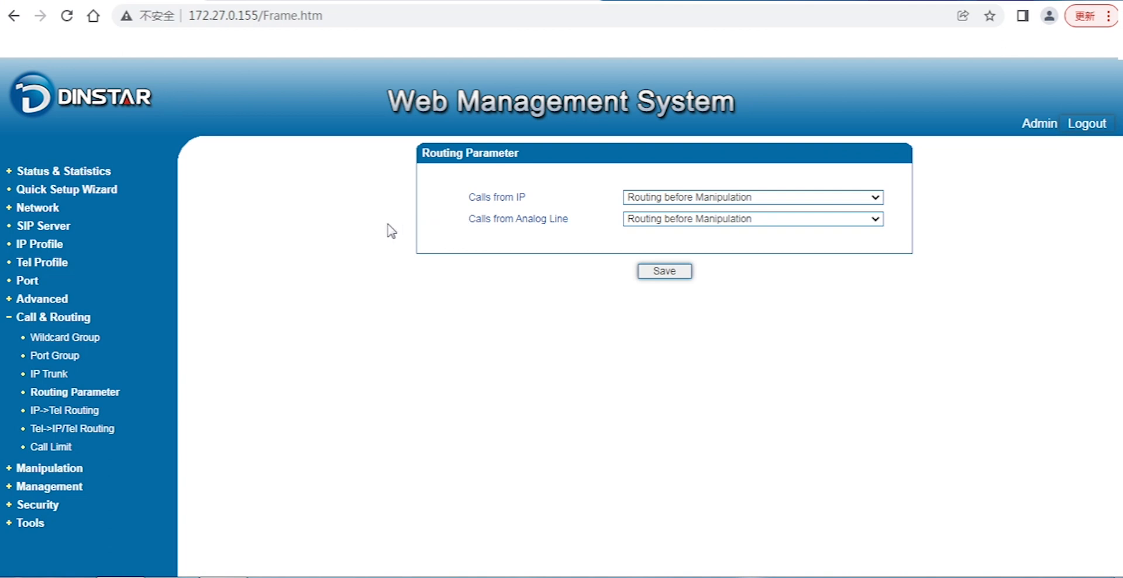
mouse_move(383, 230)
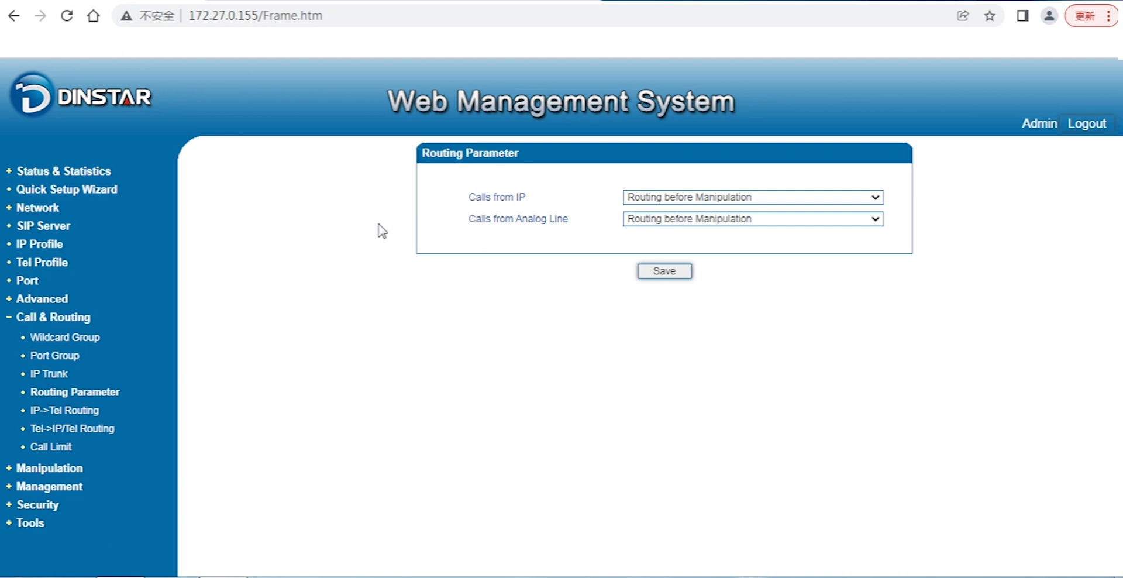
mouse_move(118, 418)
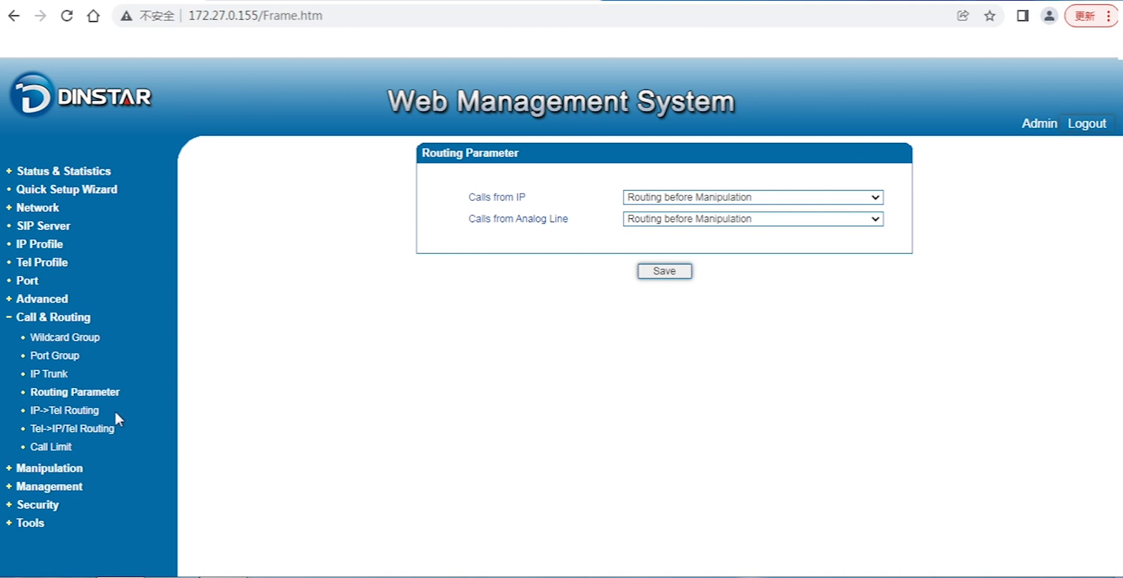
Show the IP->Tel Routing list, currently holding zero entries
left_click(64, 410)
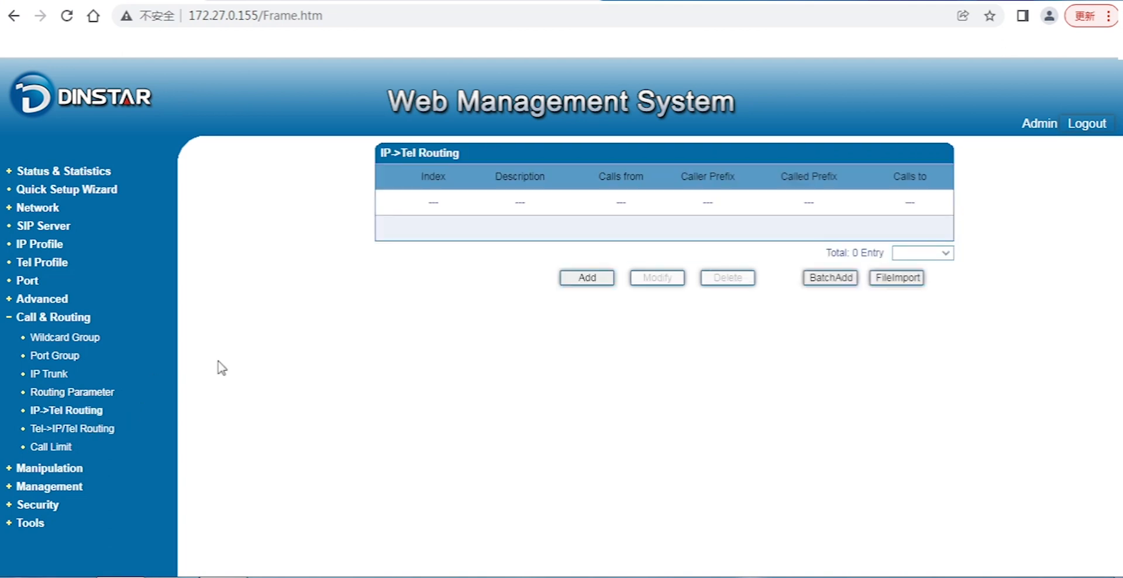
mouse_move(113, 419)
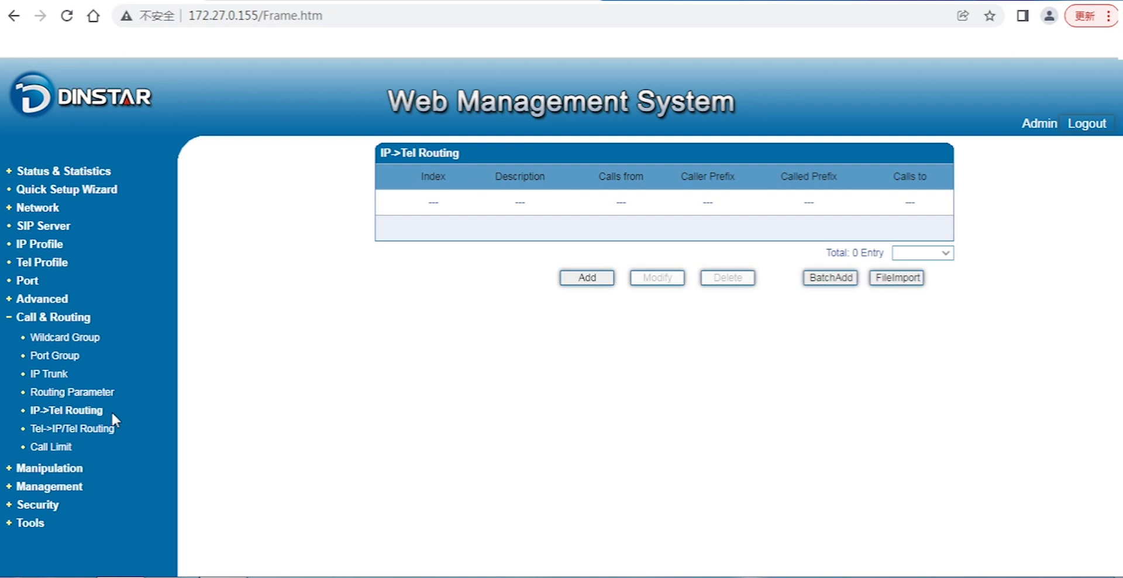
mouse_move(132, 407)
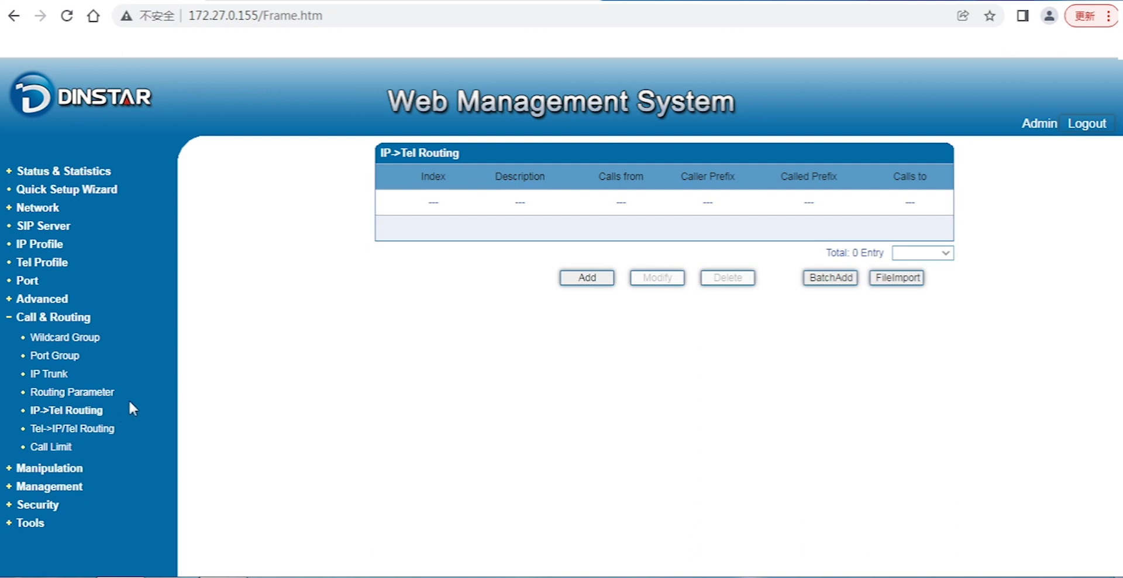
mouse_move(191, 399)
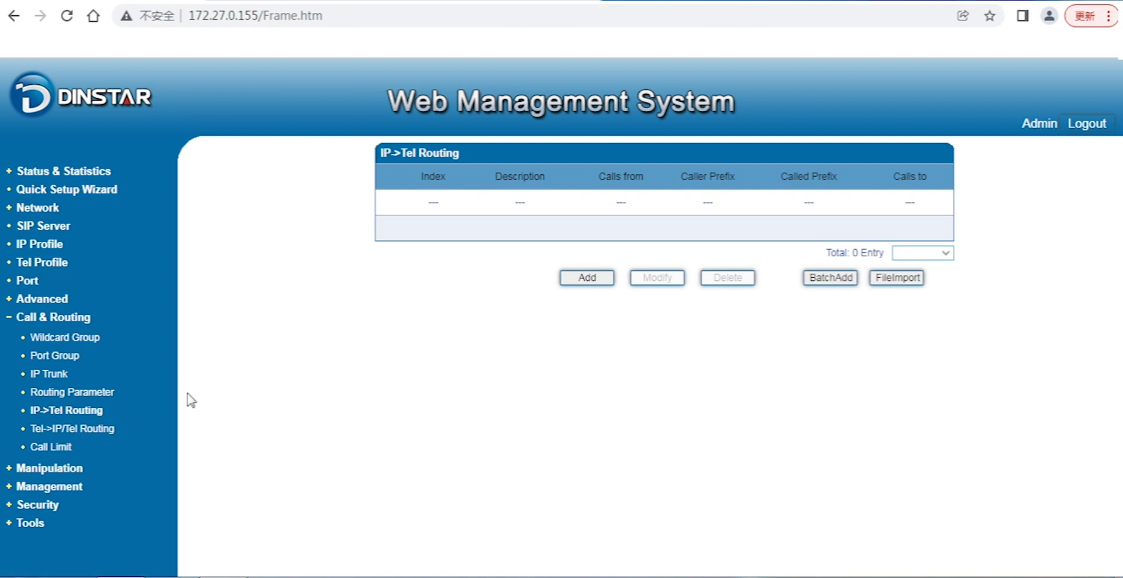
Start an IP->Tel rule with calls sent to a single port, then move to the empty Tel->IP/Tel Routing list
left_click(586, 277)
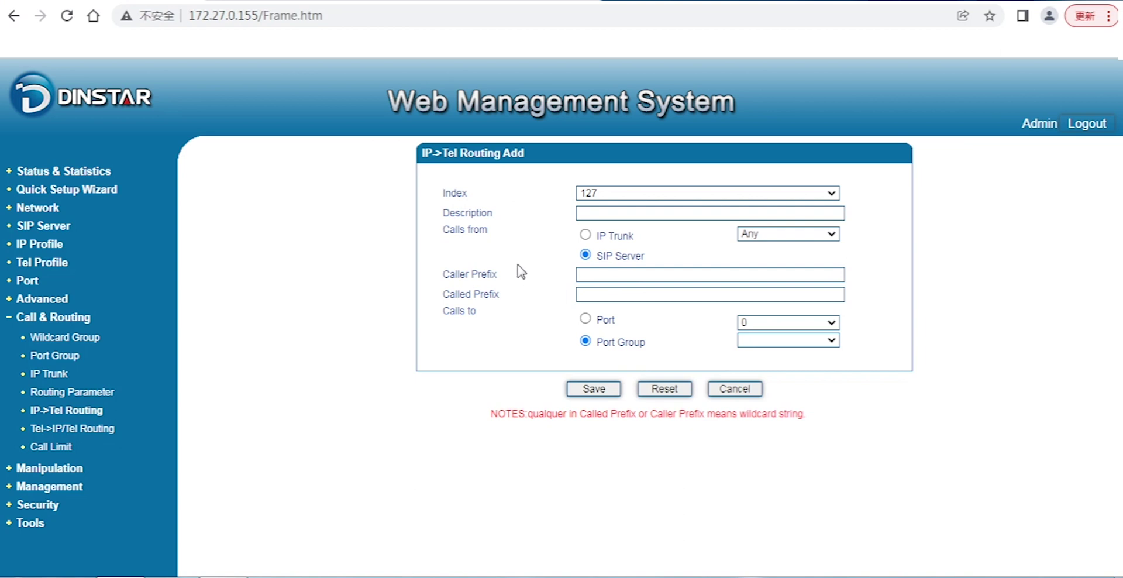
mouse_move(493, 251)
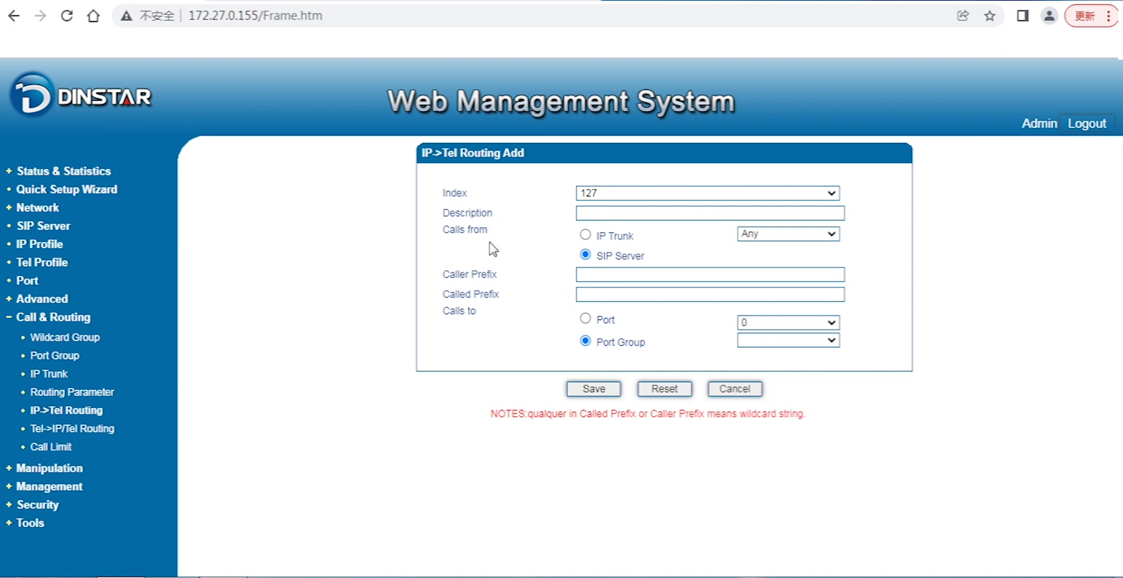
mouse_move(586, 236)
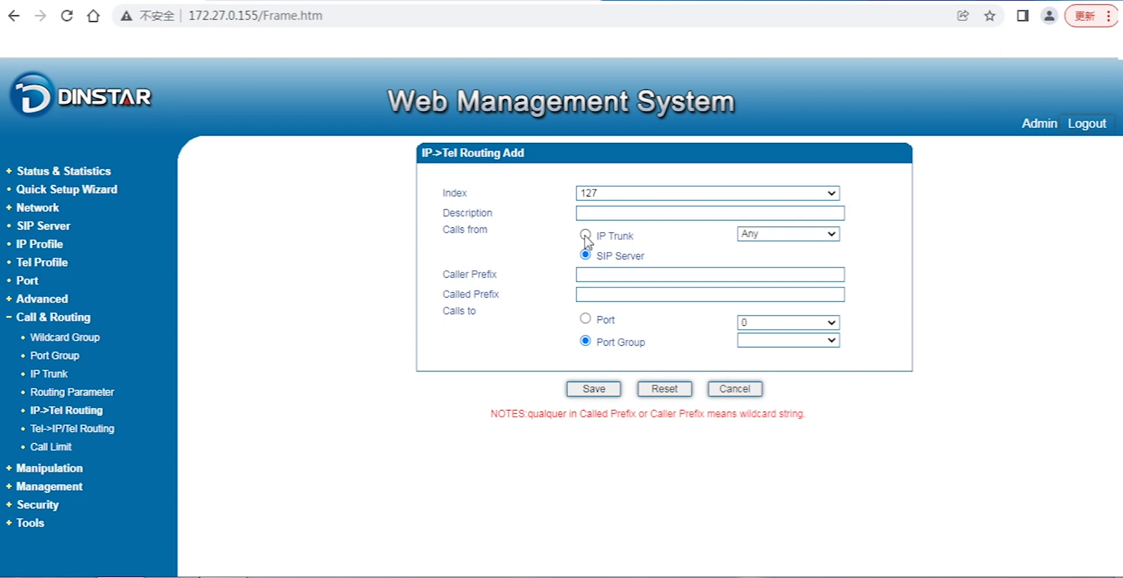
mouse_move(591, 240)
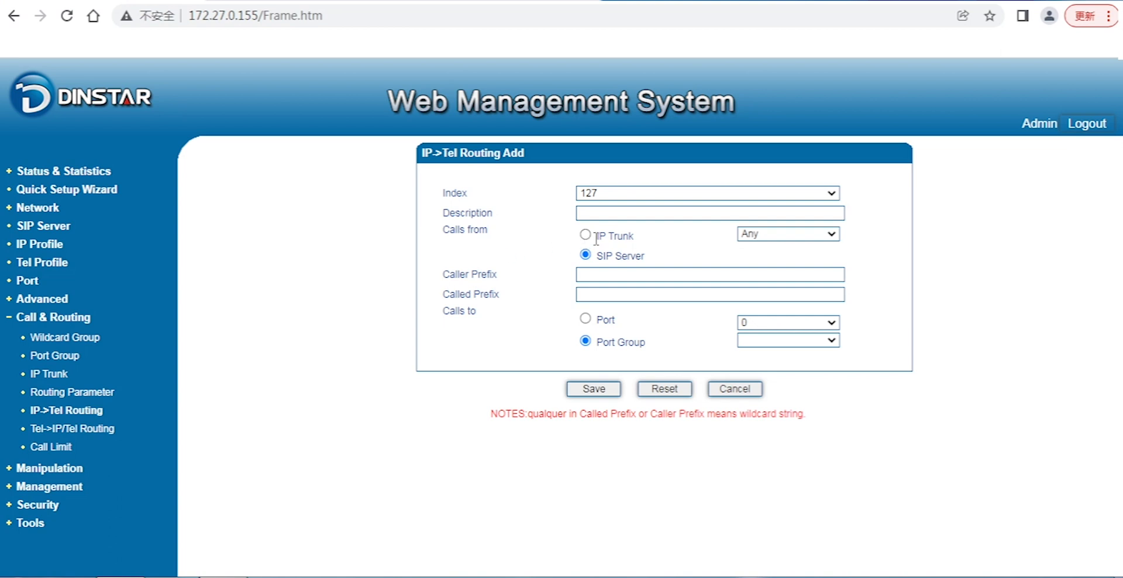
mouse_move(595, 267)
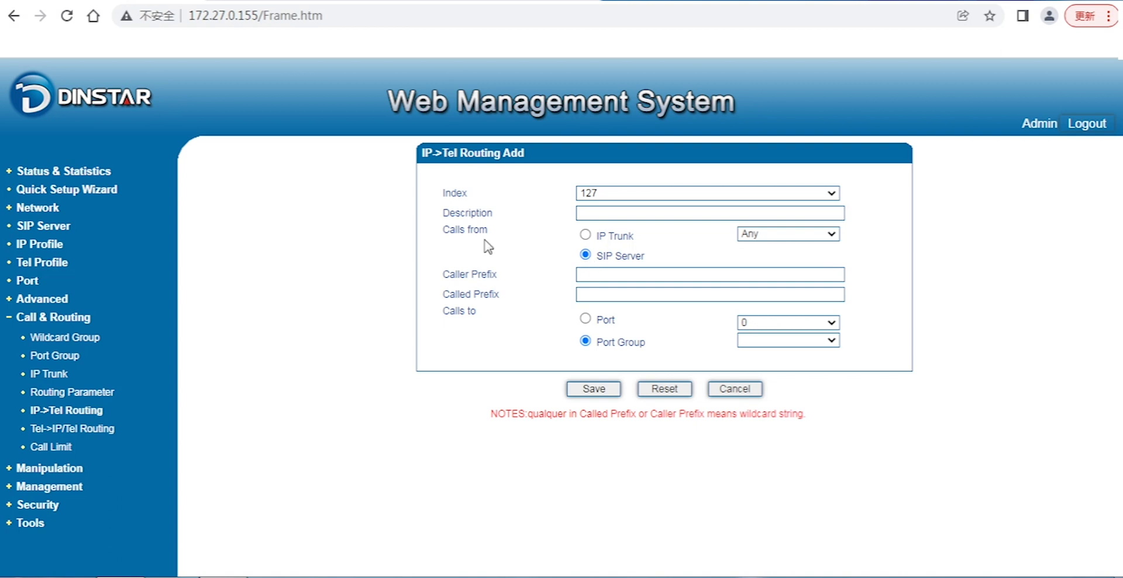
mouse_move(483, 309)
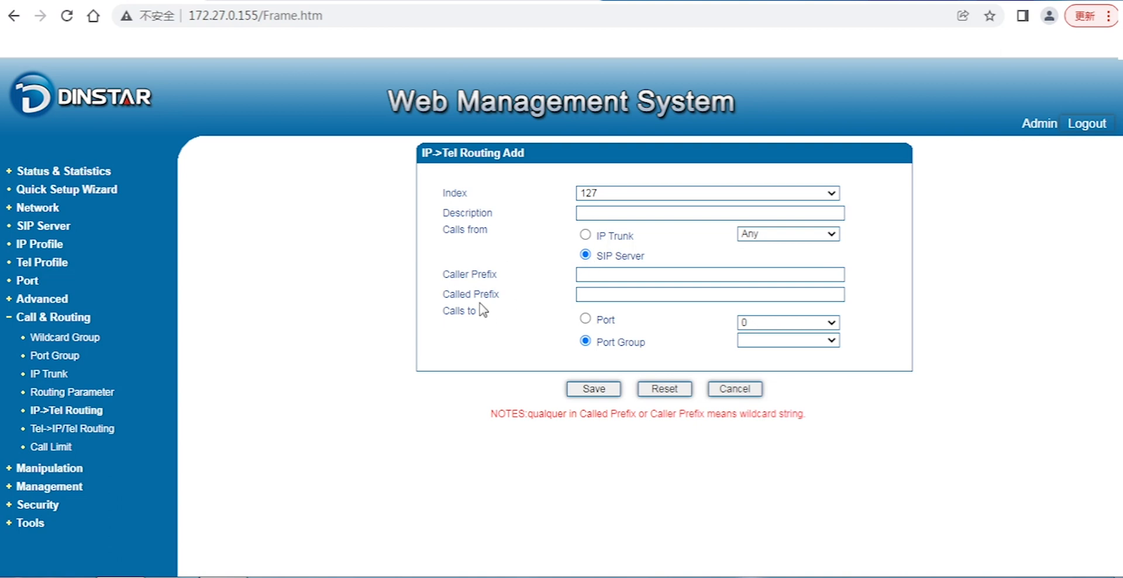
mouse_move(496, 324)
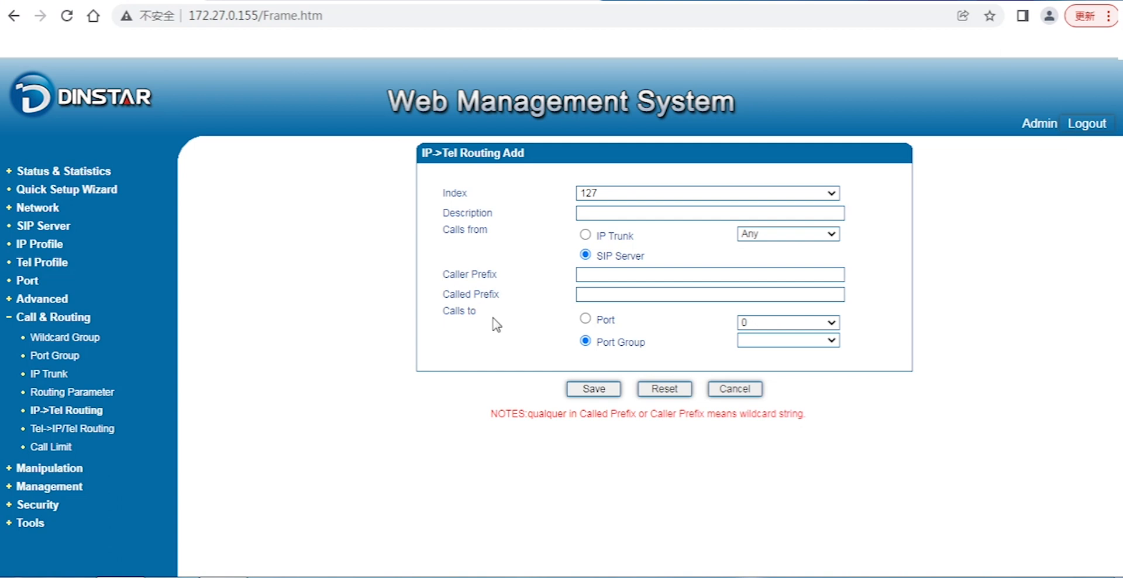
left_click(585, 318)
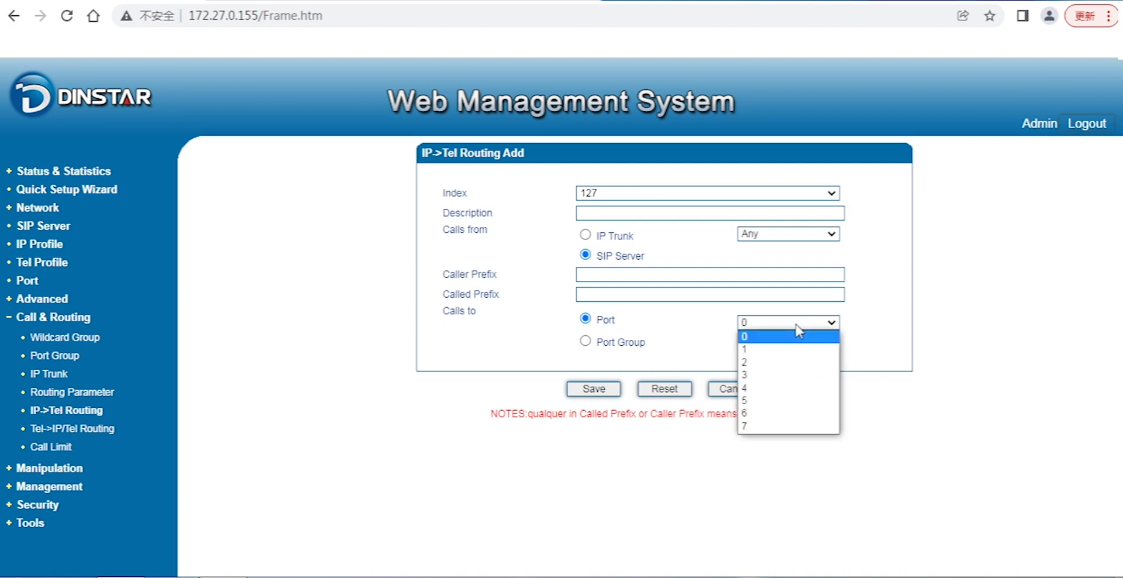
mouse_move(763, 389)
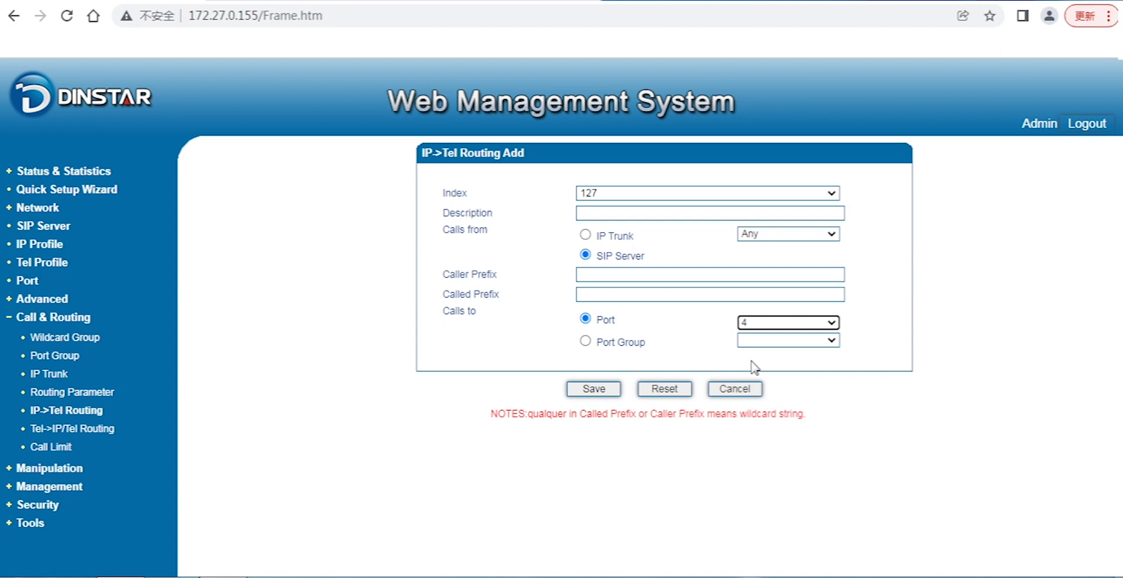
mouse_move(601, 248)
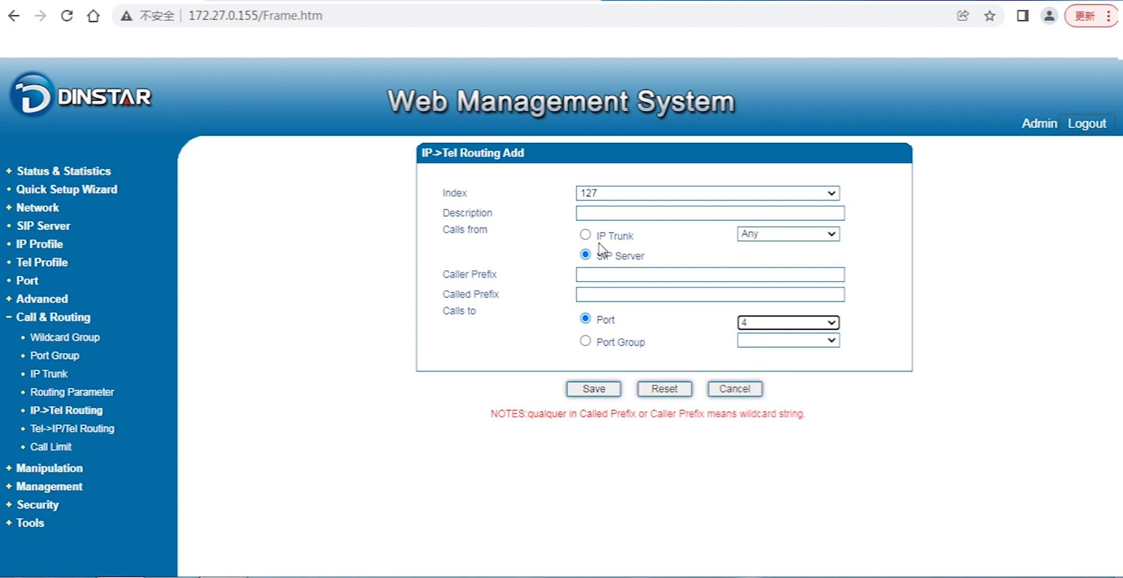
mouse_move(609, 322)
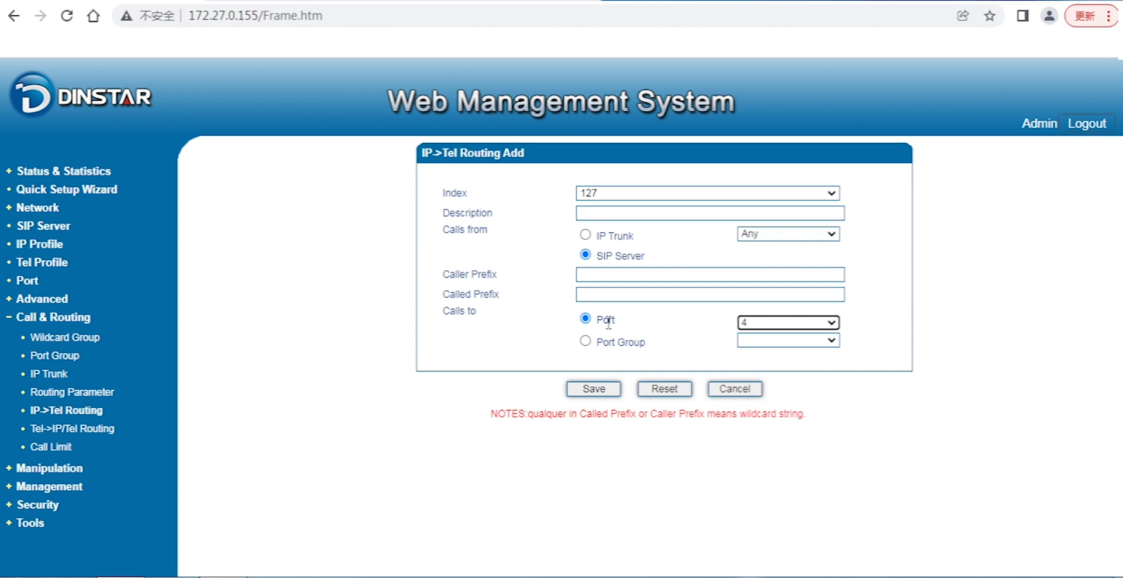
mouse_move(699, 333)
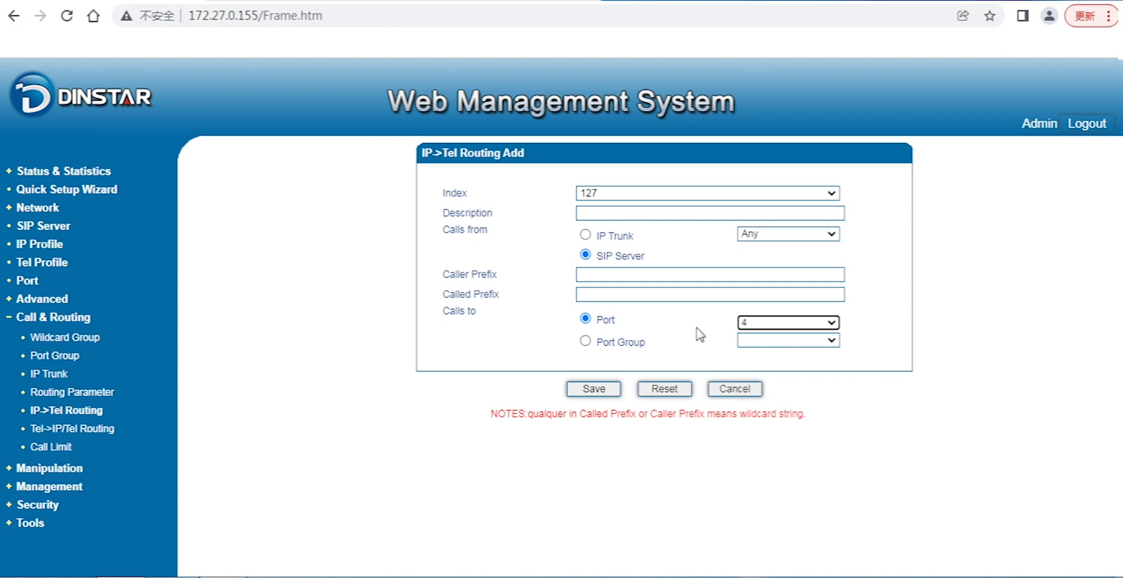
mouse_move(677, 329)
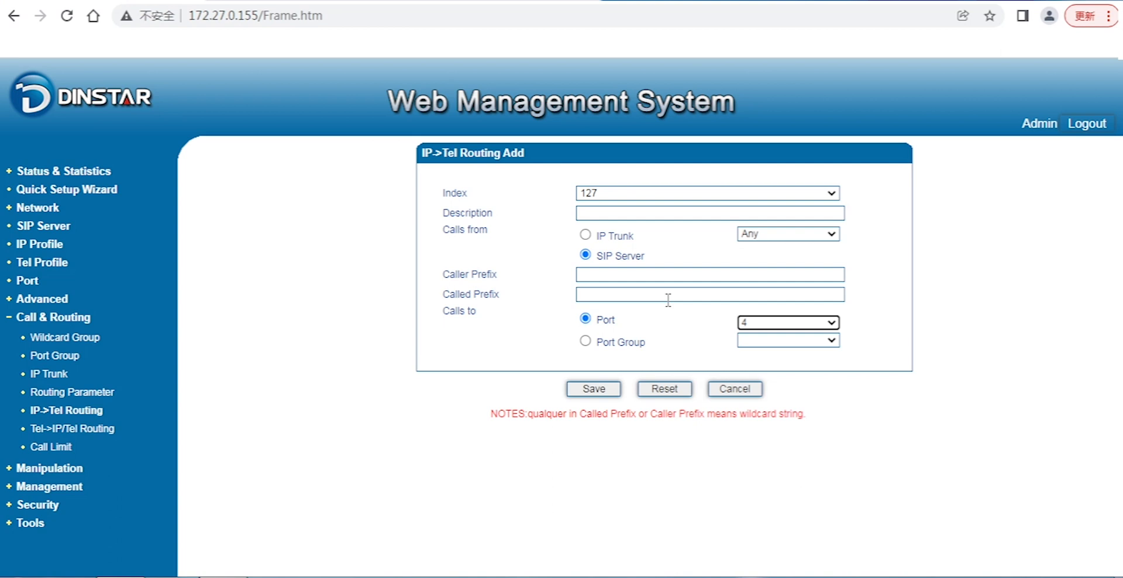
mouse_move(468, 272)
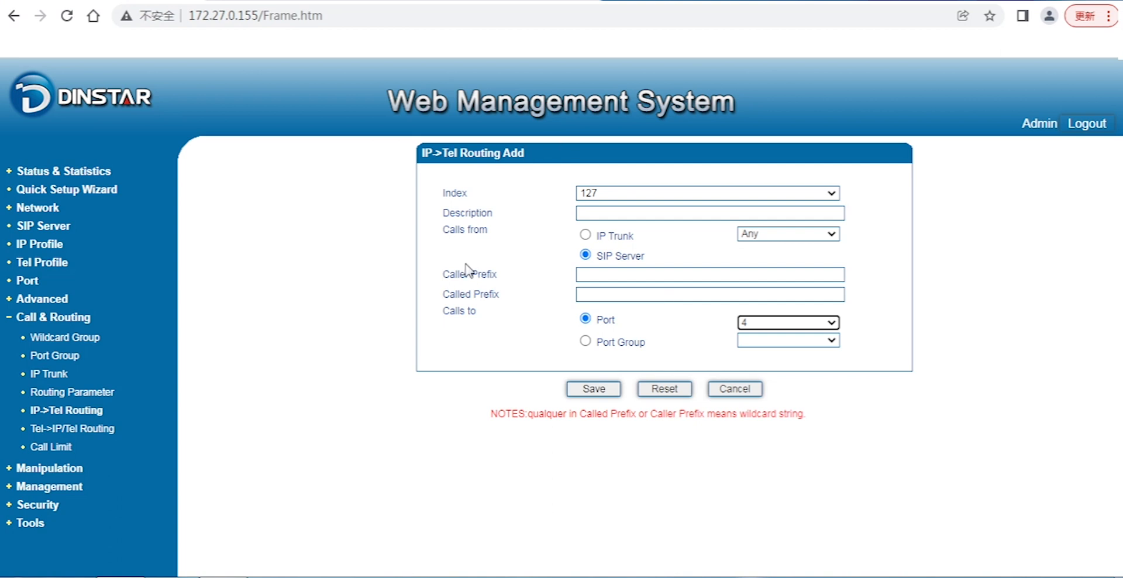
mouse_move(458, 251)
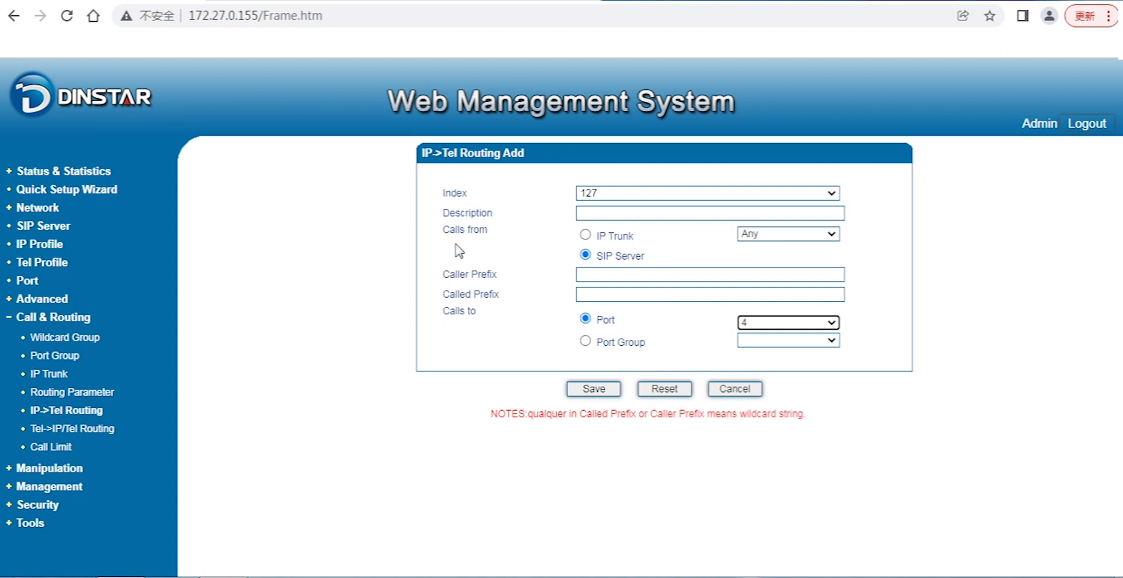
left_click(75, 428)
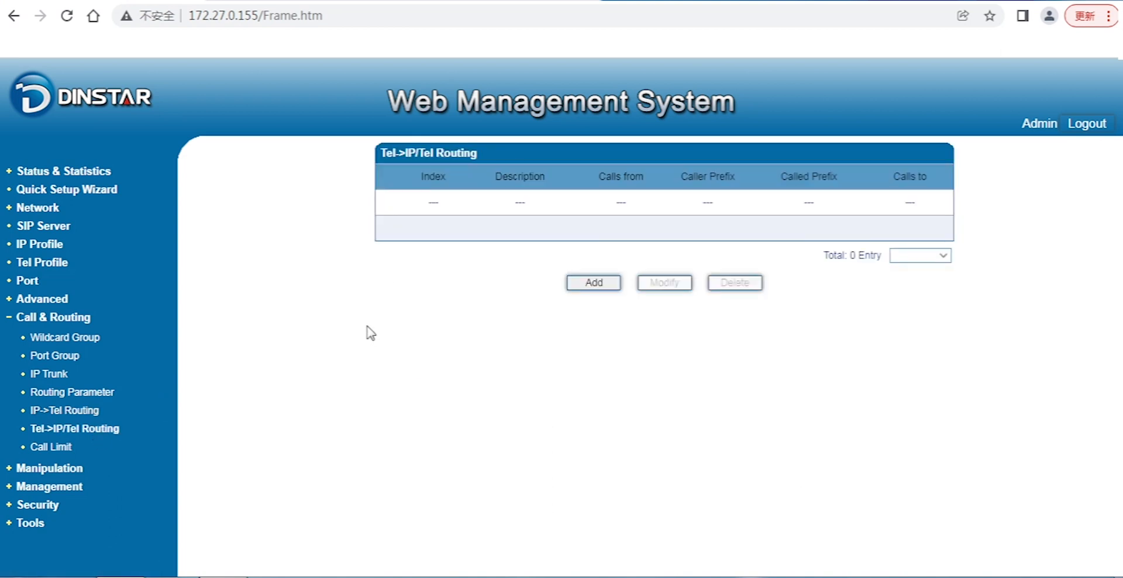
mouse_move(361, 324)
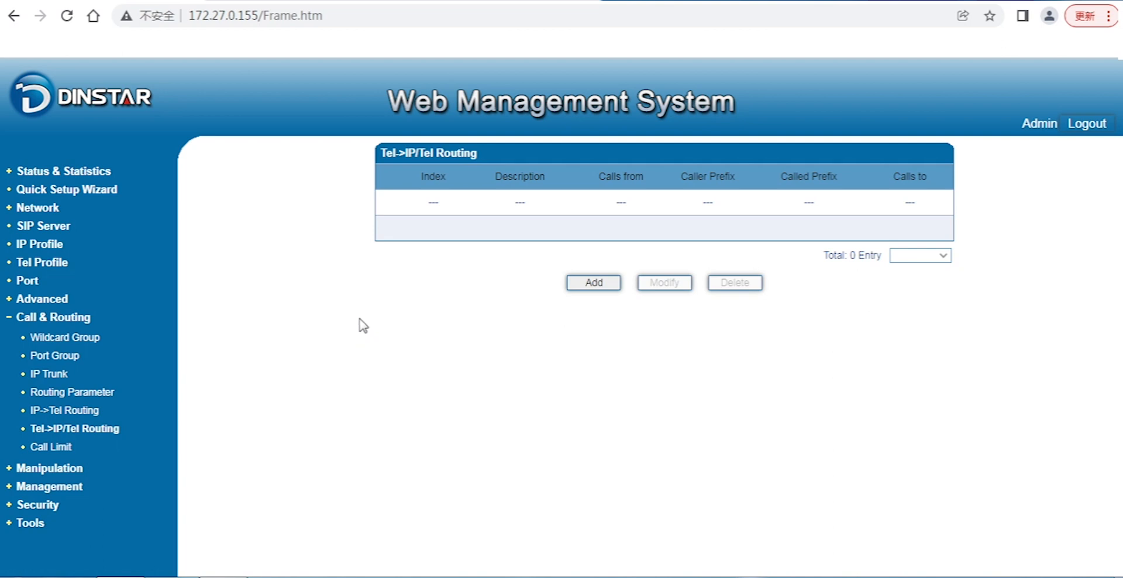
Start a new Tel->IP/Tel routing rule for calls from port 5, initially targeting port 6
left_click(592, 282)
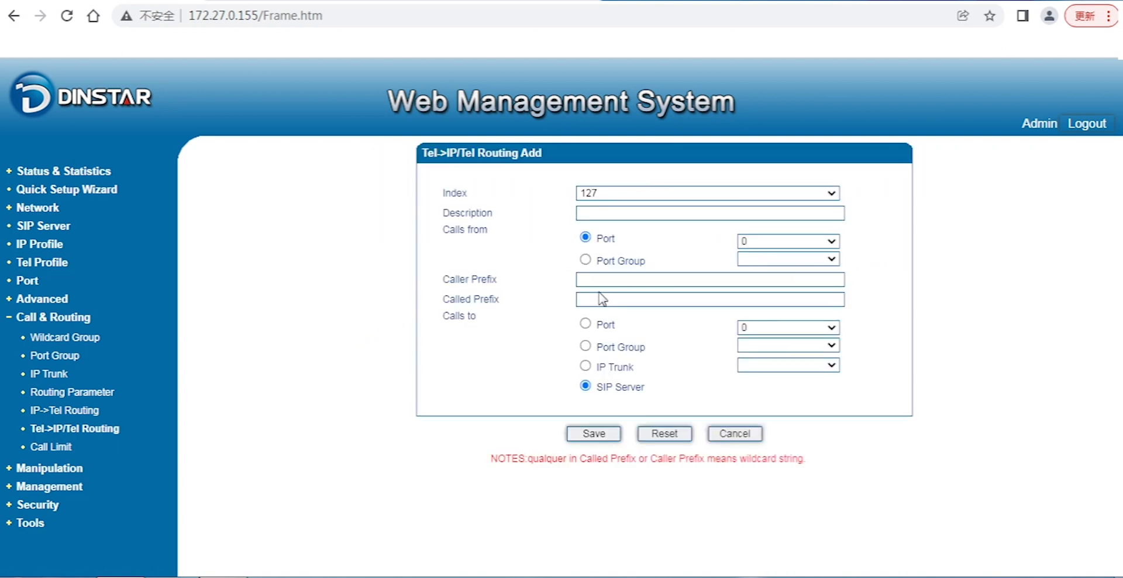
mouse_move(65, 411)
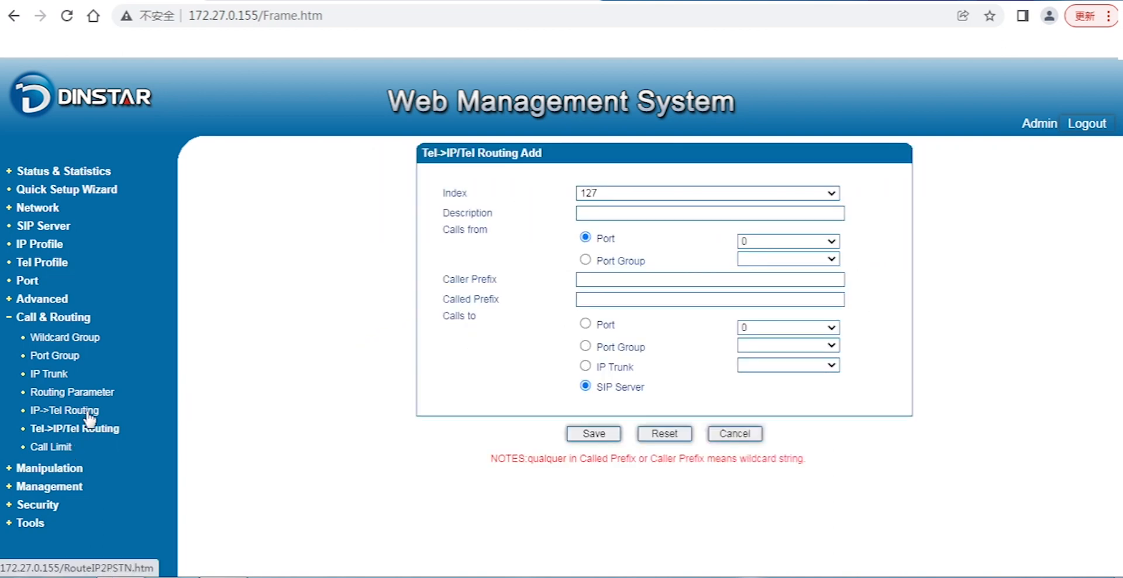
mouse_move(415, 240)
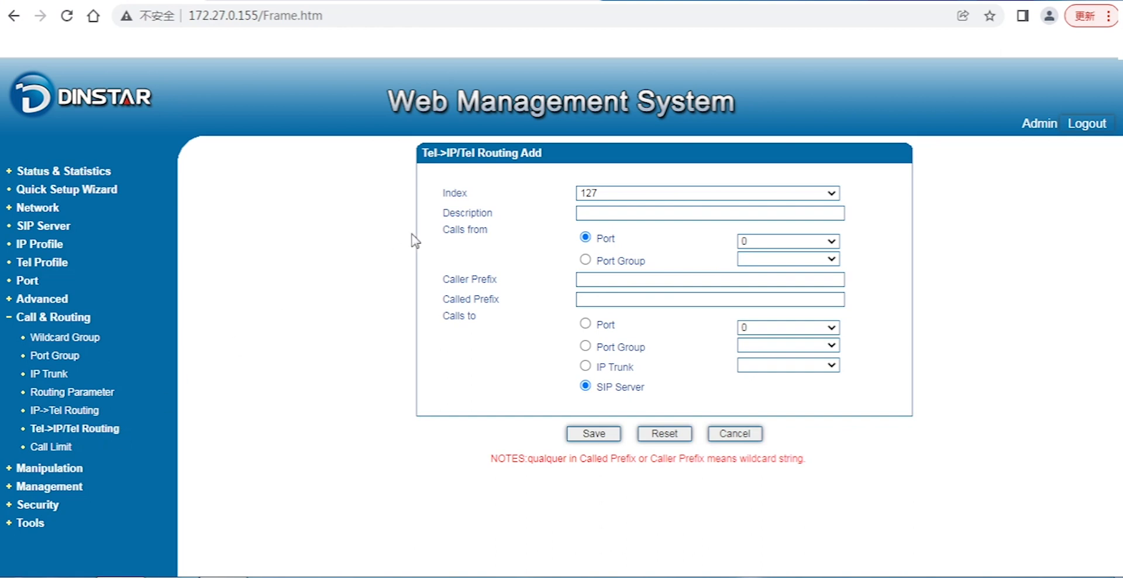
mouse_move(302, 297)
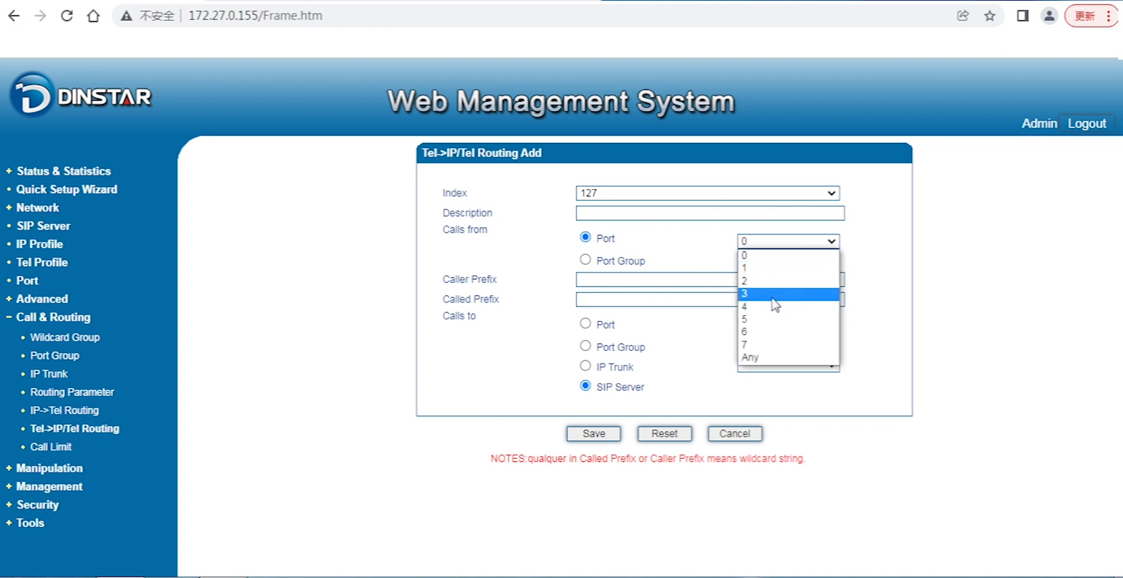
mouse_move(774, 320)
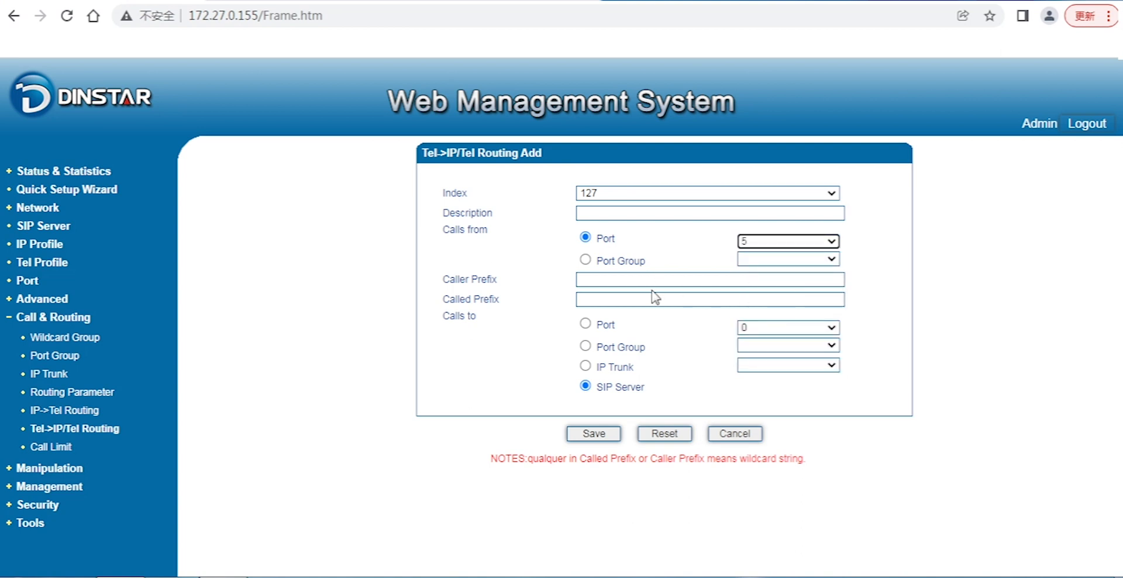
left_click(709, 298)
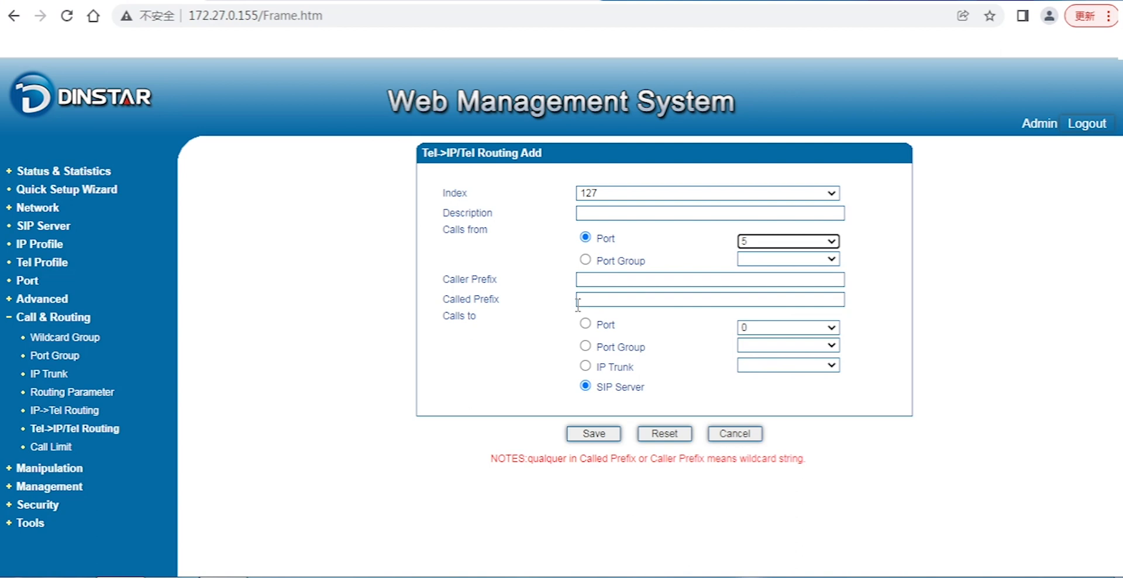
mouse_move(592, 296)
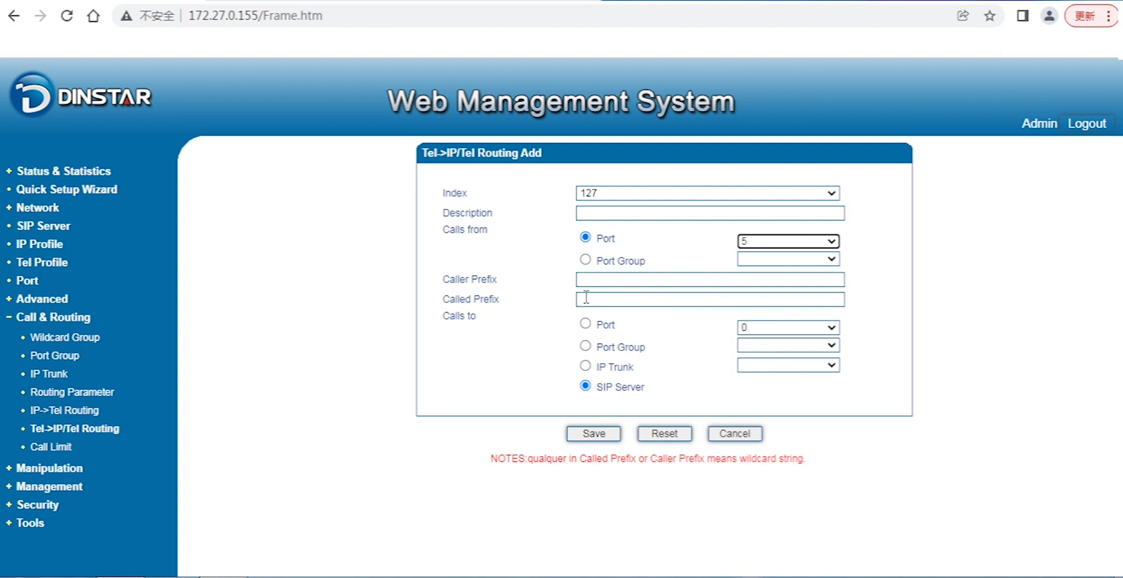
mouse_move(591, 330)
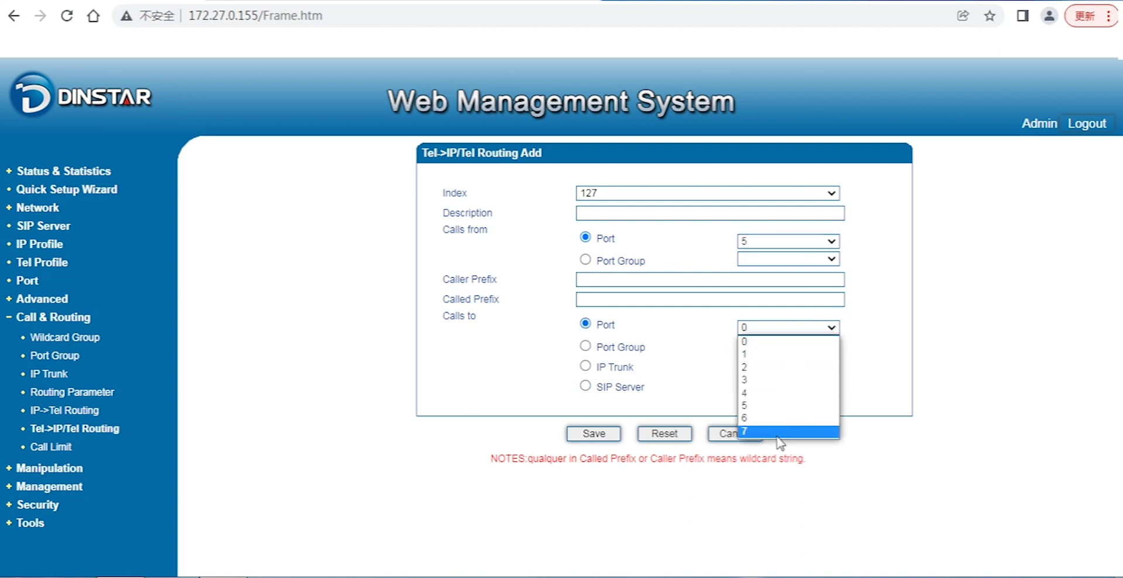
left_click(746, 417)
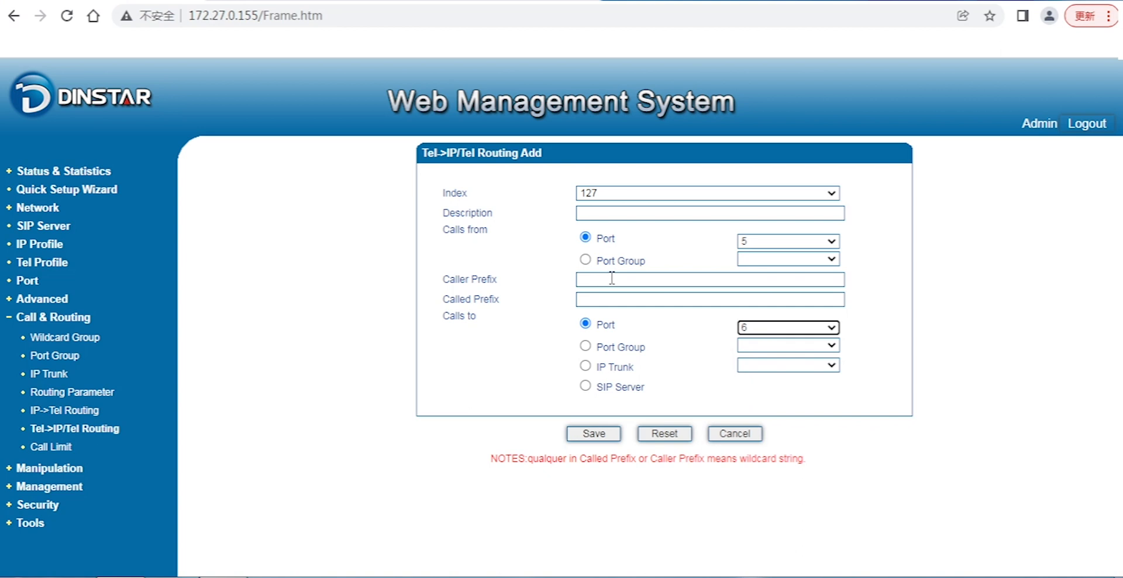
mouse_move(726, 271)
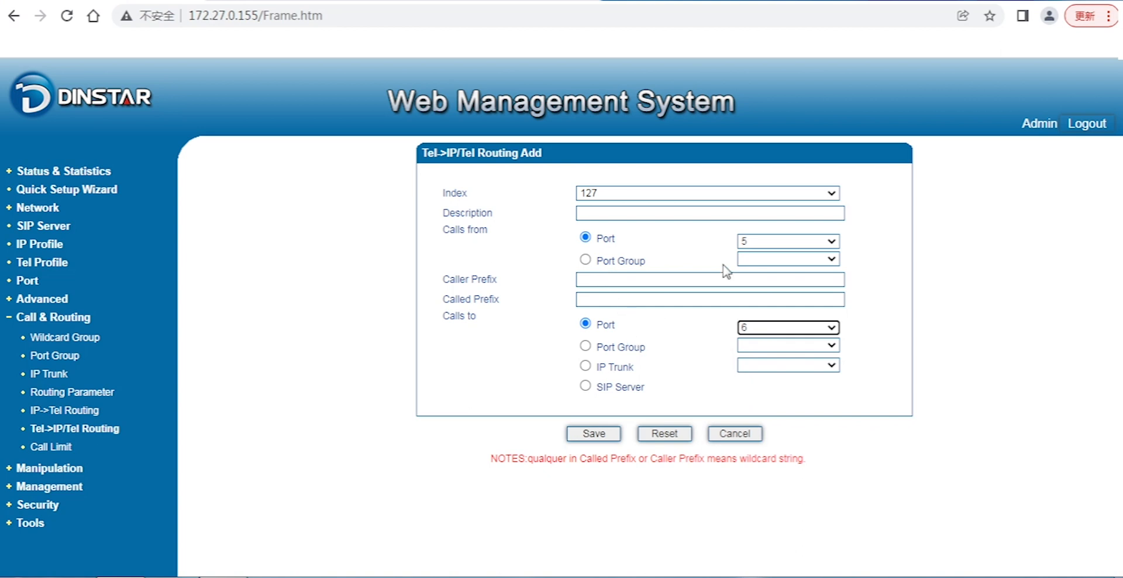
mouse_move(747, 343)
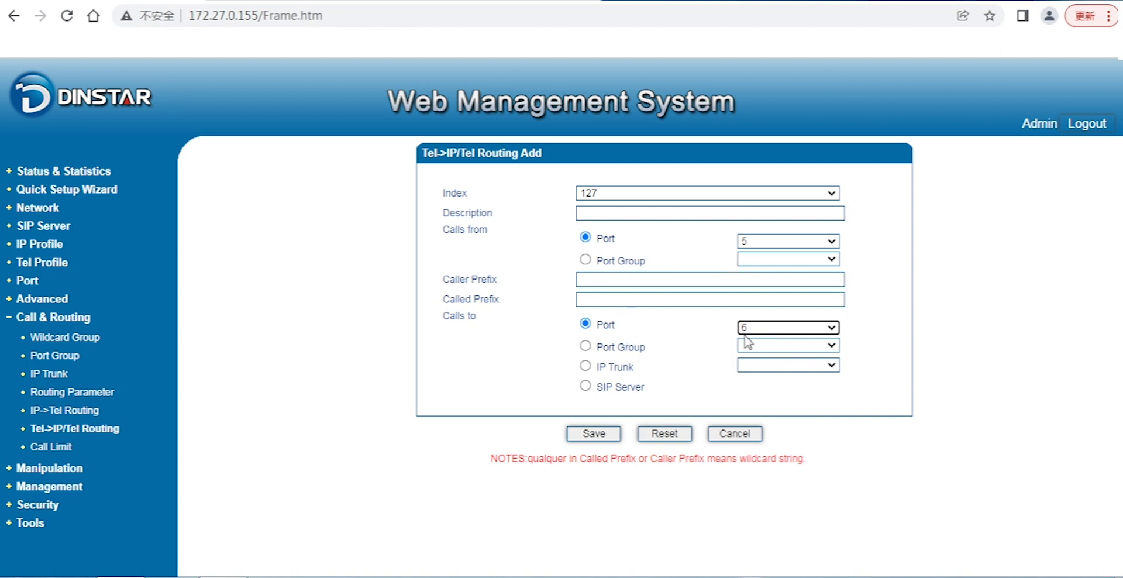
mouse_move(610, 366)
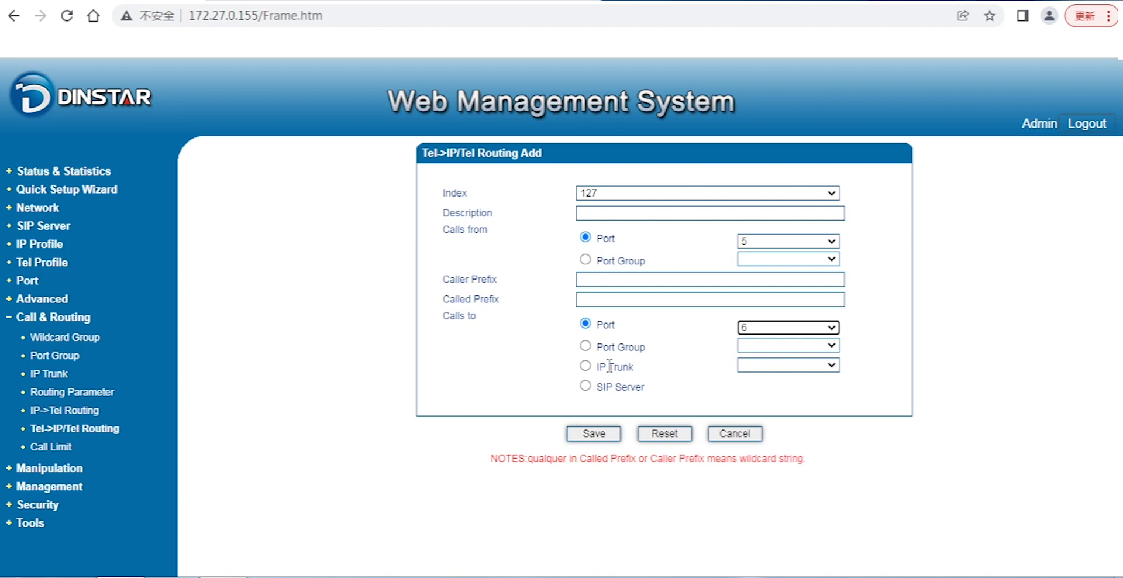
Change the rule's destination from port 6 to IP Trunk and finally to SIP Server
left_click(586, 366)
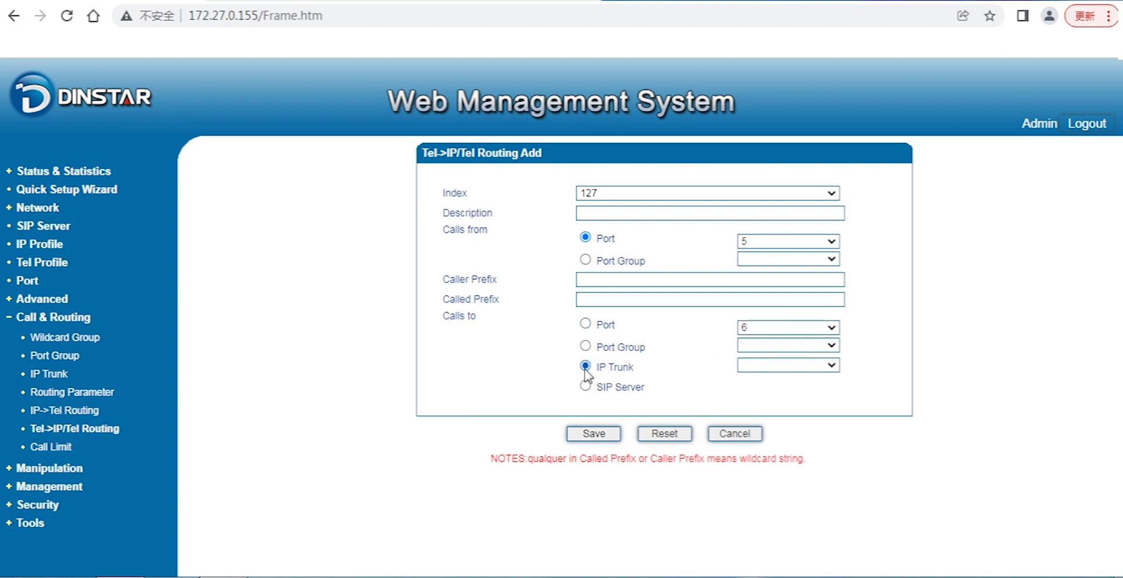
left_click(586, 366)
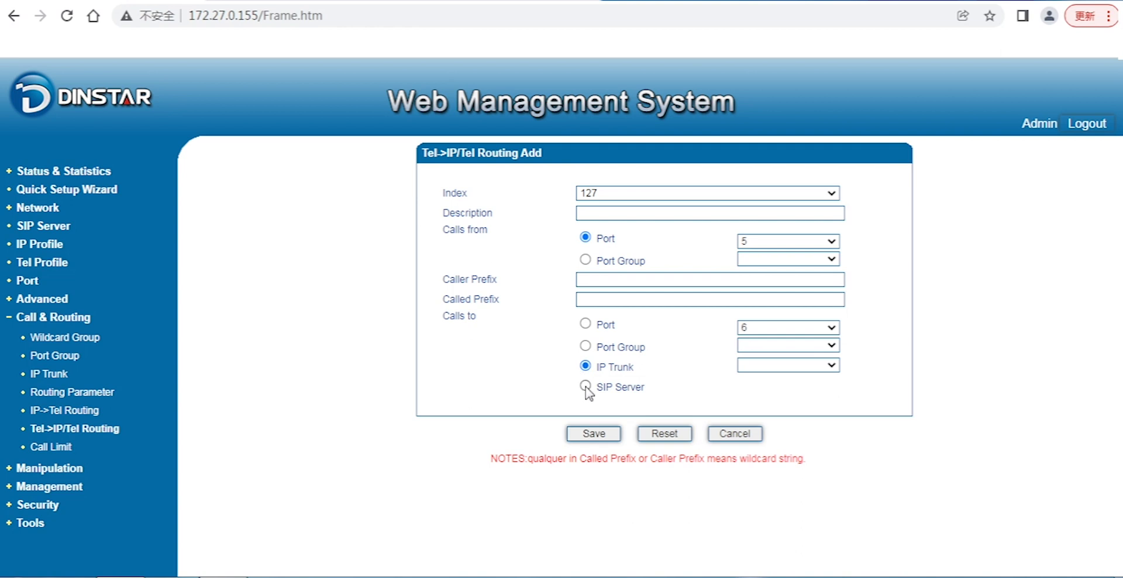
left_click(585, 388)
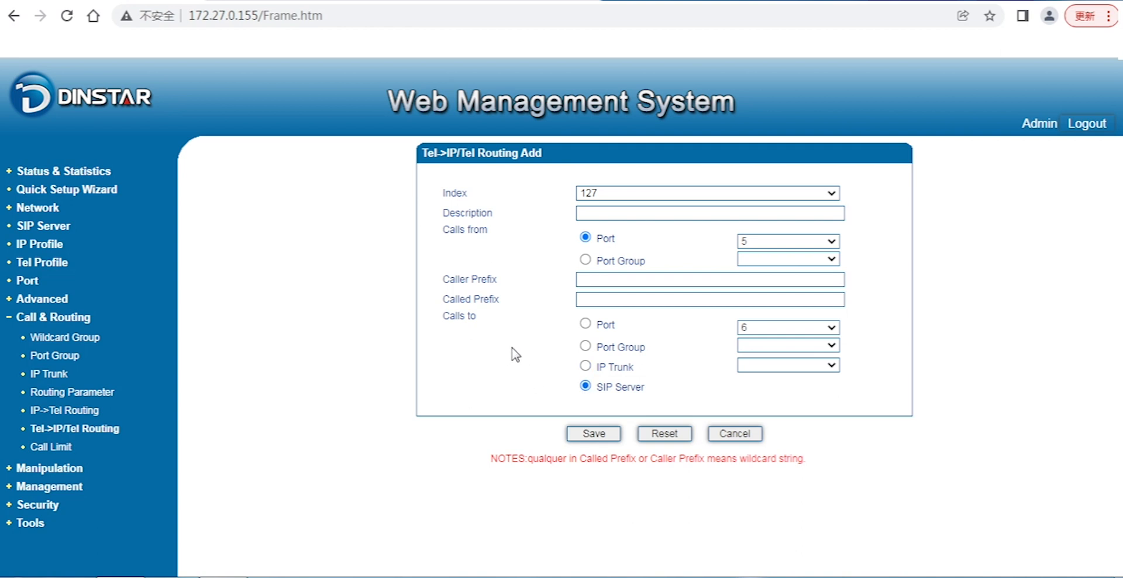
mouse_move(530, 356)
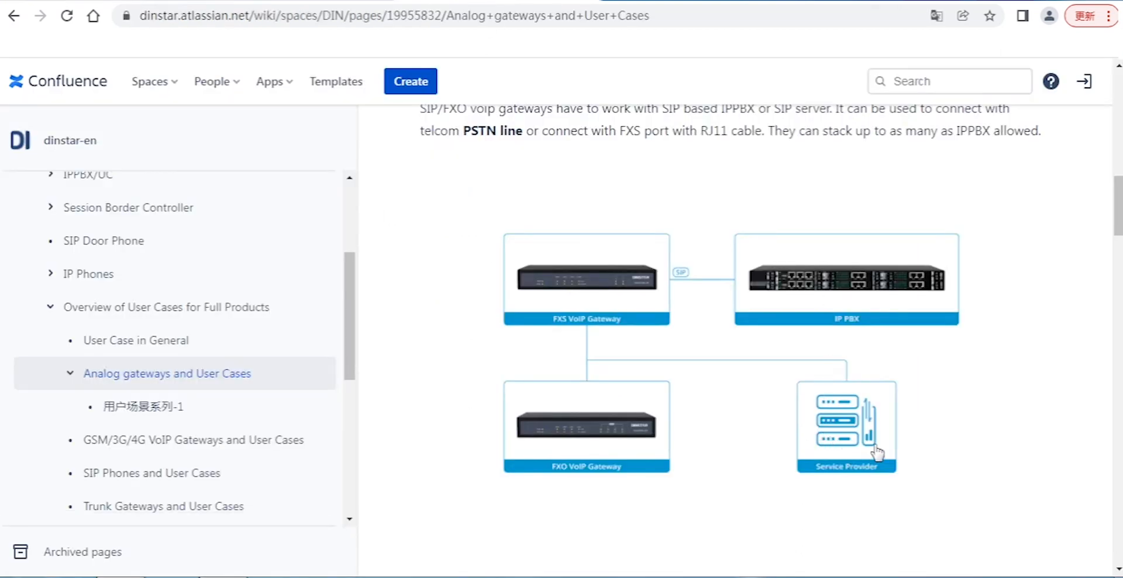
mouse_move(753, 446)
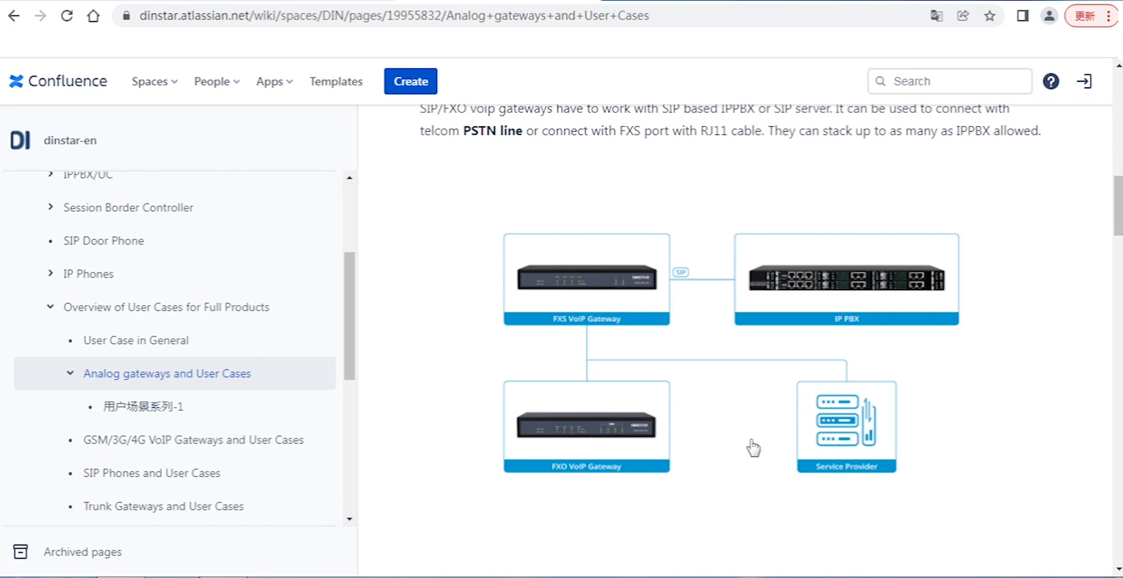
mouse_move(828, 295)
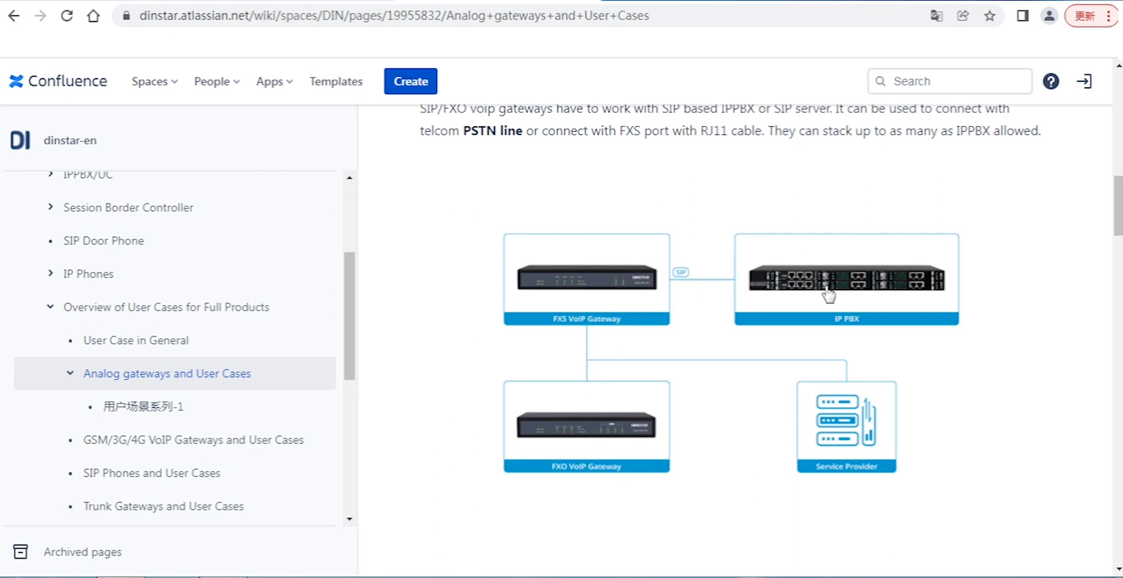
mouse_move(978, 266)
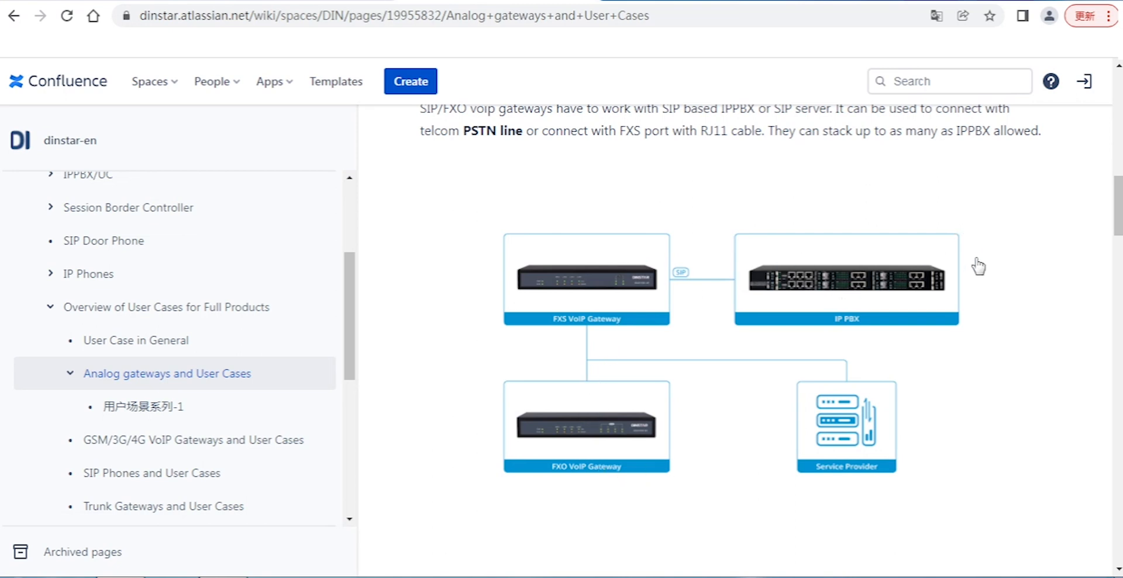
mouse_move(963, 240)
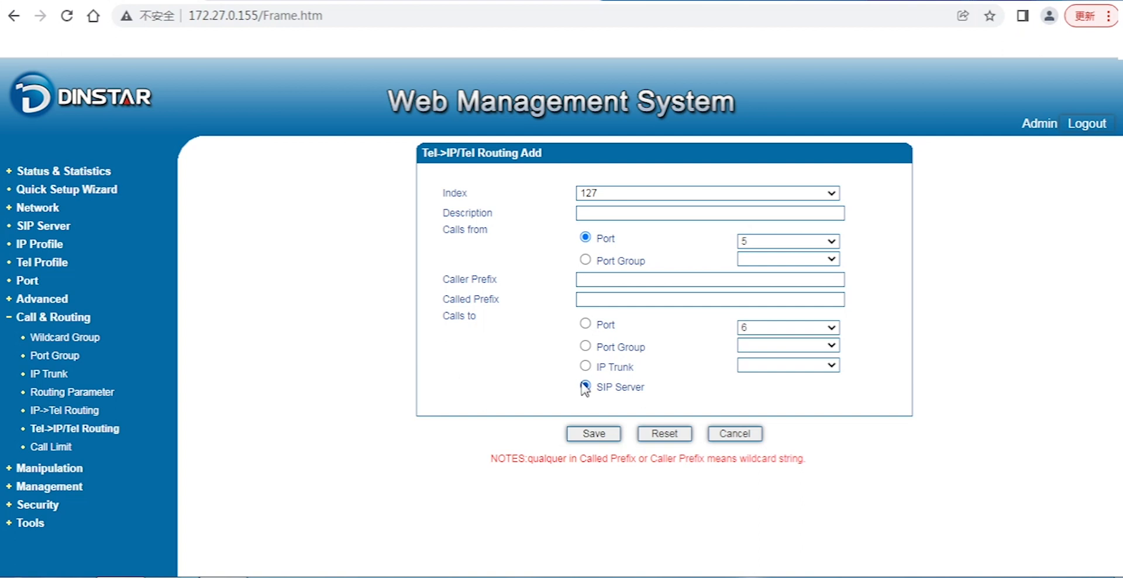
Cancel the unsaved Tel->IP/Tel rule and show the empty Call Limit list
left_click(735, 433)
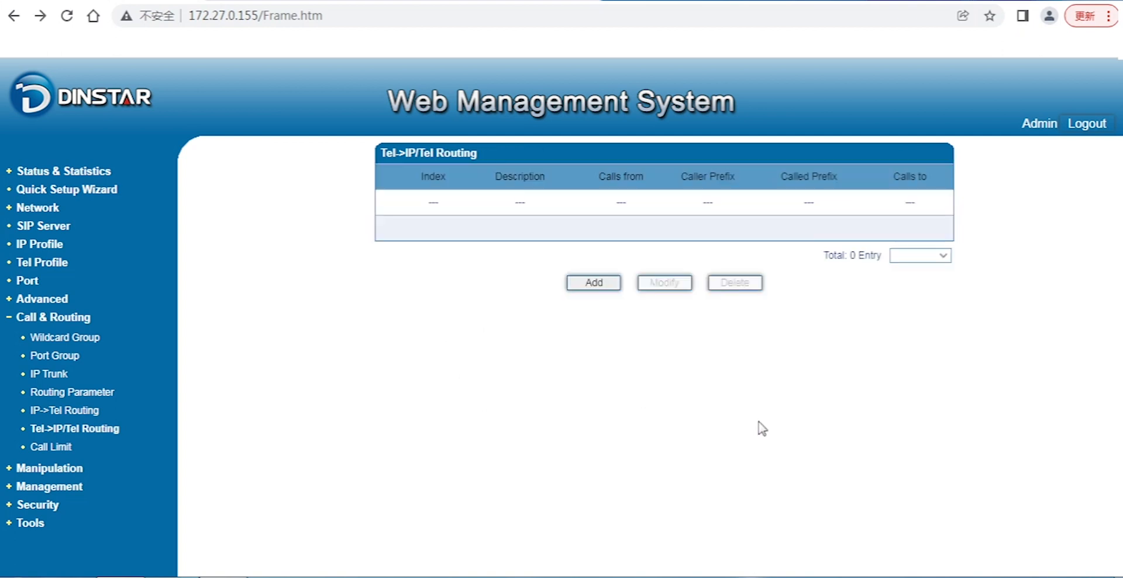
mouse_move(138, 443)
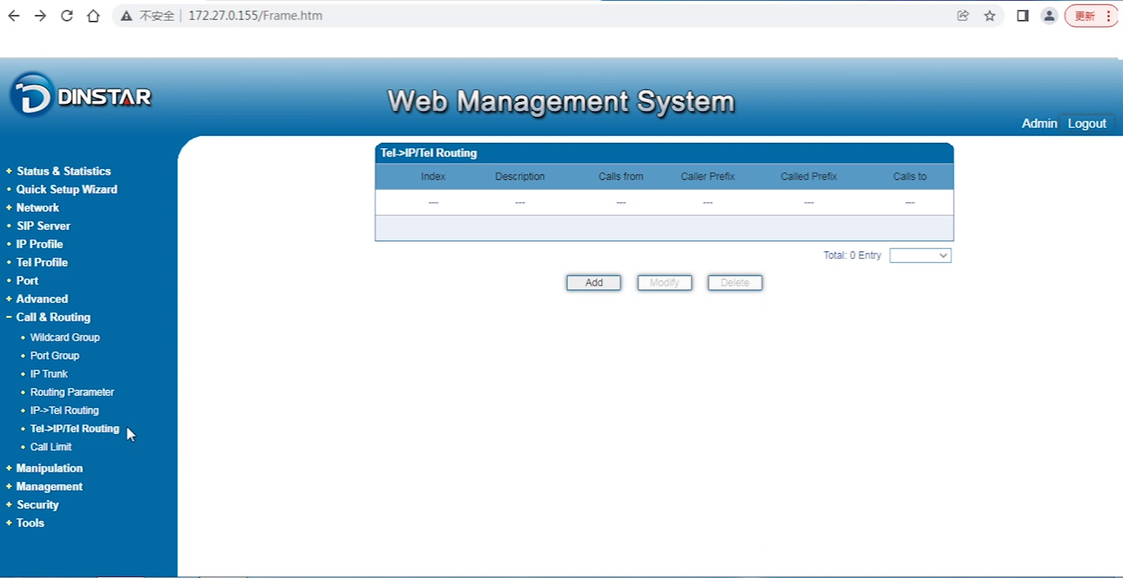
mouse_move(51, 446)
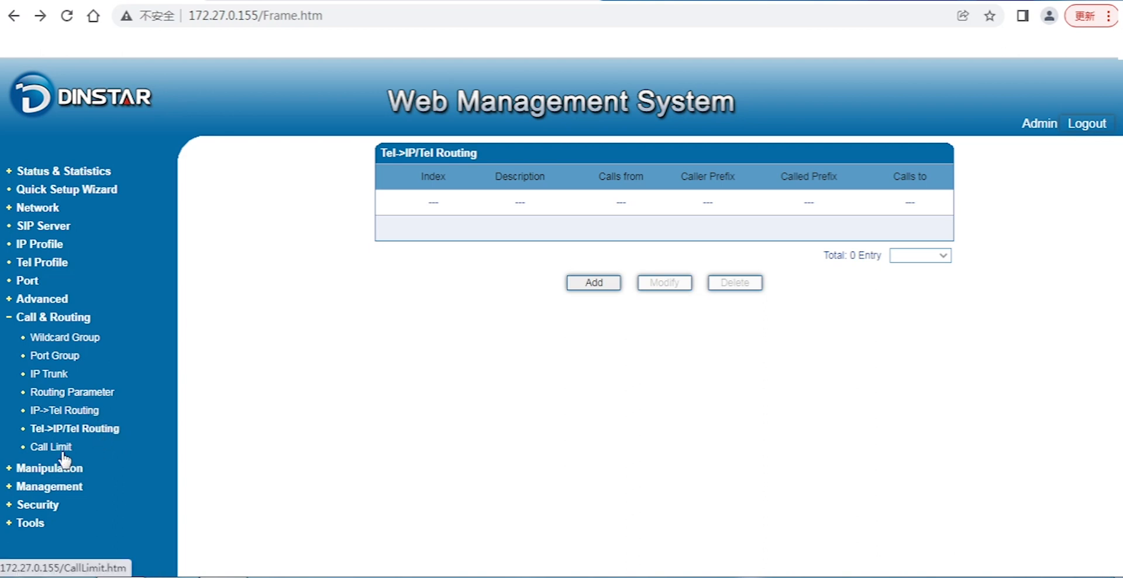
left_click(51, 446)
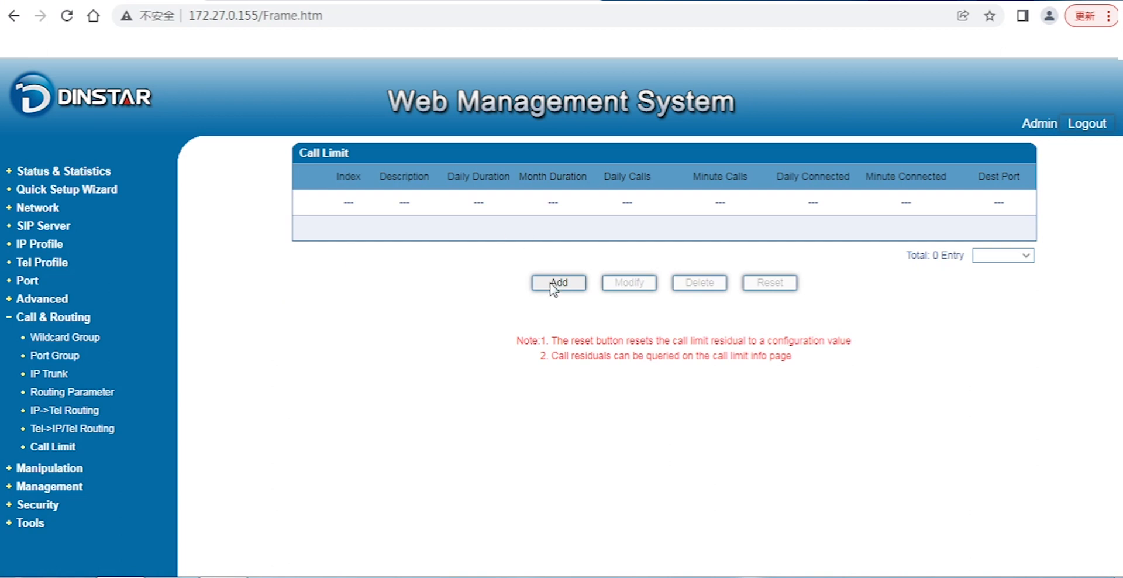
left_click(558, 282)
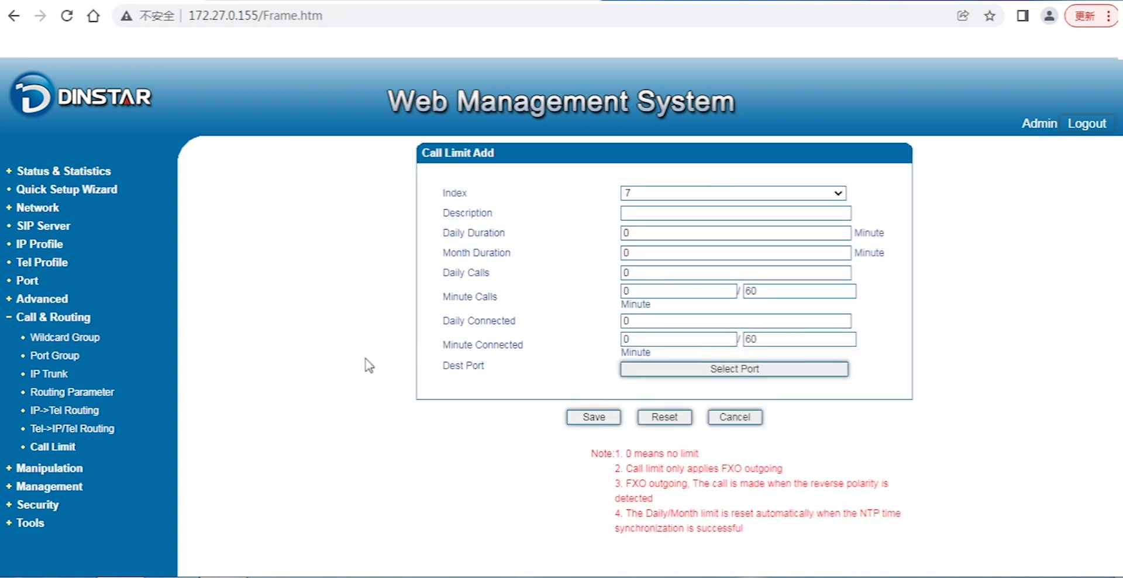
mouse_move(361, 368)
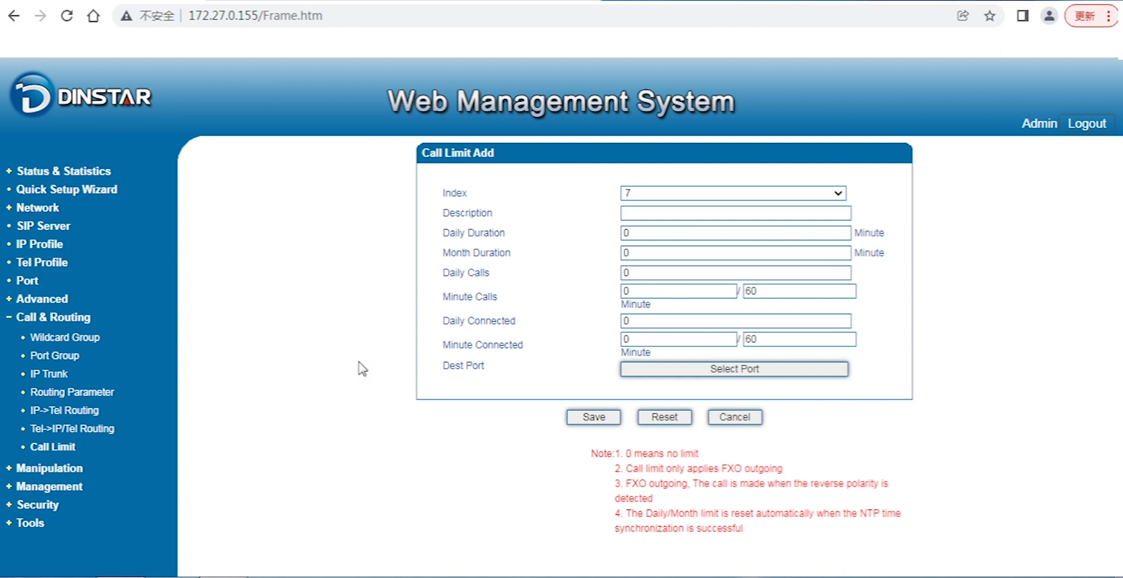
mouse_move(470, 272)
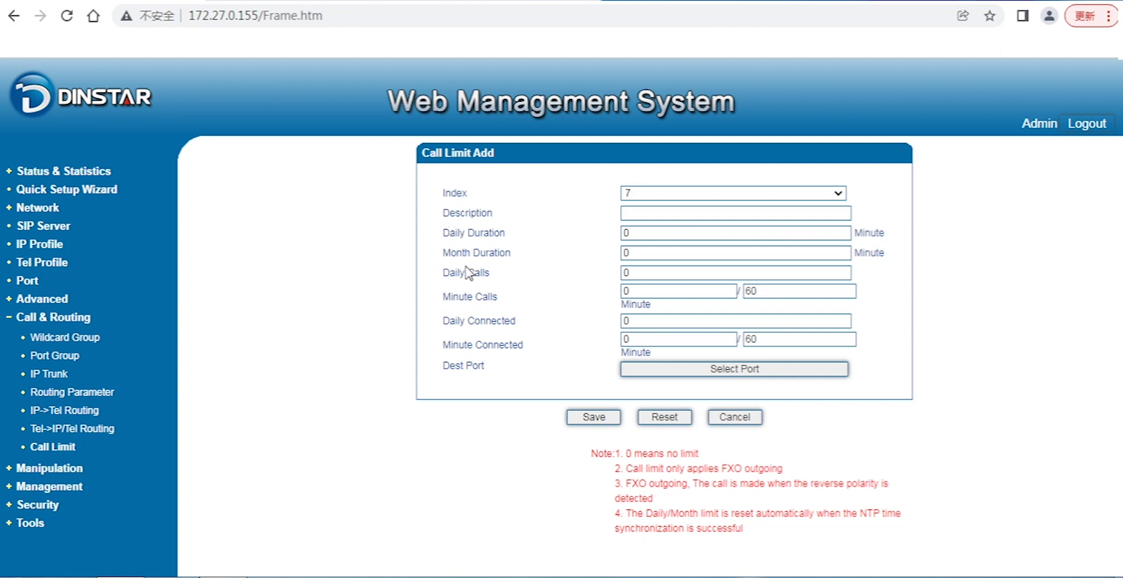
mouse_move(499, 239)
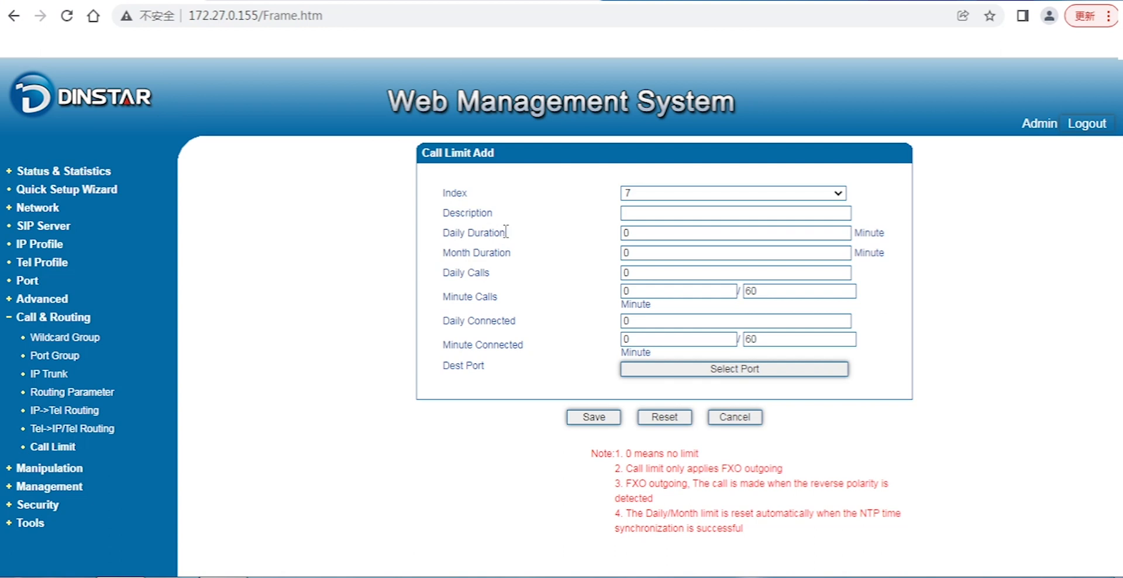
mouse_move(491, 253)
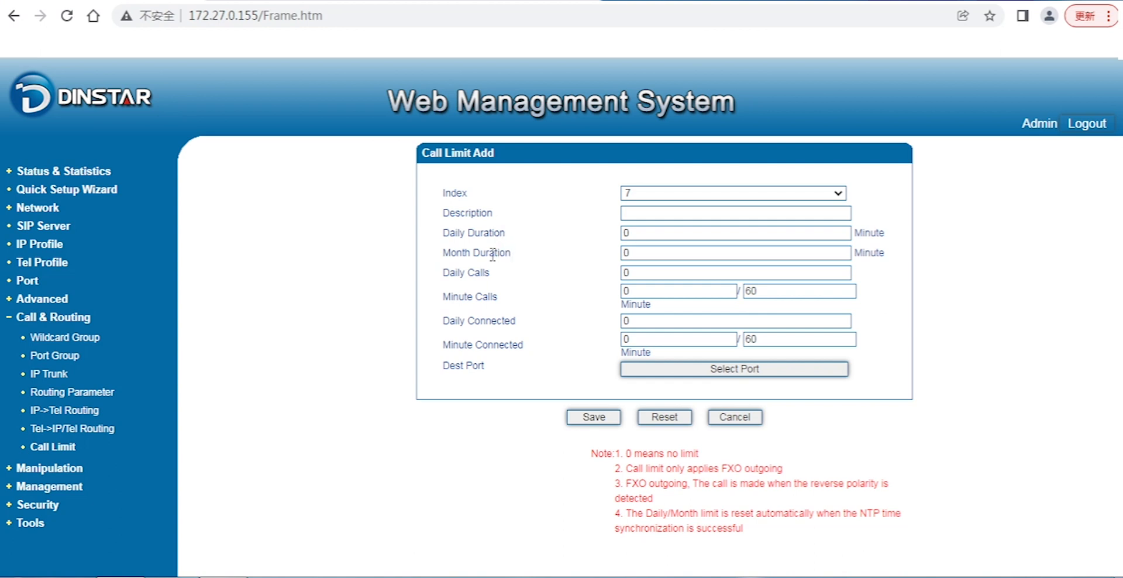
mouse_move(494, 280)
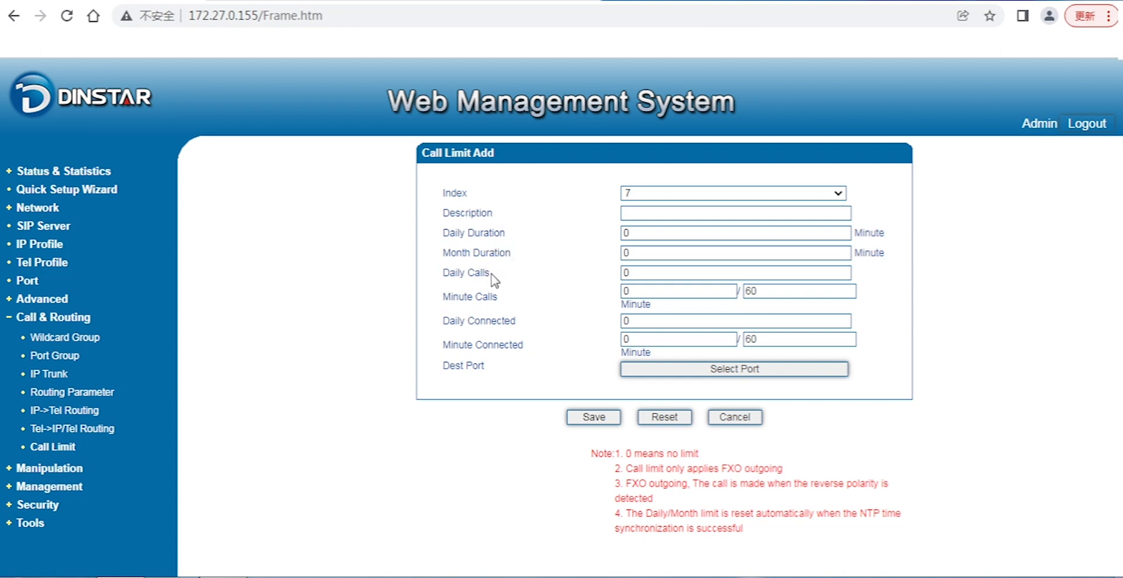
mouse_move(502, 344)
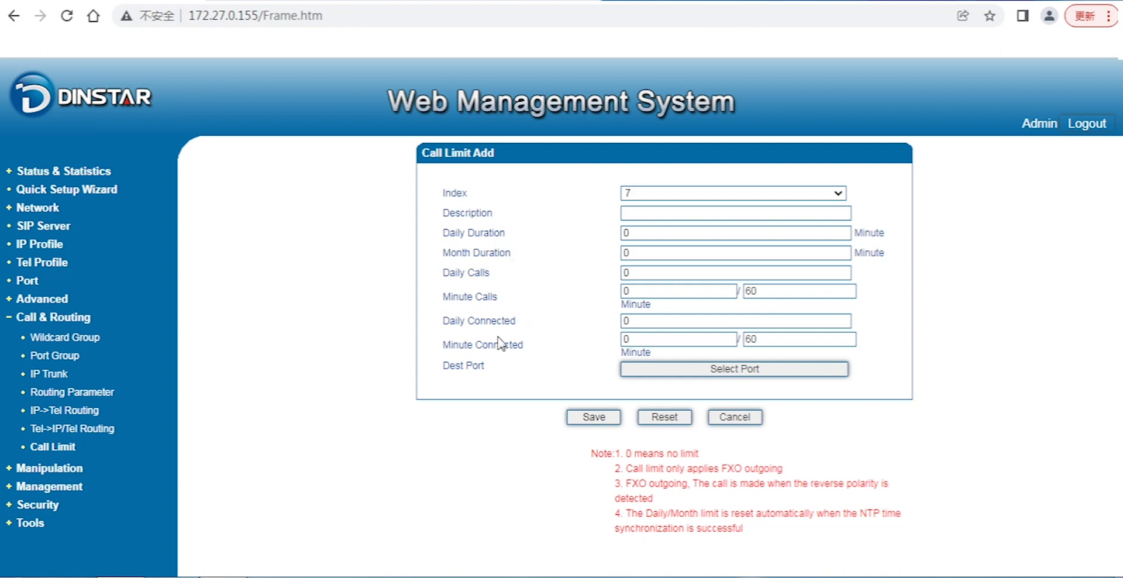
mouse_move(537, 335)
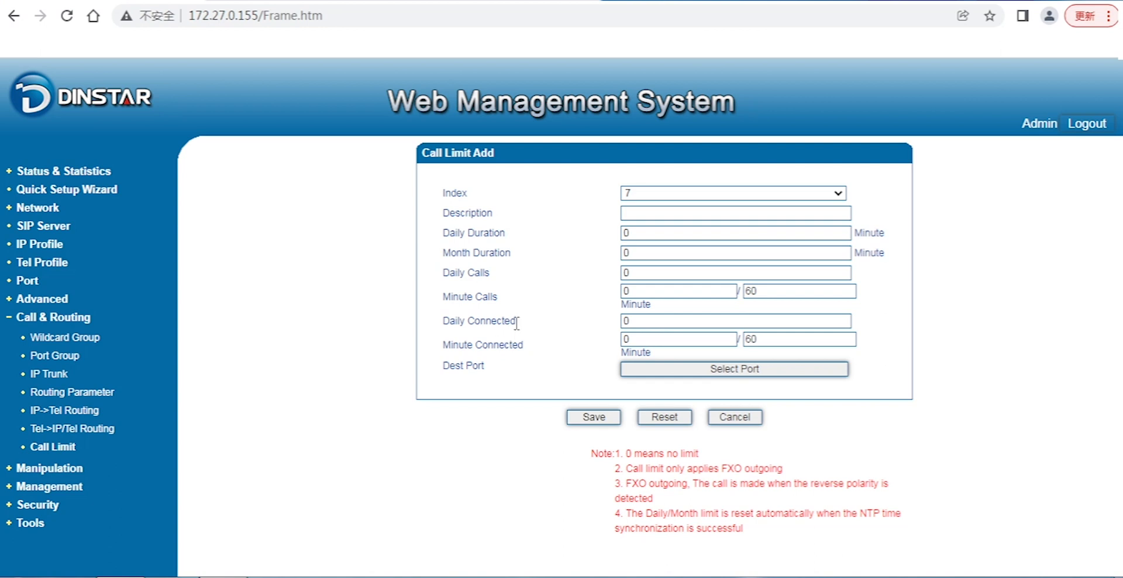
mouse_move(542, 355)
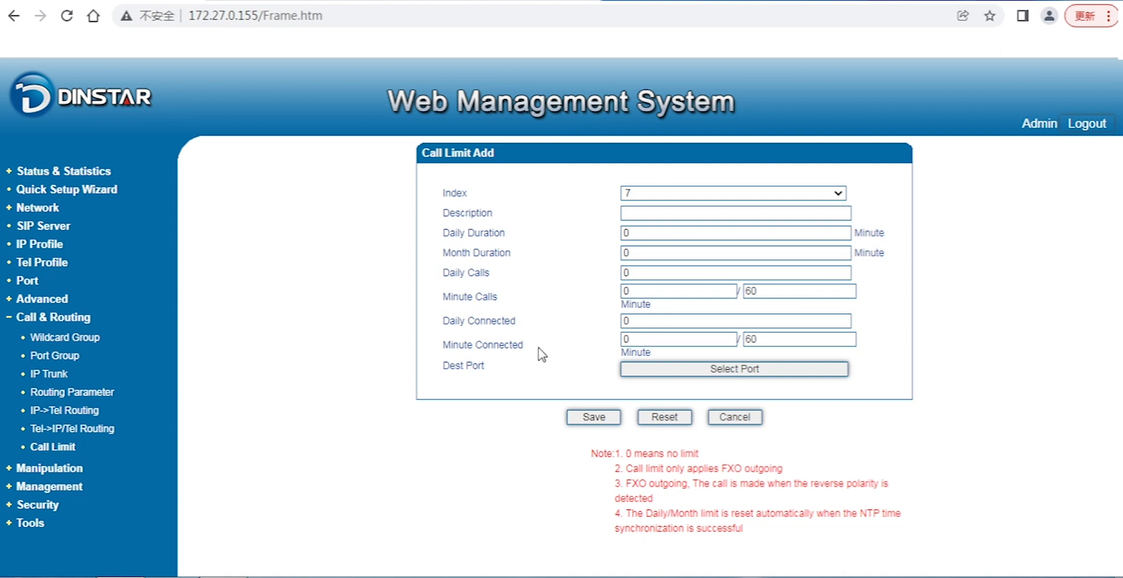
mouse_move(672, 378)
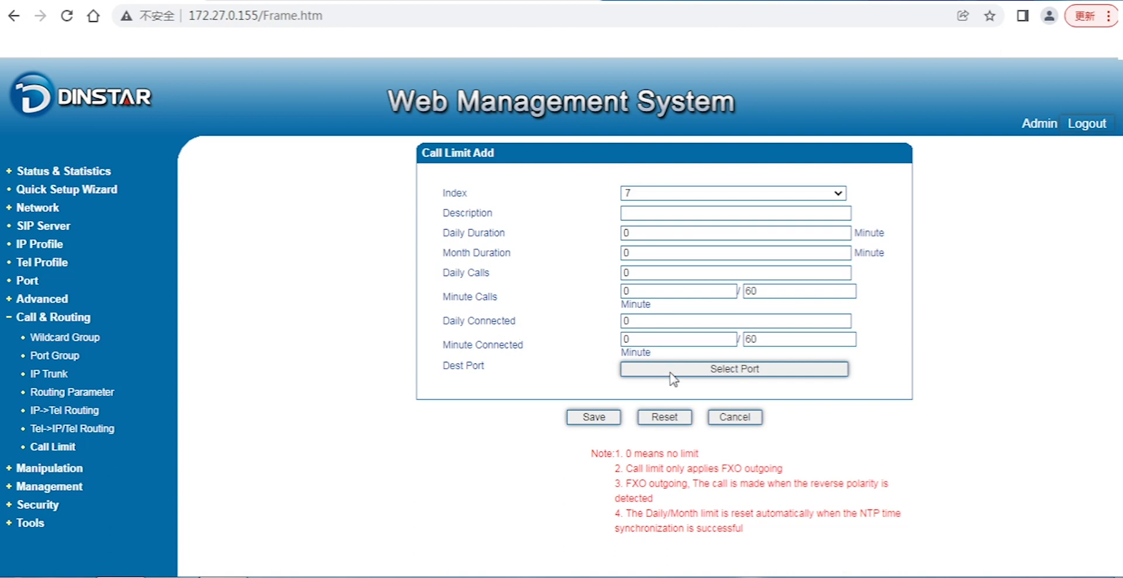
left_click(732, 369)
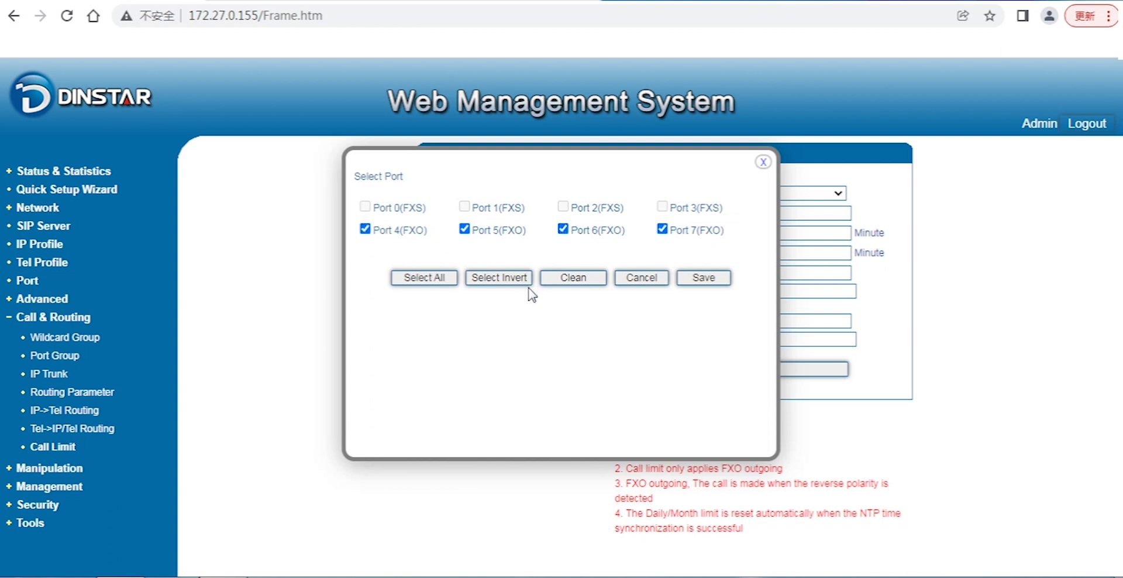
mouse_move(544, 294)
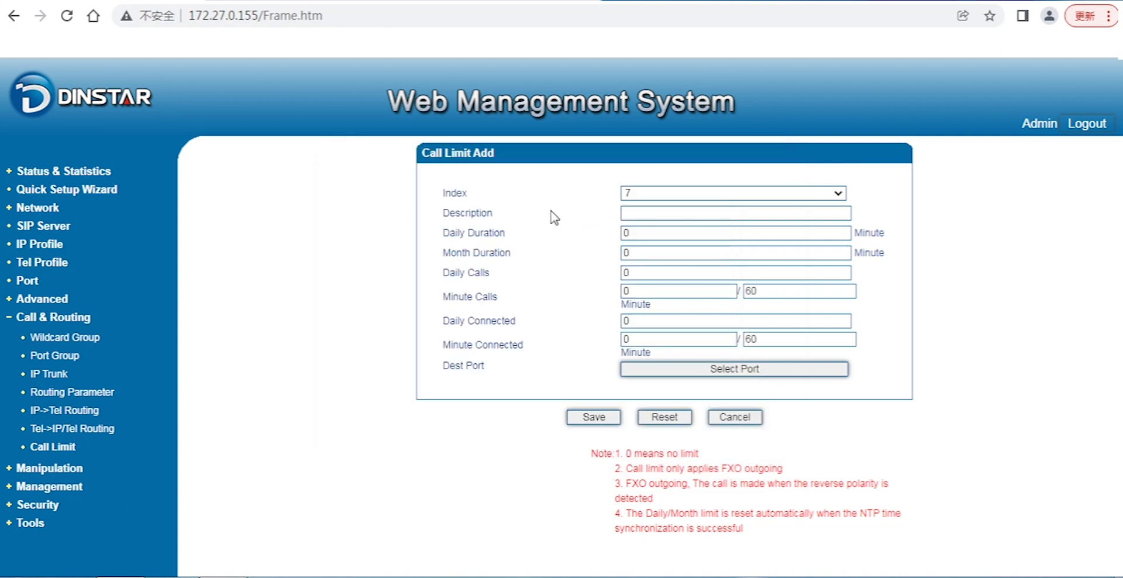
mouse_move(441, 420)
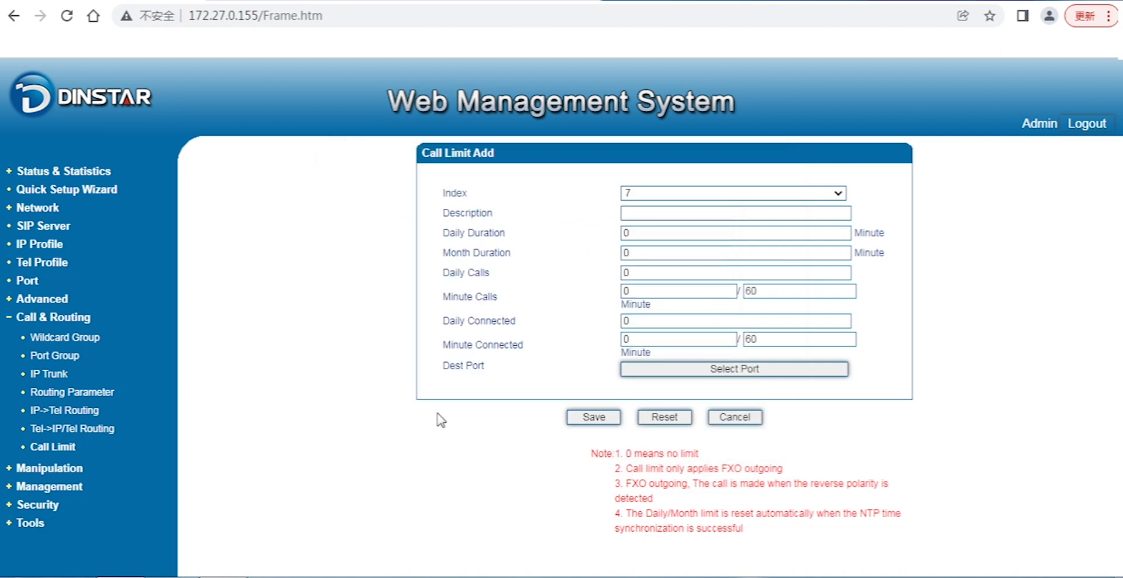
mouse_move(393, 346)
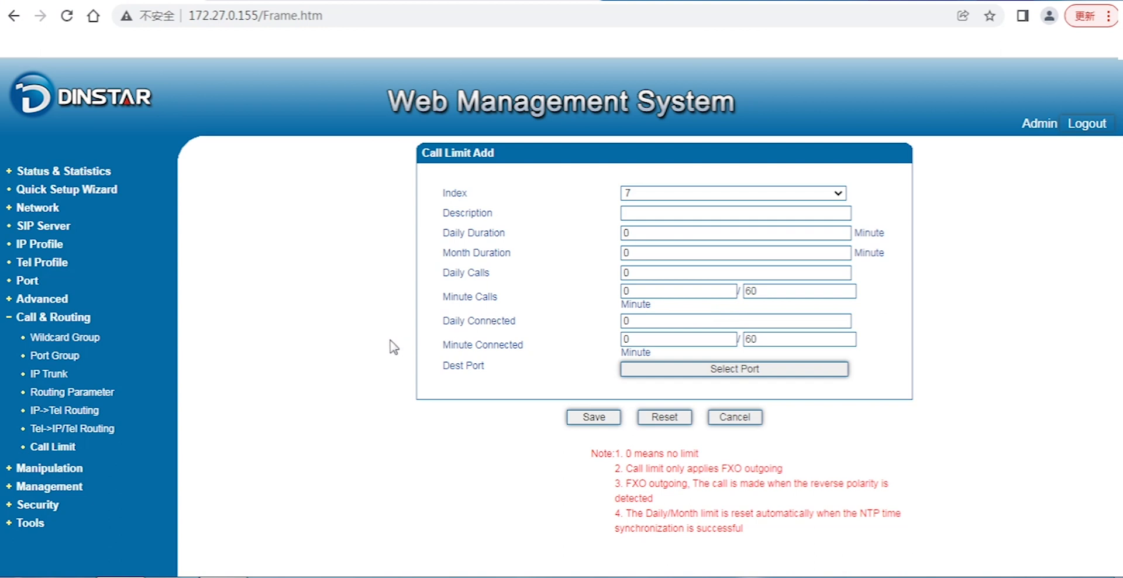
mouse_move(68, 428)
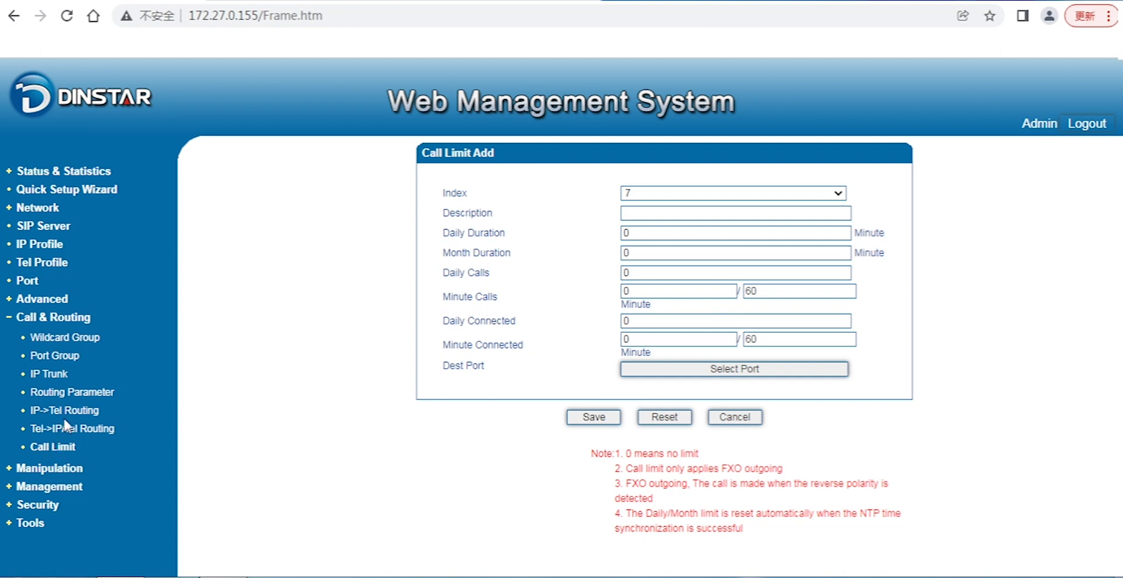
Revisit the empty Tel->IP/Tel and IP->Tel routing lists, then return to the Routing Parameter page
left_click(75, 428)
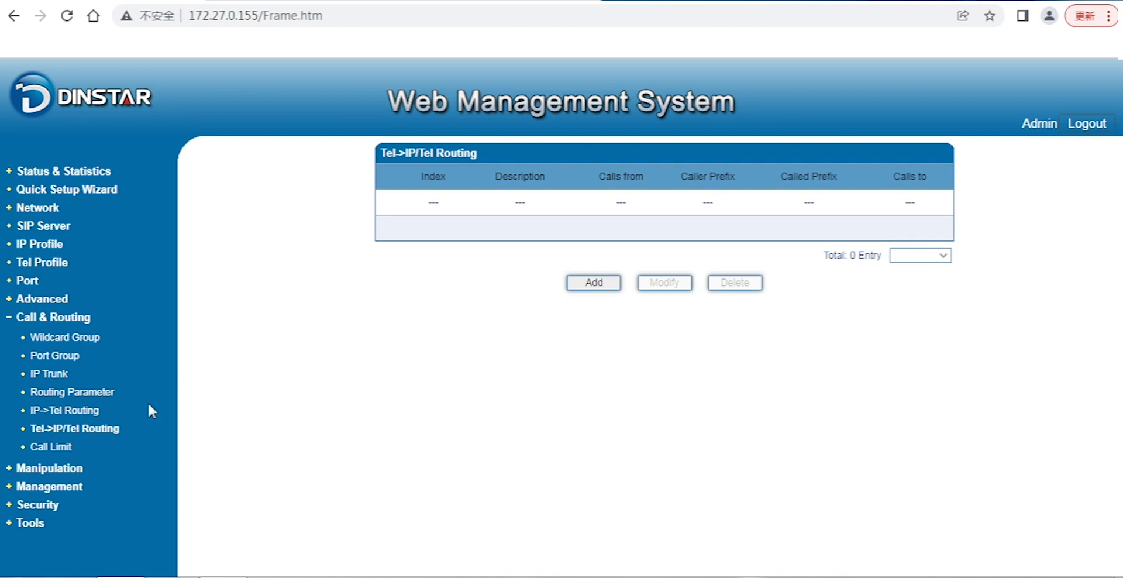
left_click(64, 410)
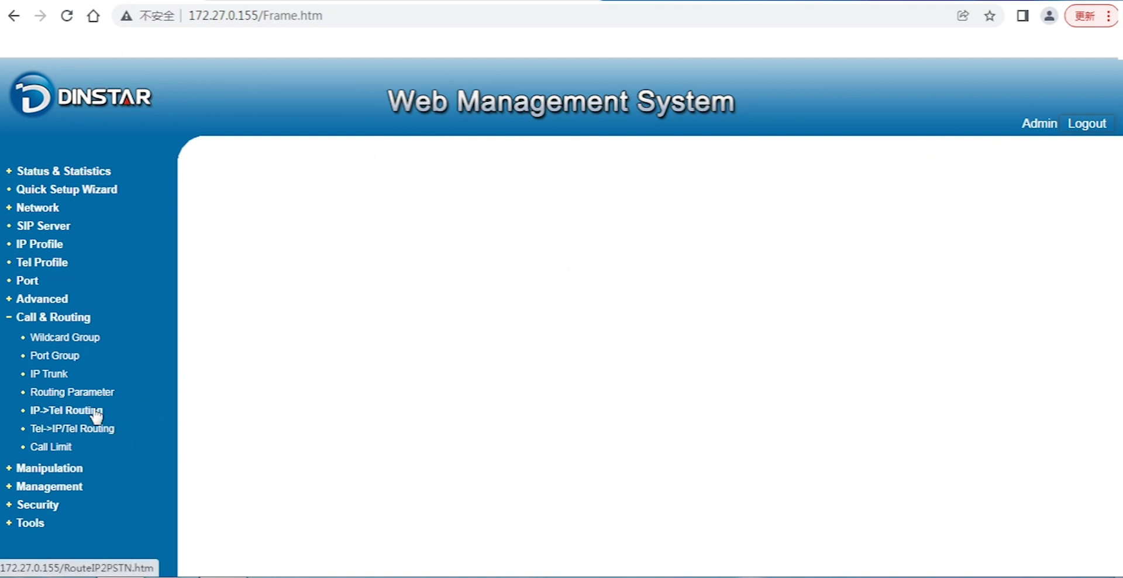
left_click(67, 411)
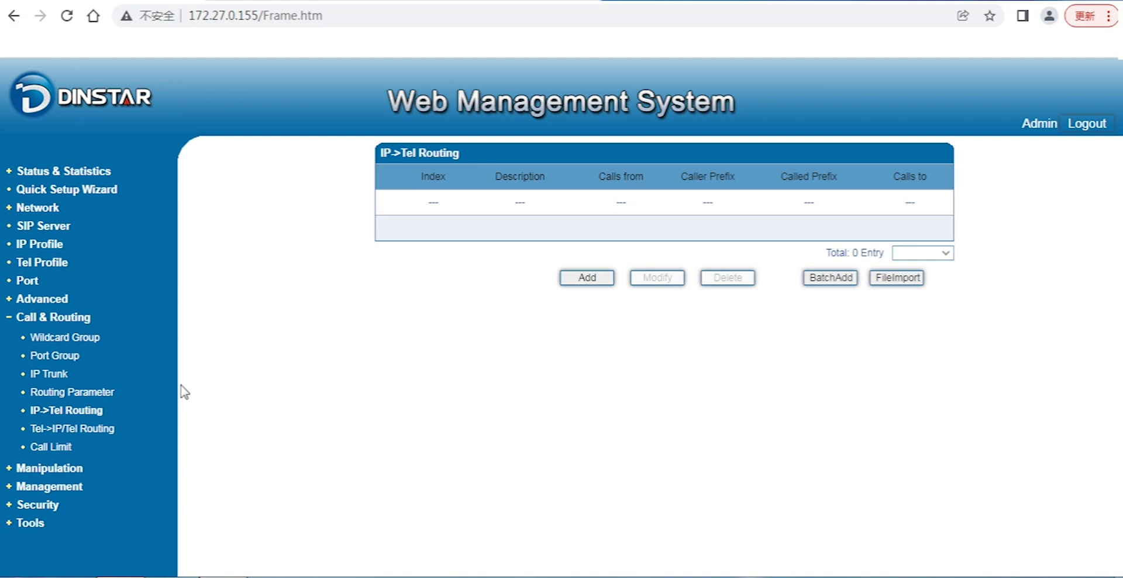
mouse_move(299, 308)
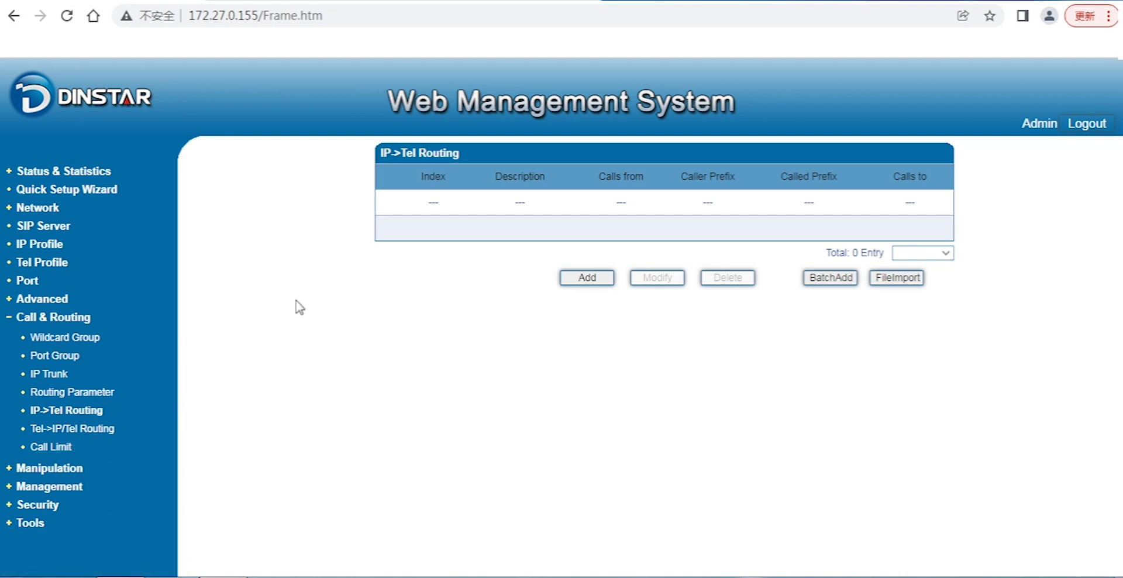
left_click(75, 392)
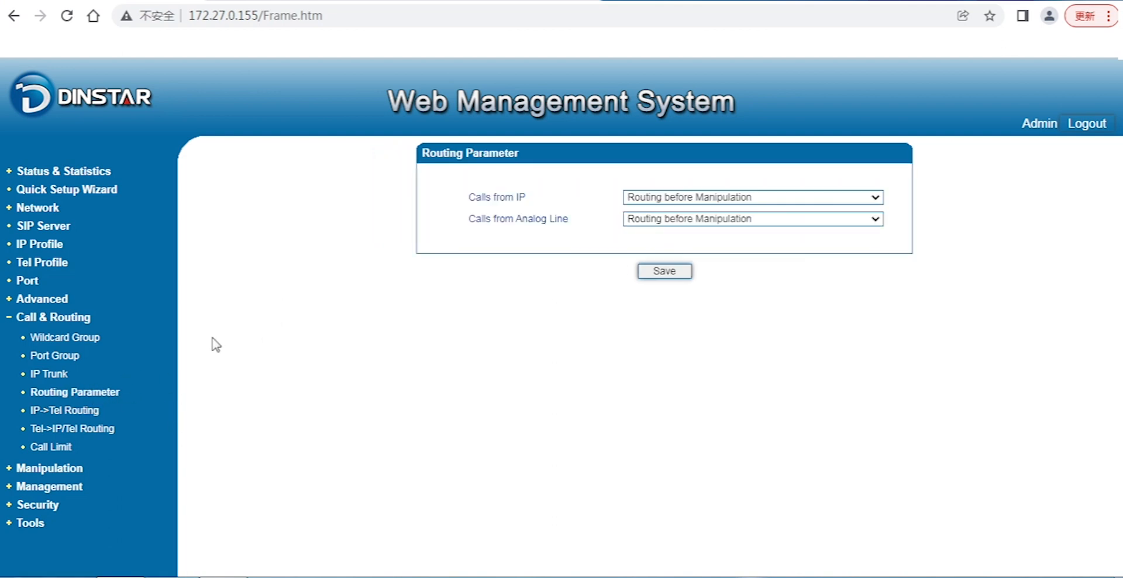
mouse_move(50, 468)
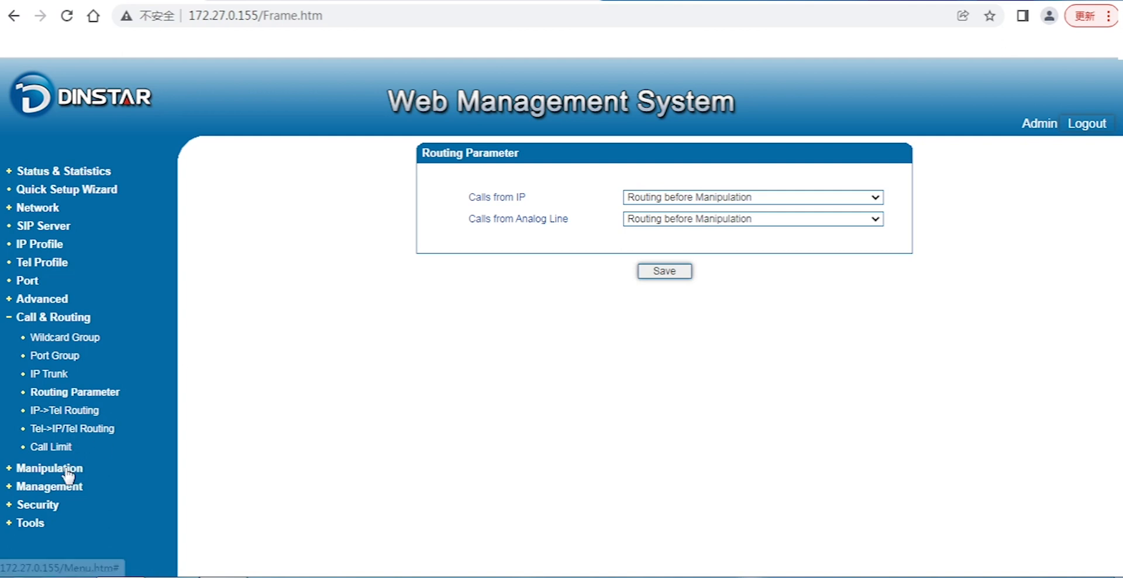
mouse_move(91, 322)
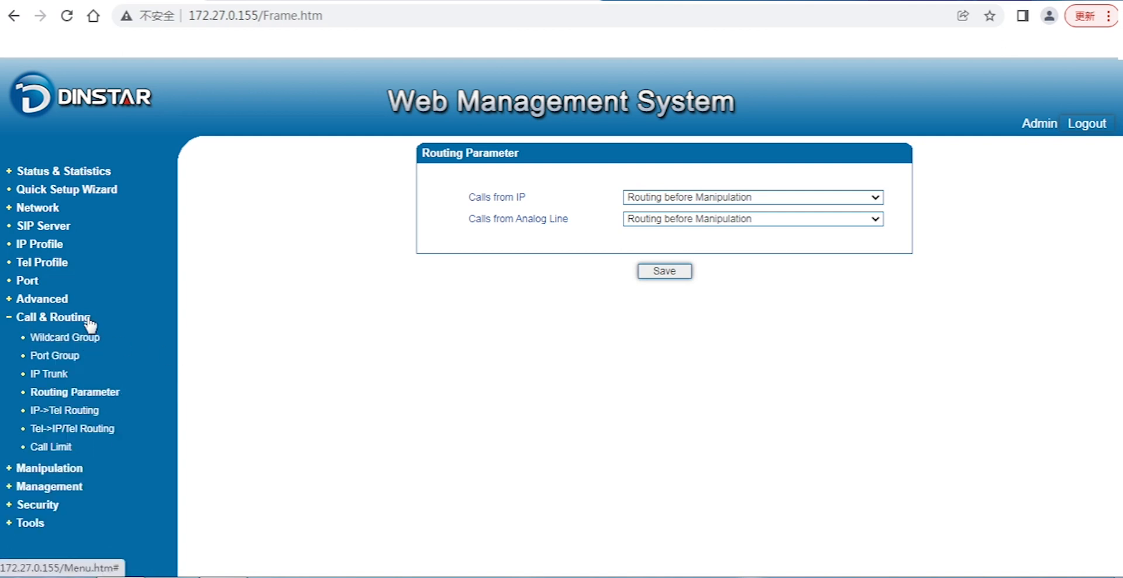
mouse_move(156, 381)
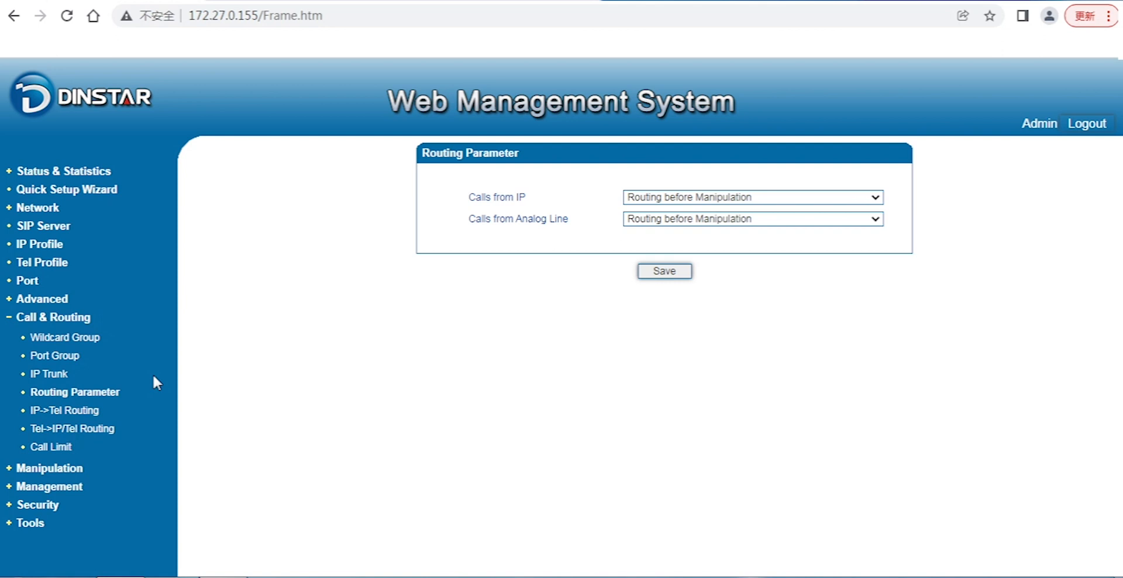
mouse_move(92, 172)
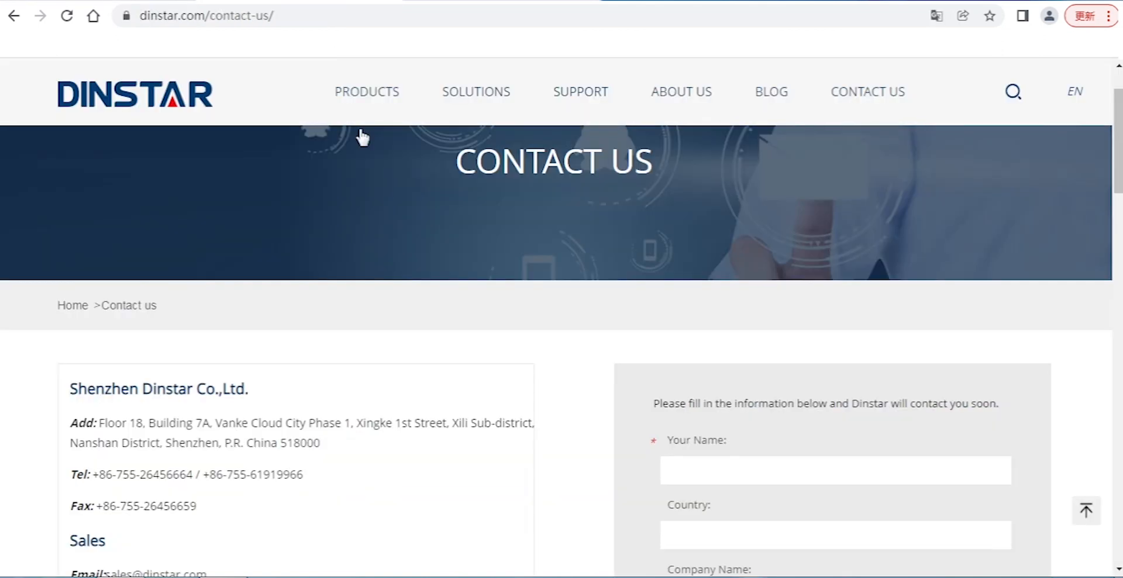
mouse_move(366, 91)
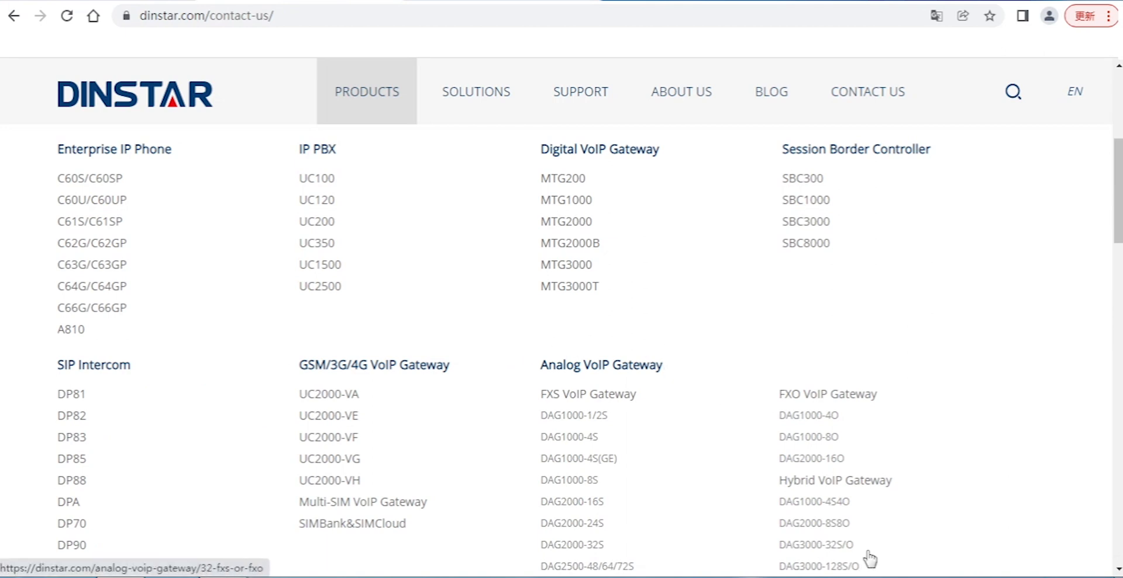
mouse_move(867, 551)
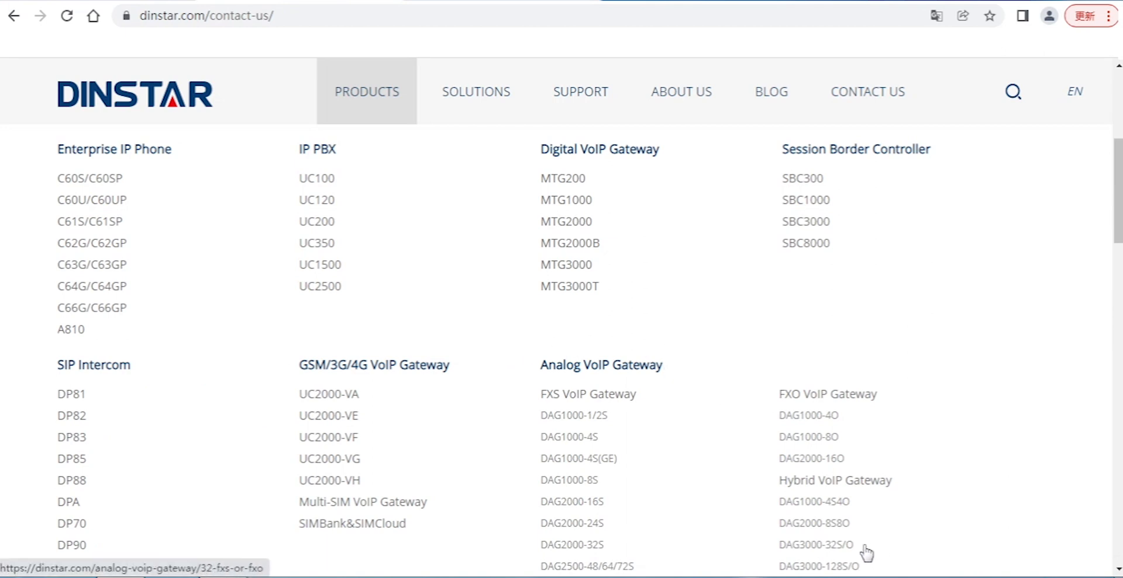
mouse_move(452, 254)
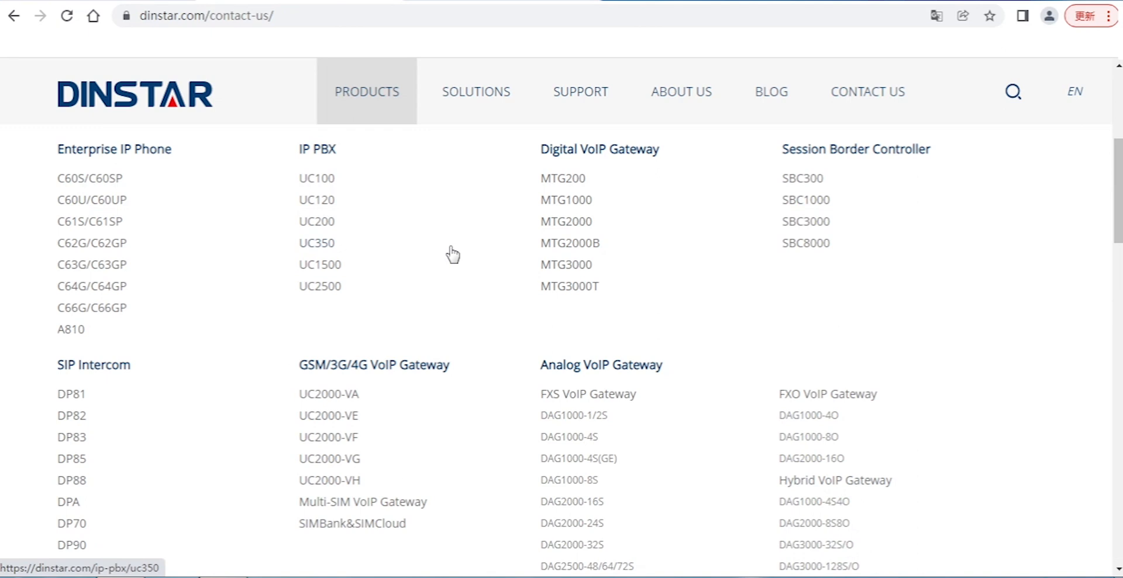
mouse_move(361, 237)
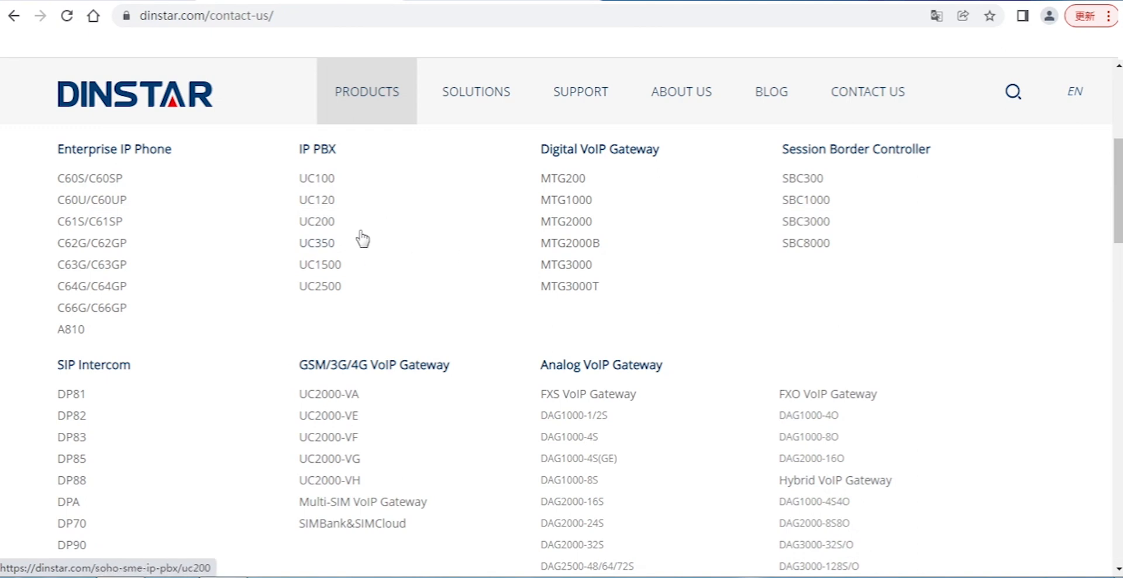
mouse_move(444, 228)
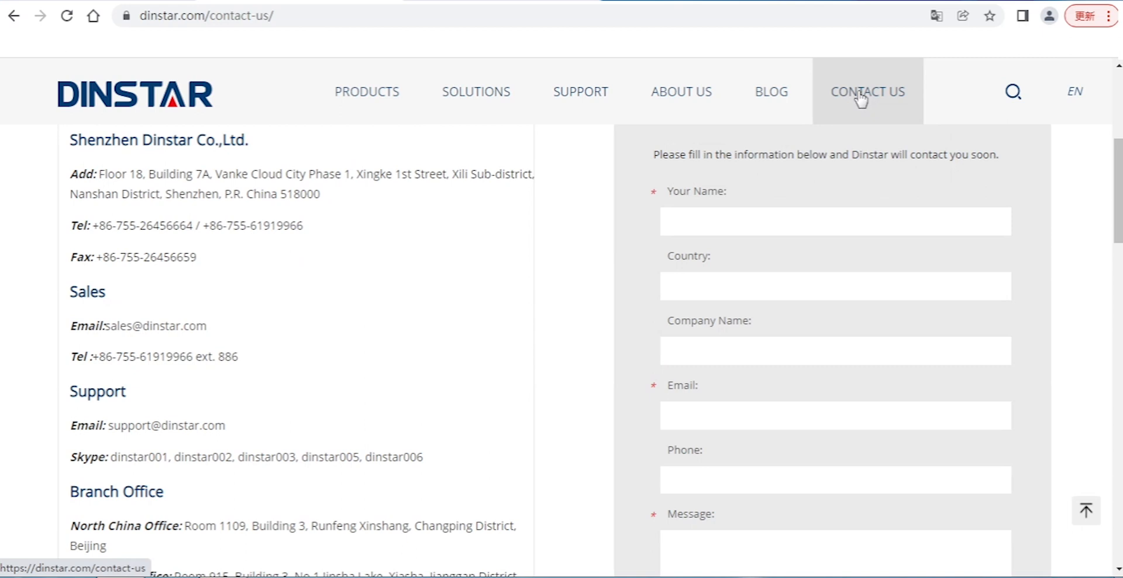
mouse_move(853, 98)
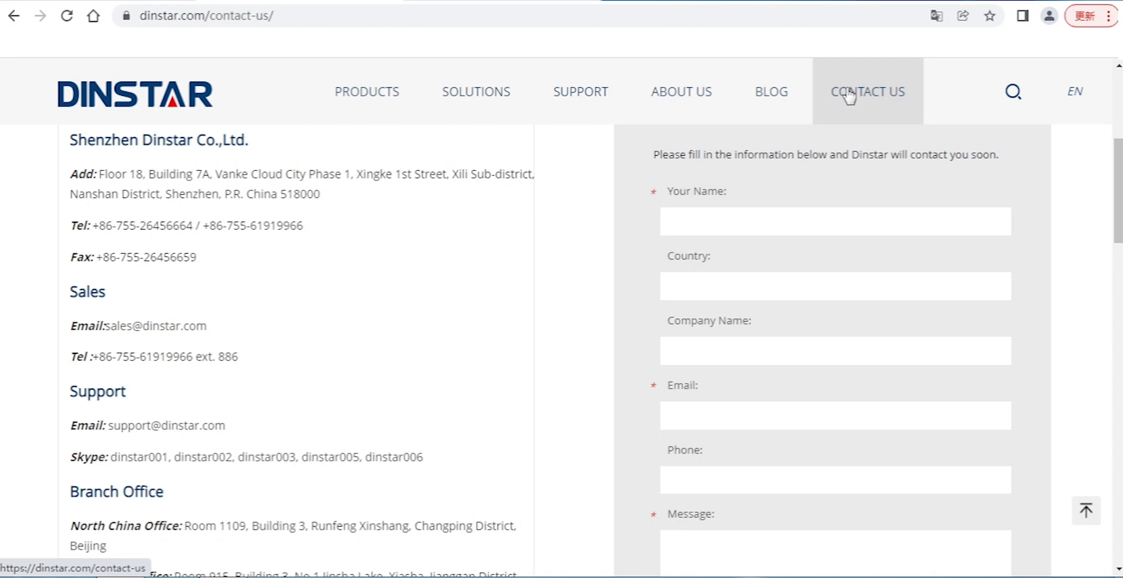
mouse_move(834, 95)
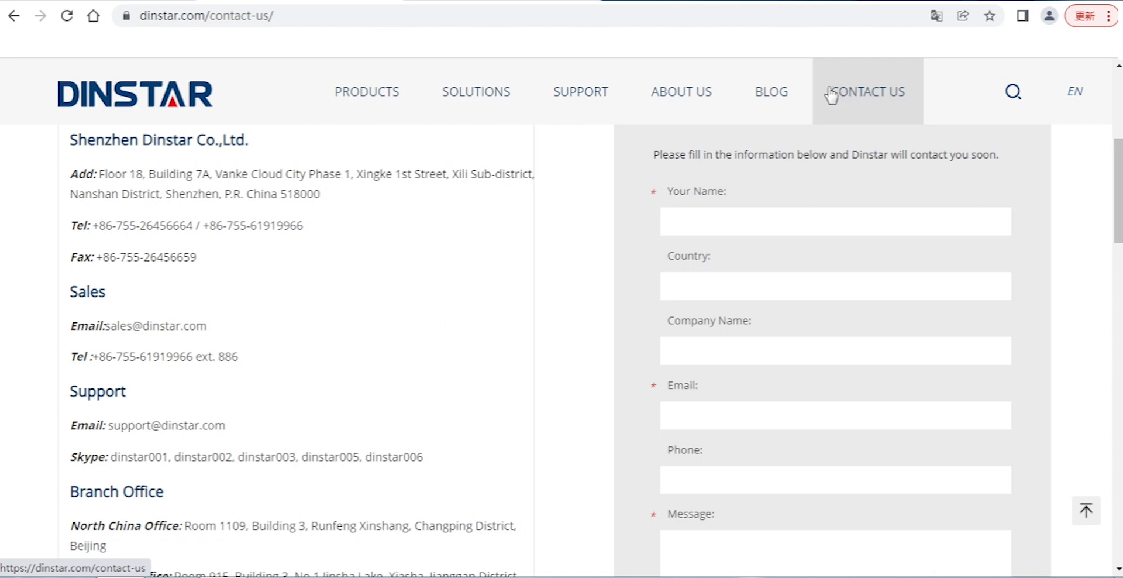
mouse_move(367, 238)
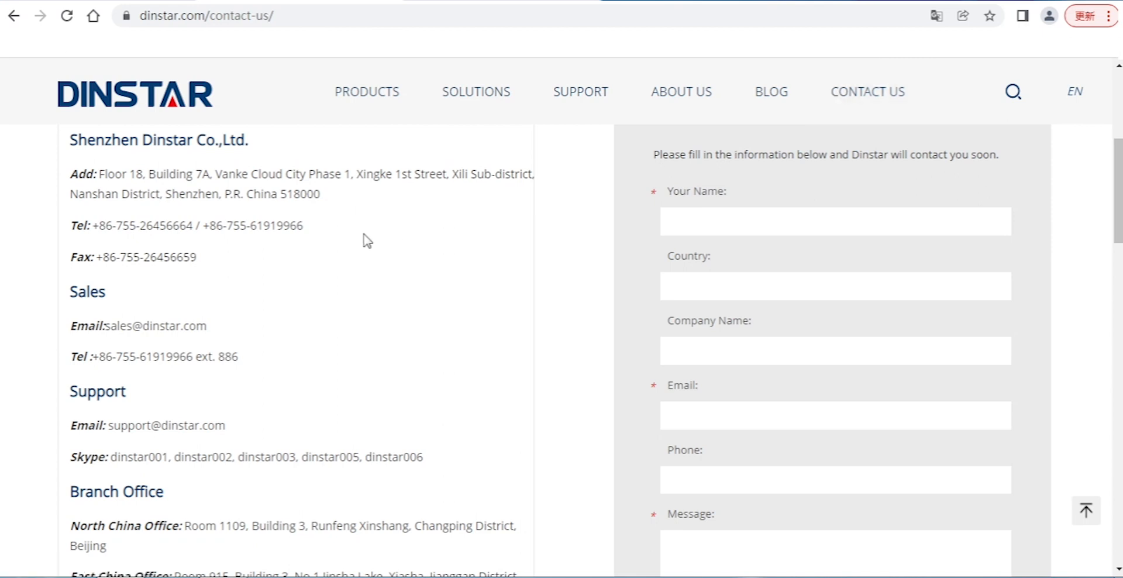
mouse_move(337, 412)
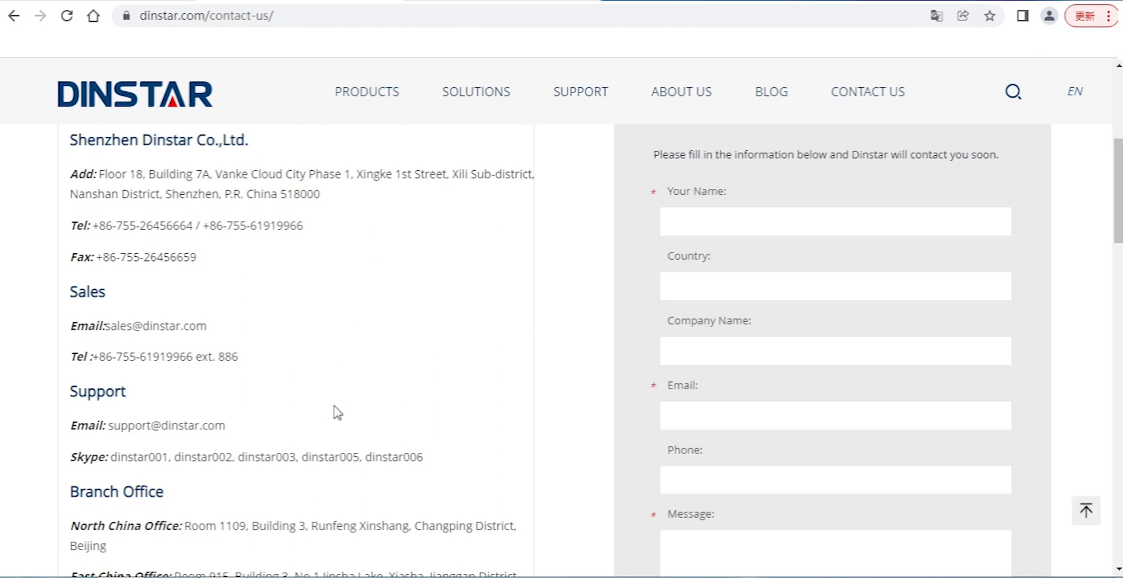